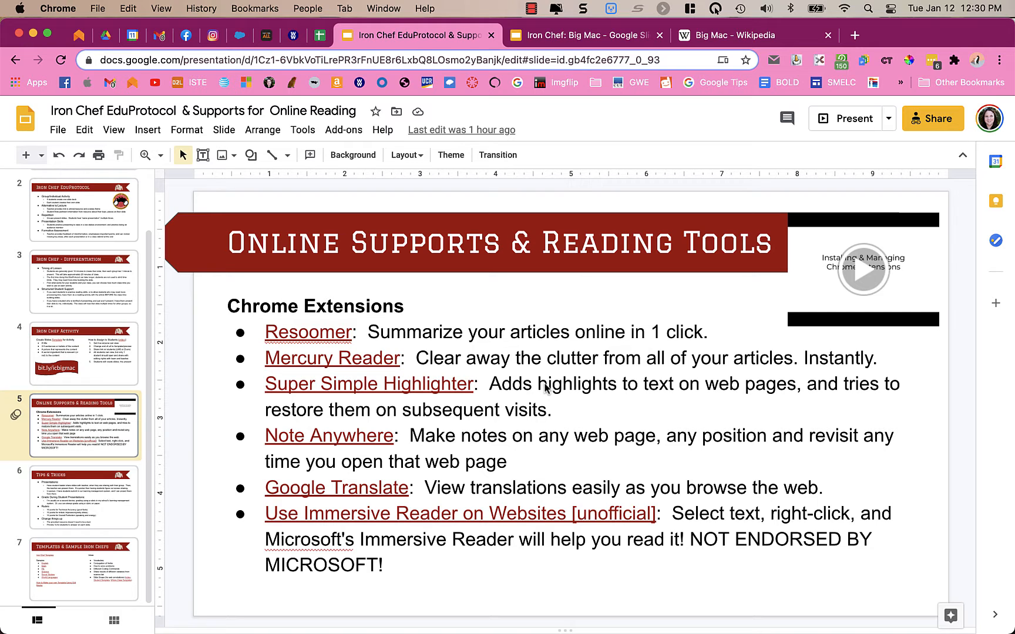
pyautogui.moveTo(503, 405)
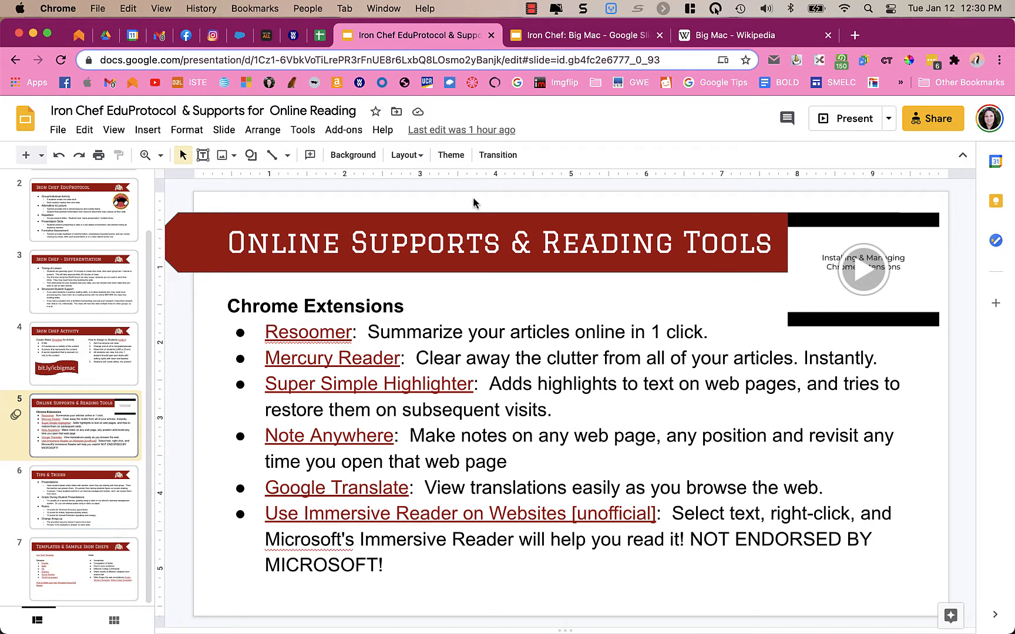
# Switch to the Iron Chef: Big Mac deck, whose History slide cites a Wikipedia link.
pyautogui.click(581, 36)
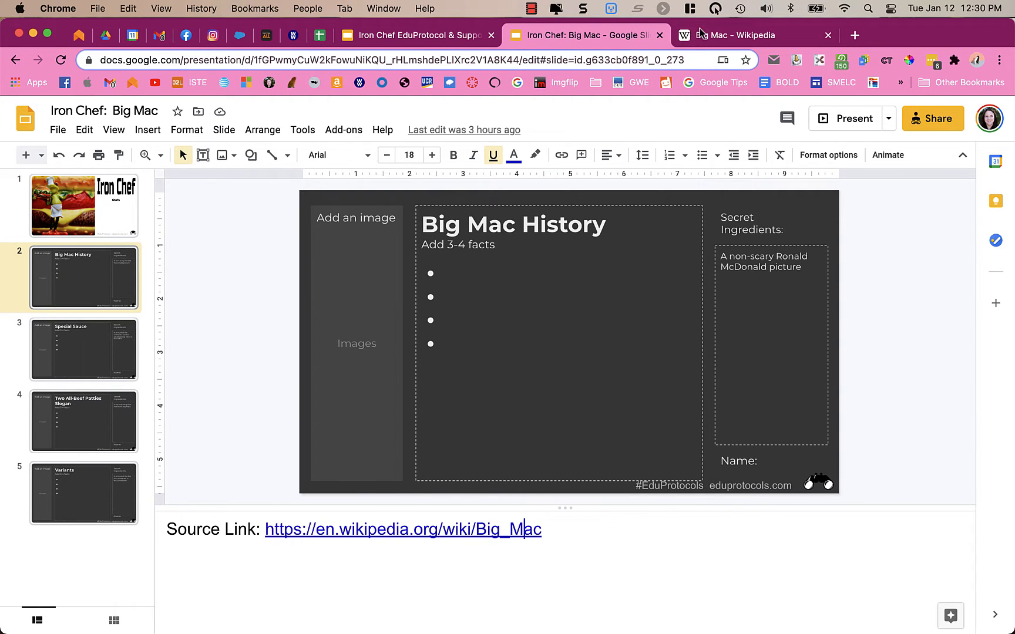
# Open the Big Mac Wikipedia tab and scroll the extensions list down to Resoomer.
pyautogui.click(738, 35)
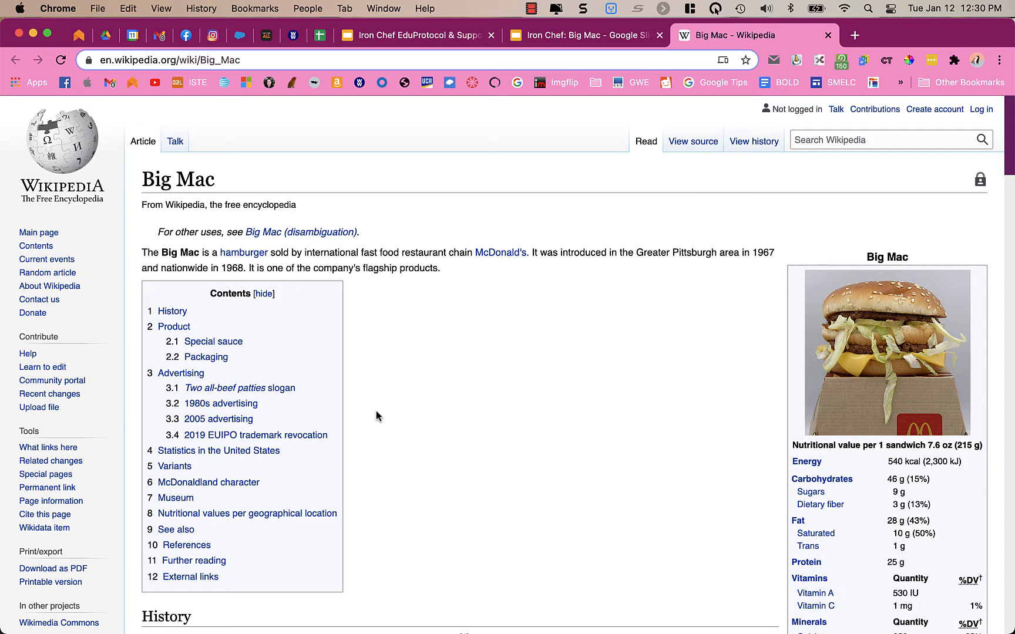
pyautogui.moveTo(711, 216)
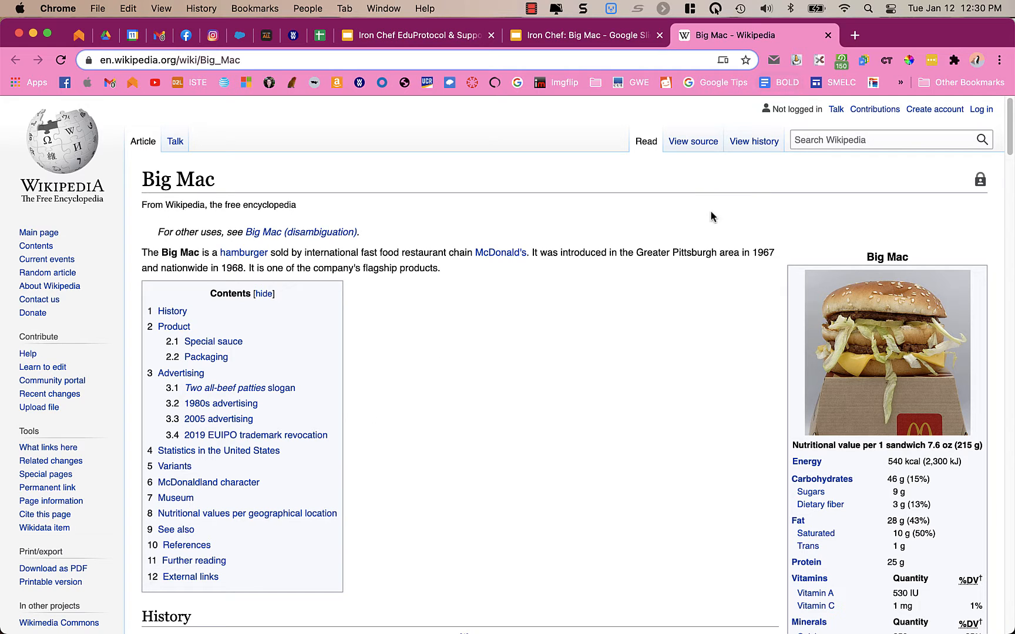
pyautogui.moveTo(755, 129)
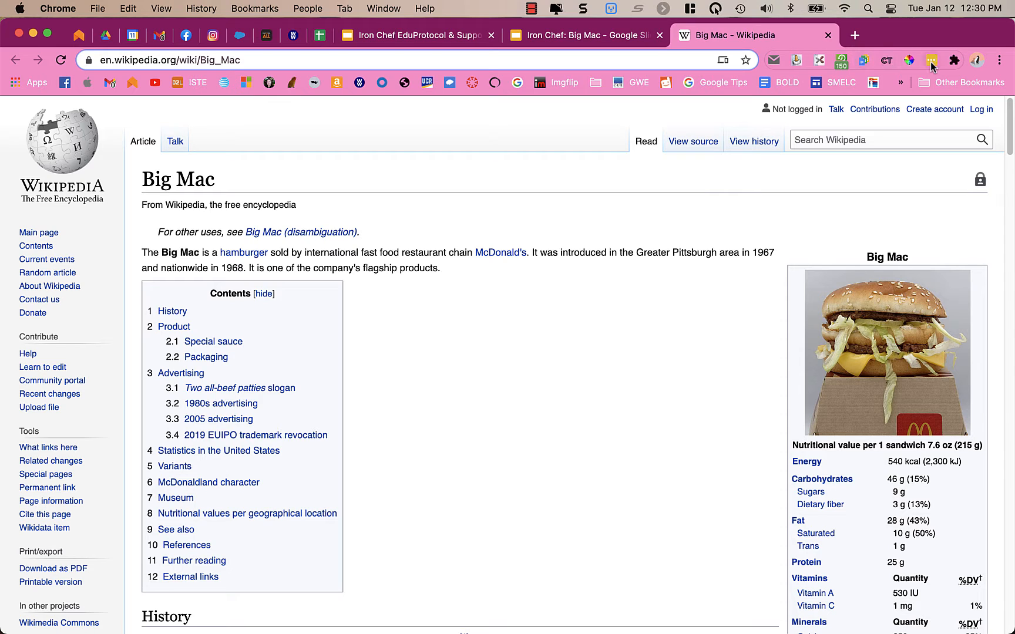
pyautogui.moveTo(954, 60)
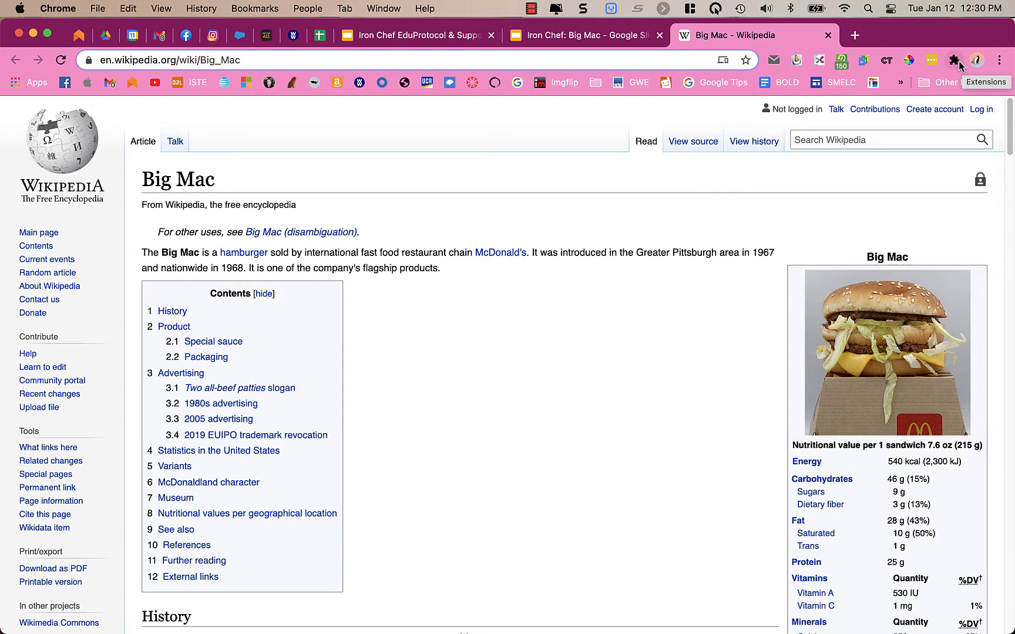
pyautogui.click(954, 60)
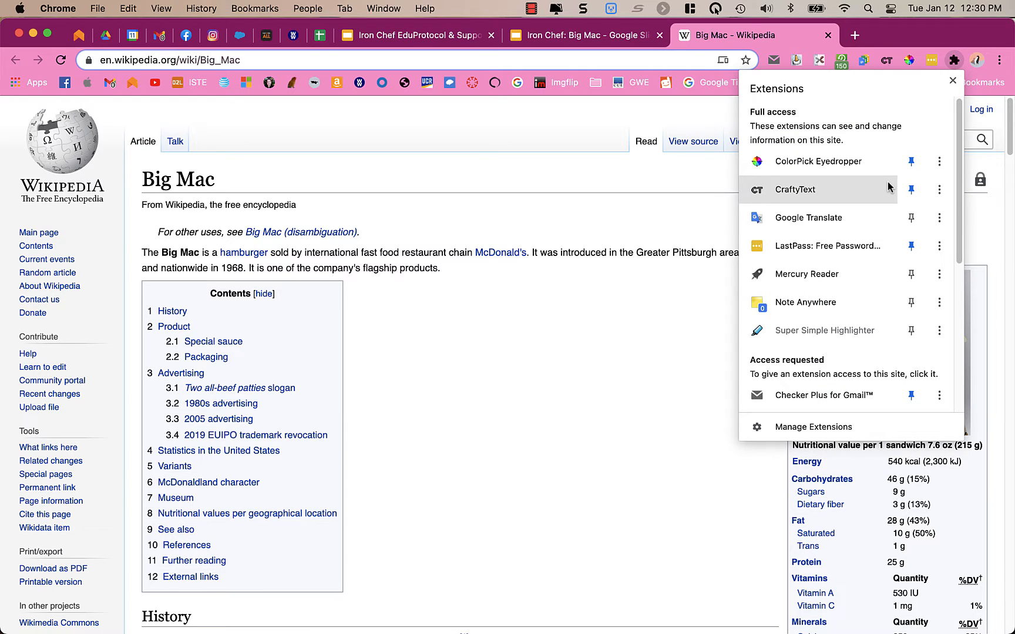
pyautogui.scroll(-3)
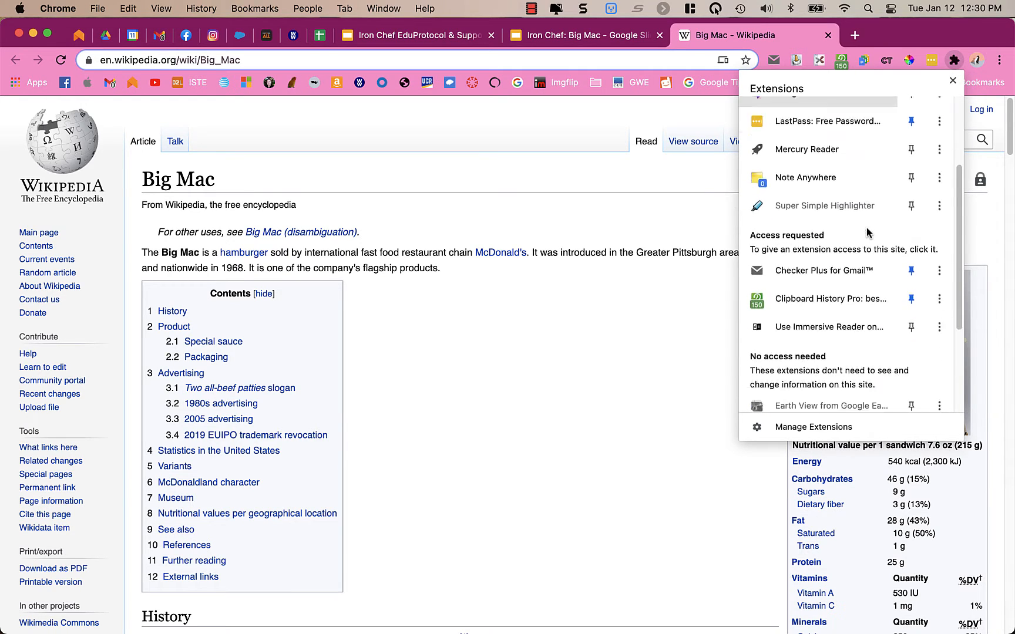
pyautogui.scroll(-3)
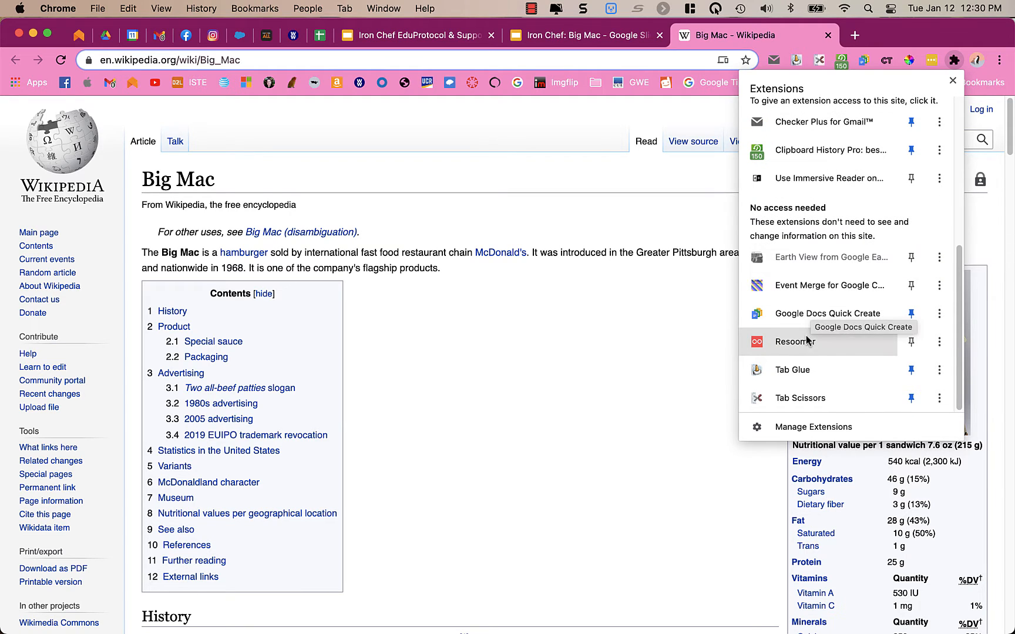
# Summarize the Big Mac article with Resoomer and review the 528-word summary.
pyautogui.click(794, 342)
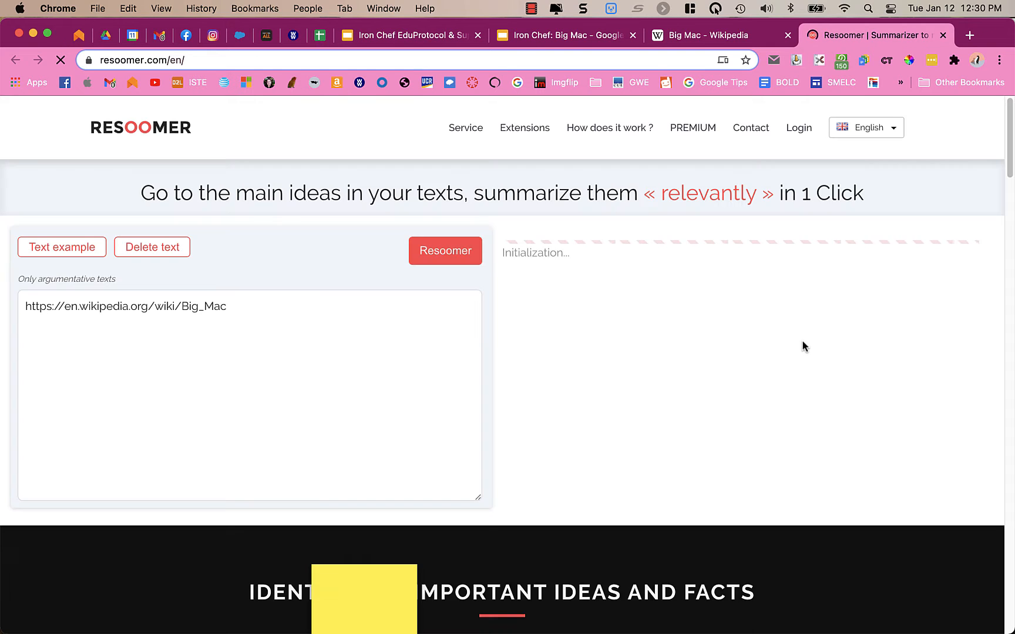
pyautogui.click(444, 251)
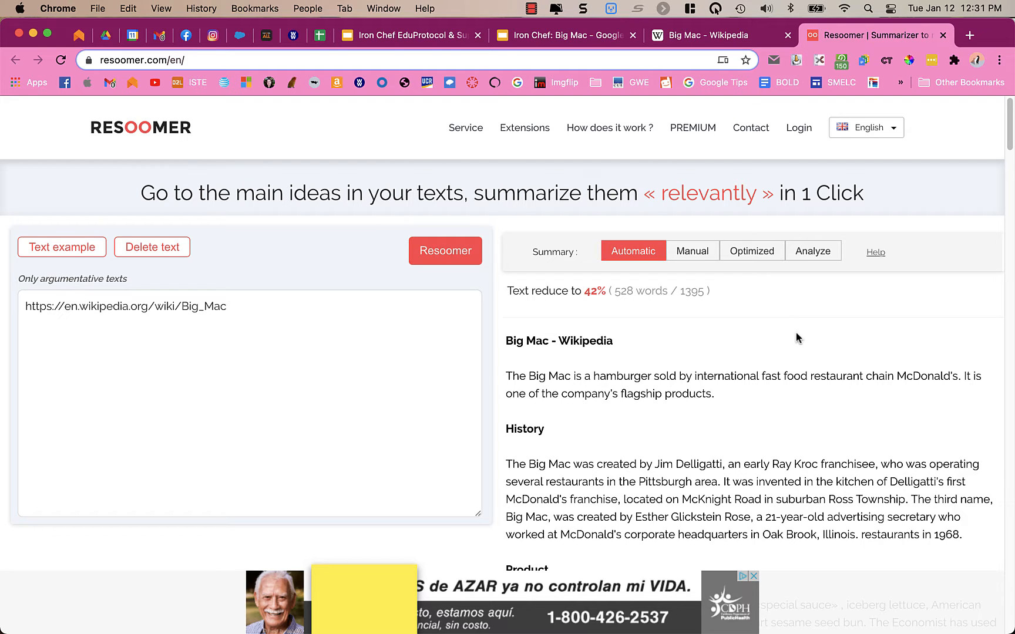
pyautogui.moveTo(526, 297)
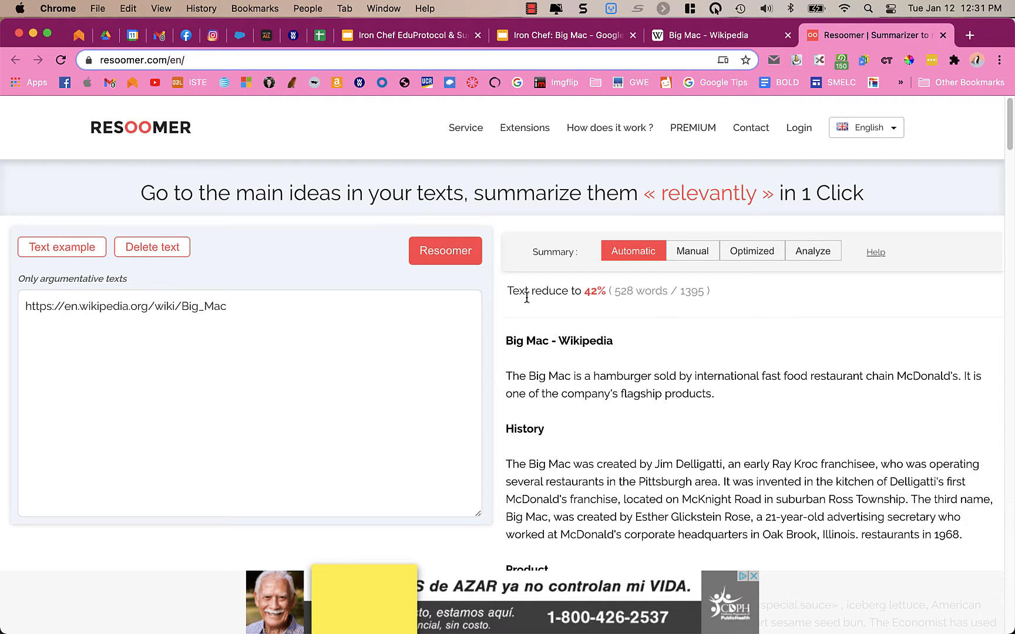
pyautogui.moveTo(626, 422)
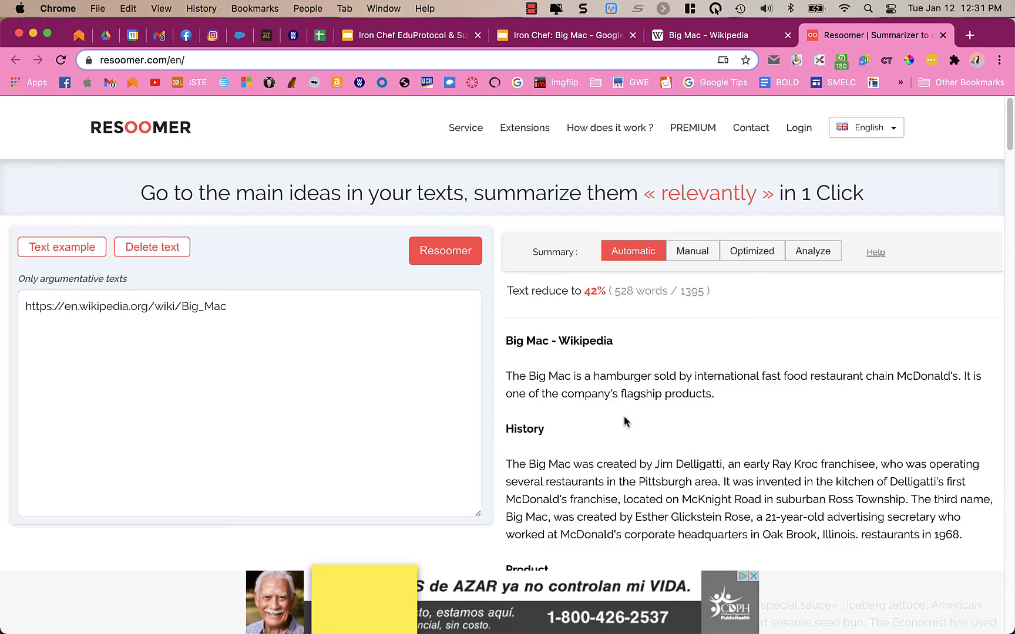
pyautogui.scroll(-3)
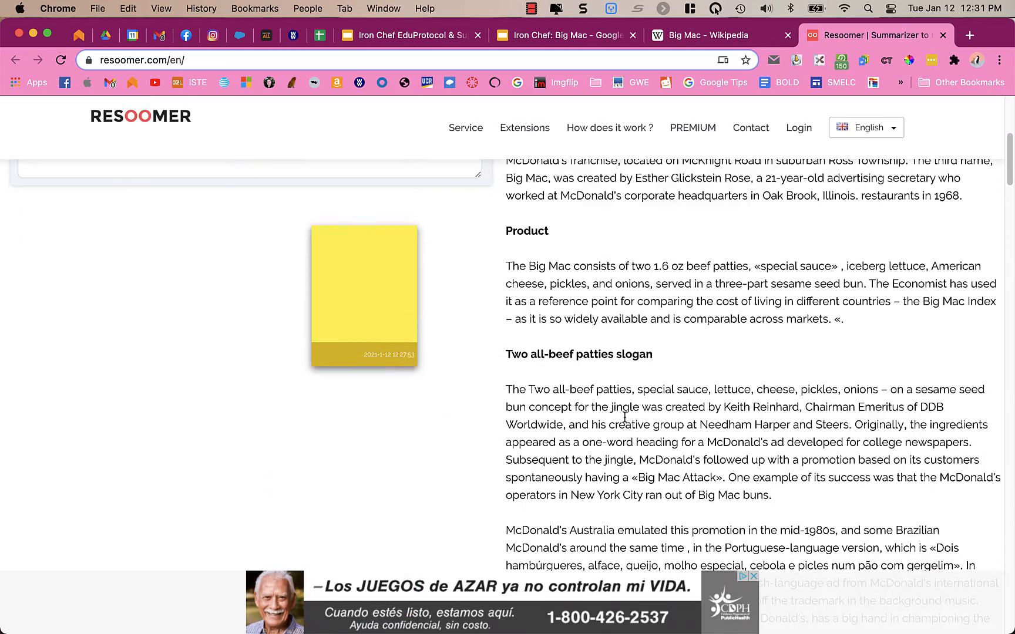
pyautogui.scroll(-3)
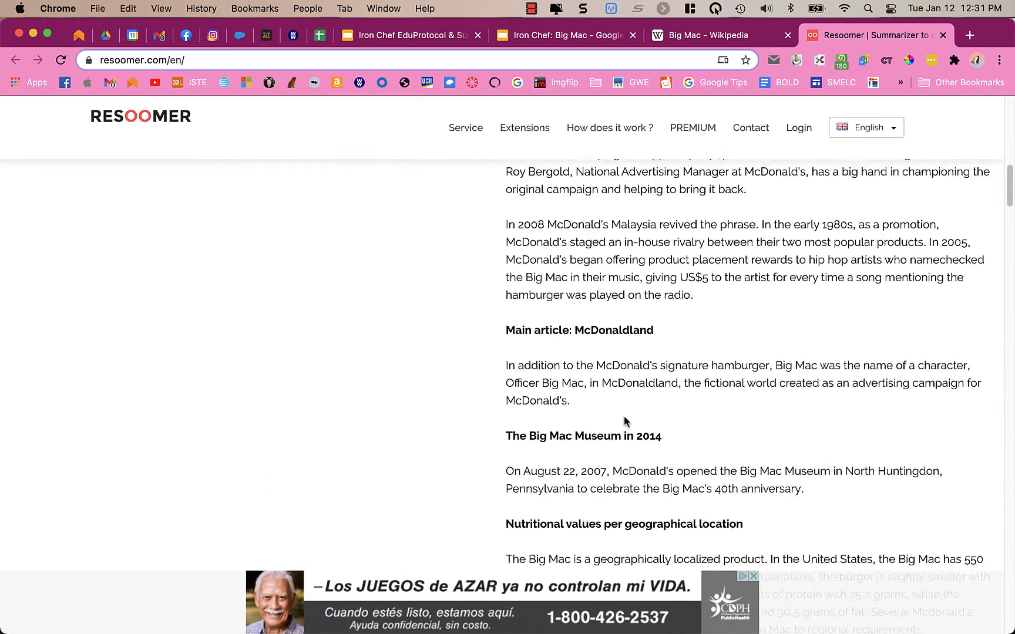
pyautogui.scroll(-3)
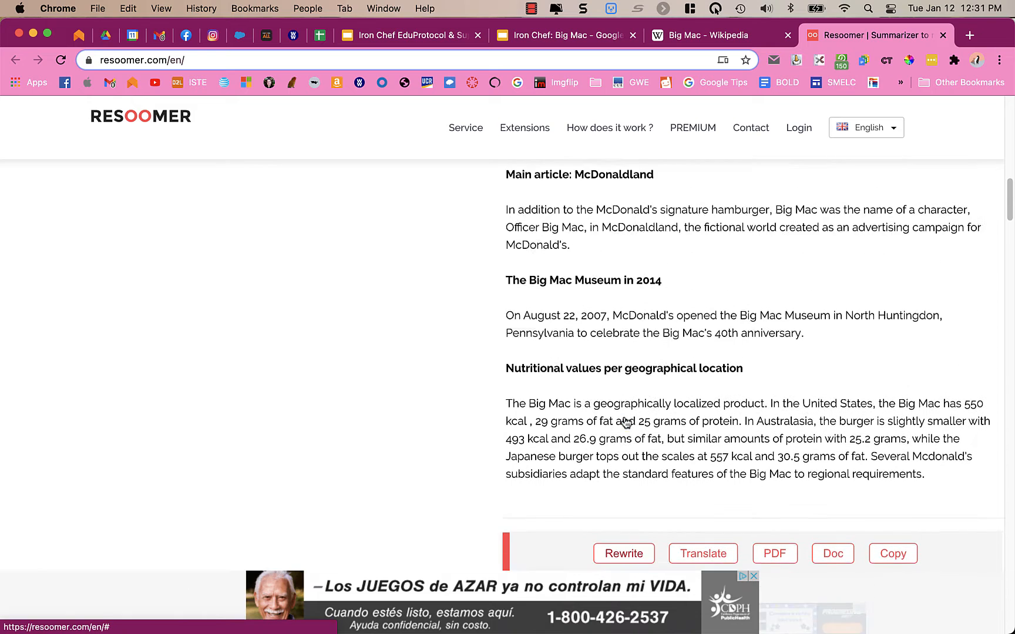
pyautogui.scroll(-3)
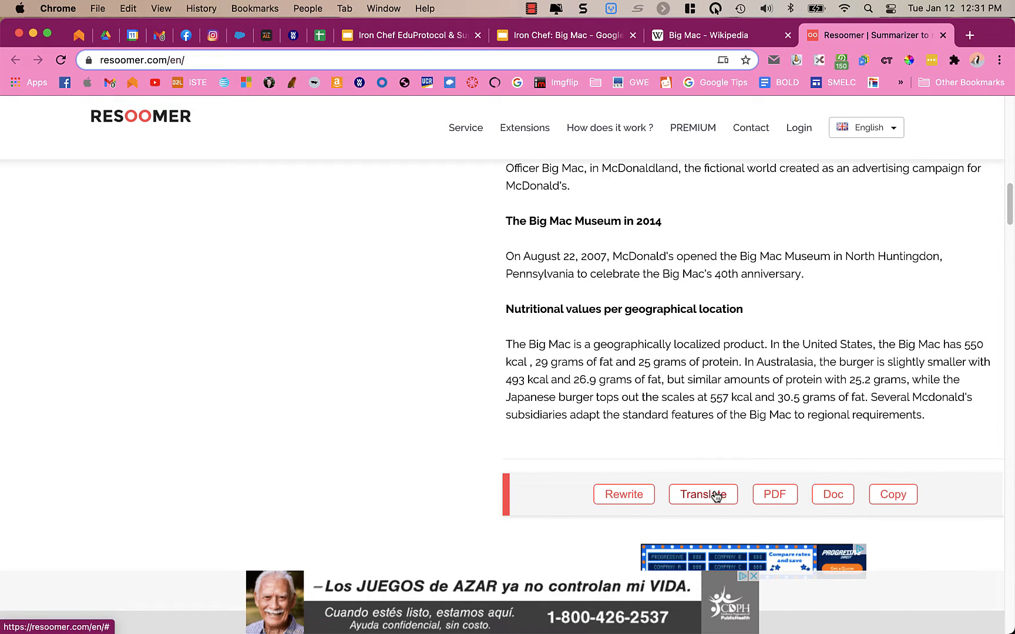
pyautogui.moveTo(774, 504)
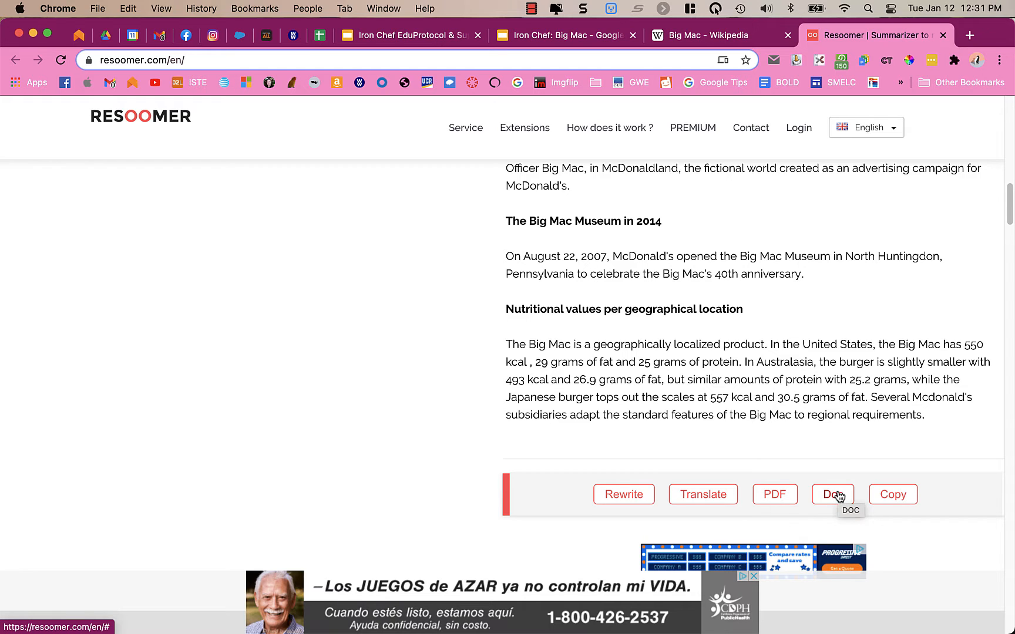
pyautogui.moveTo(892, 504)
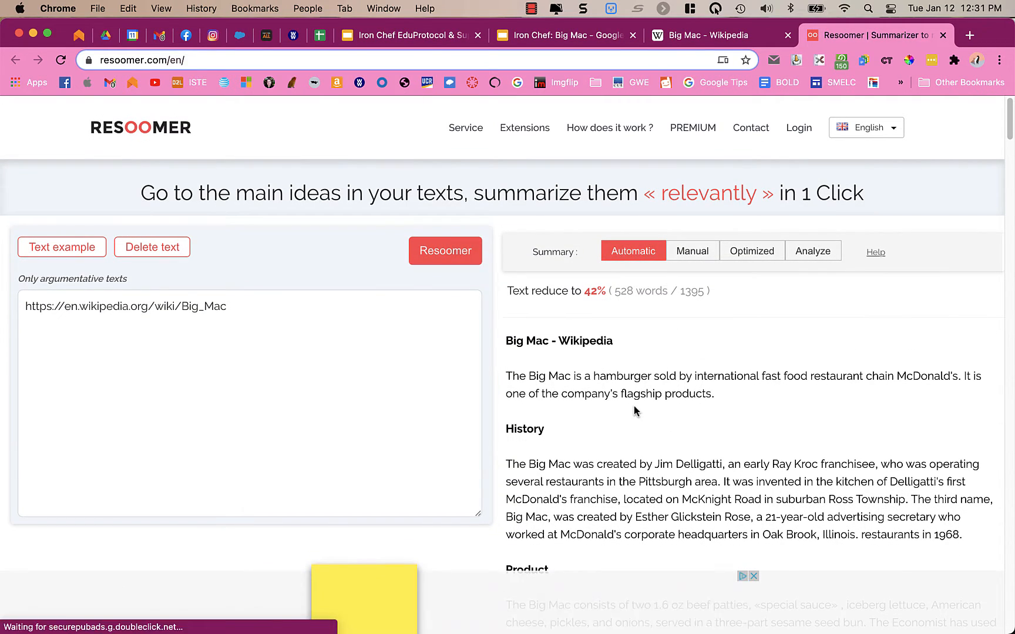
pyautogui.scroll(-3)
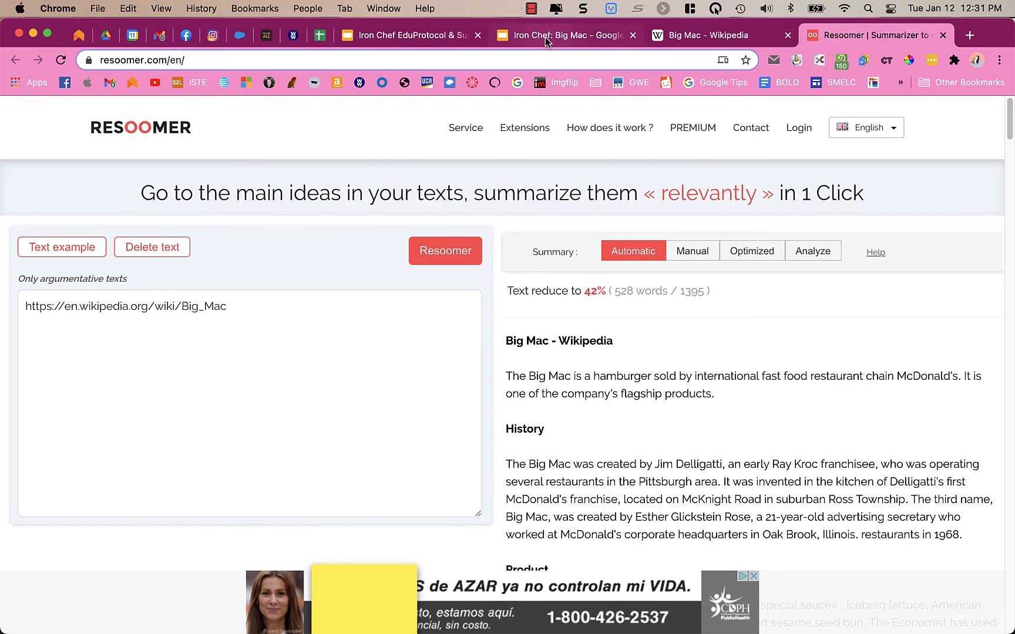
# Return to the Big Mac Wikipedia article and scroll through its full original text.
pyautogui.click(410, 35)
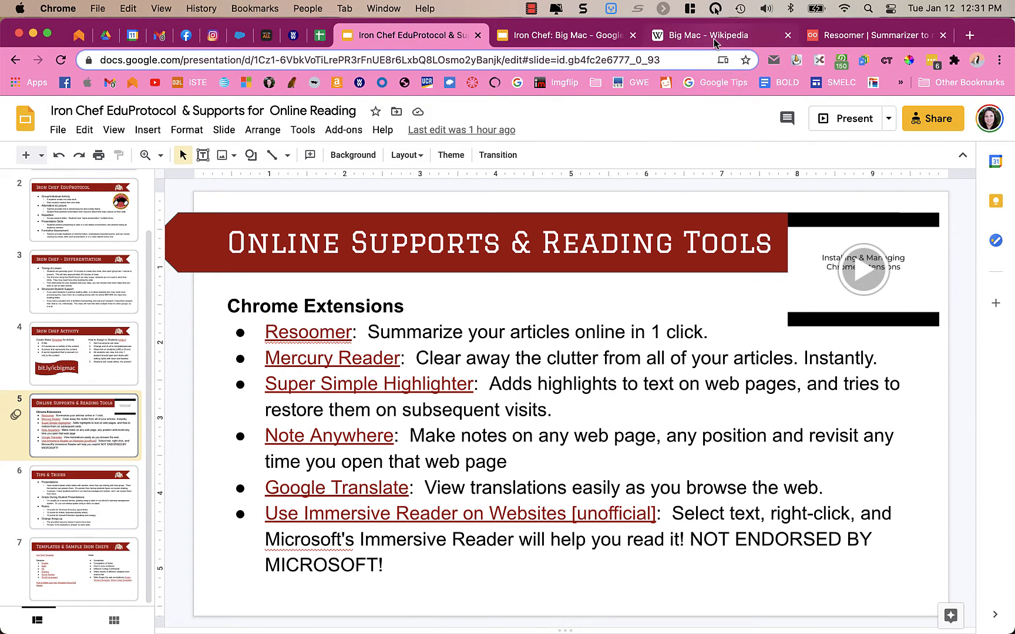
pyautogui.click(712, 35)
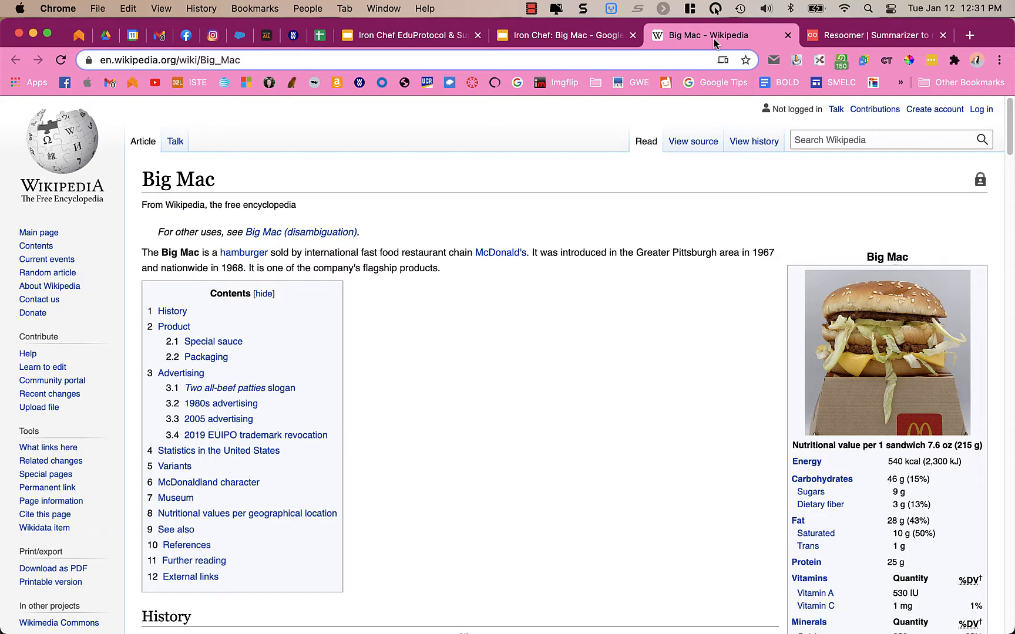
pyautogui.moveTo(604, 316)
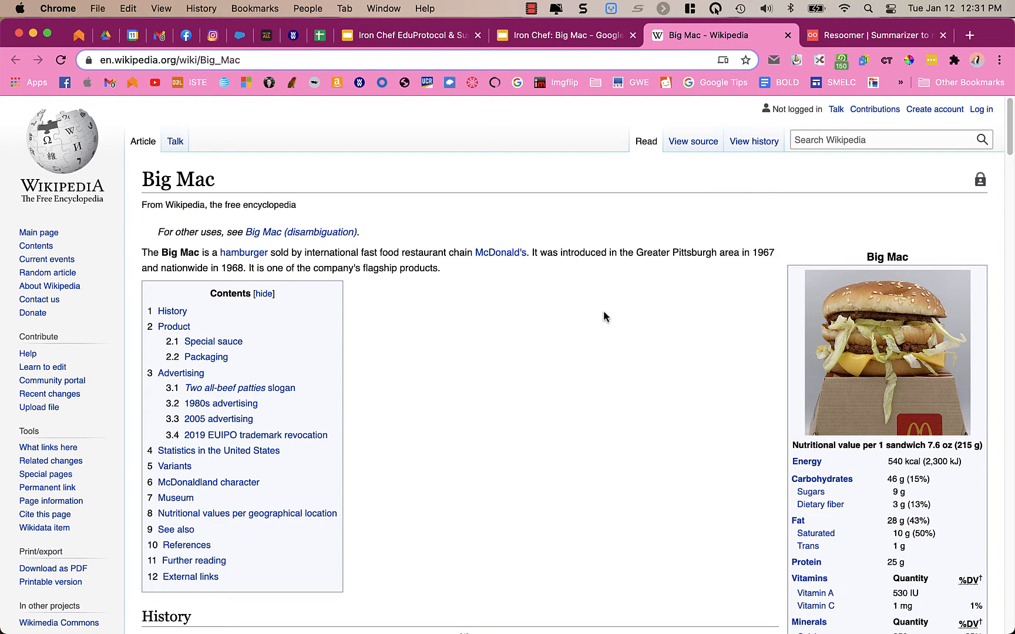
pyautogui.moveTo(613, 336)
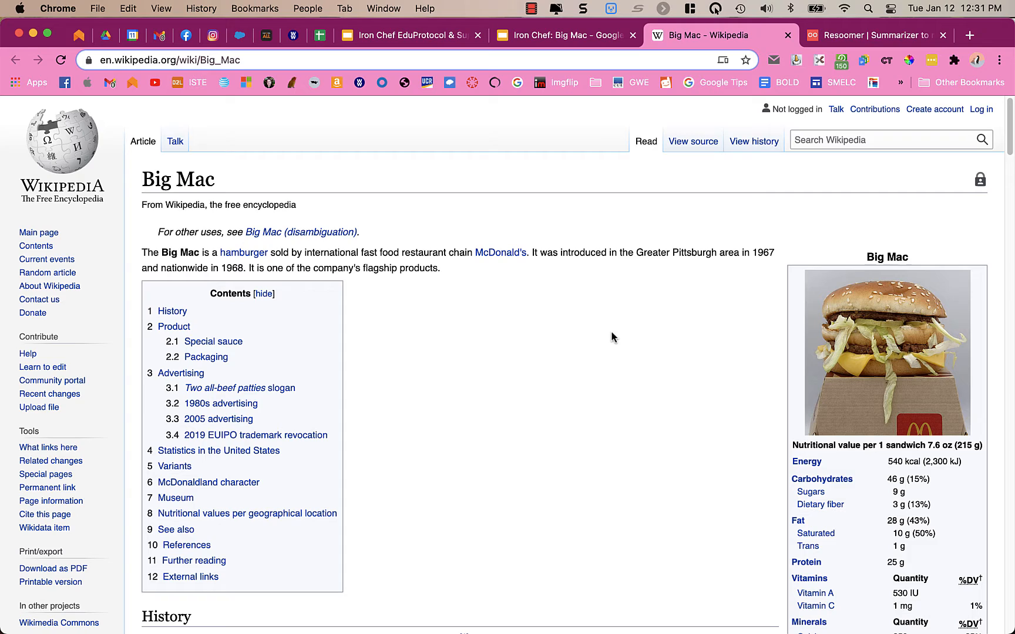
pyautogui.scroll(-3)
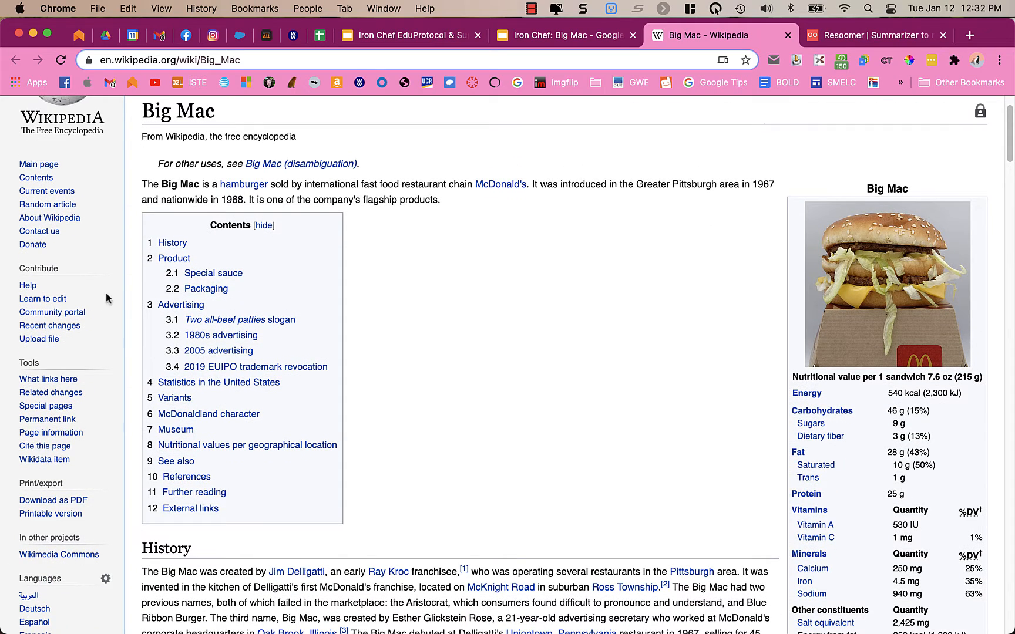
pyautogui.scroll(-3)
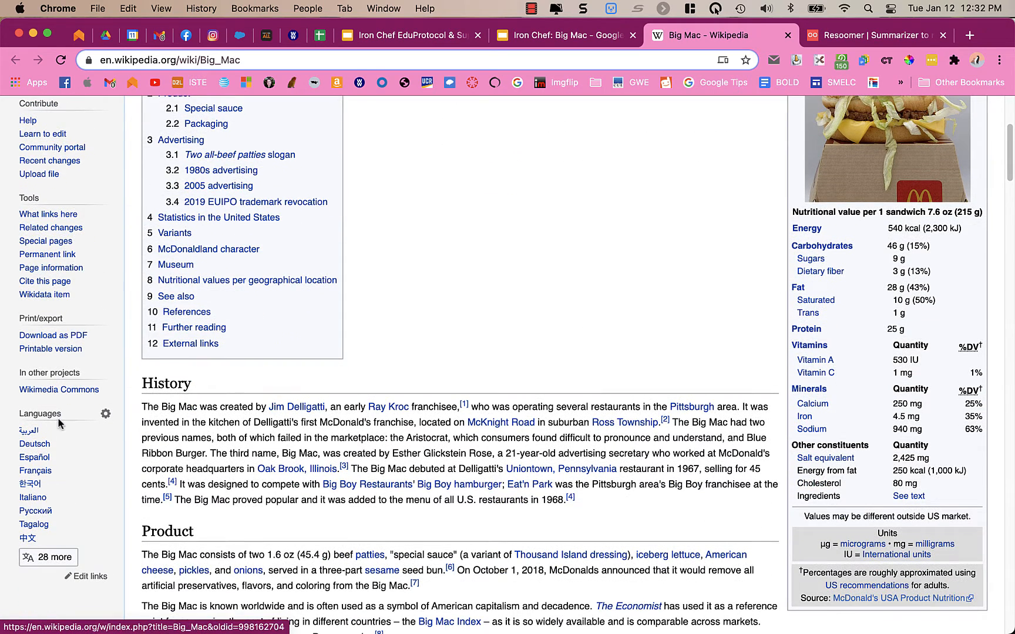
pyautogui.scroll(-3)
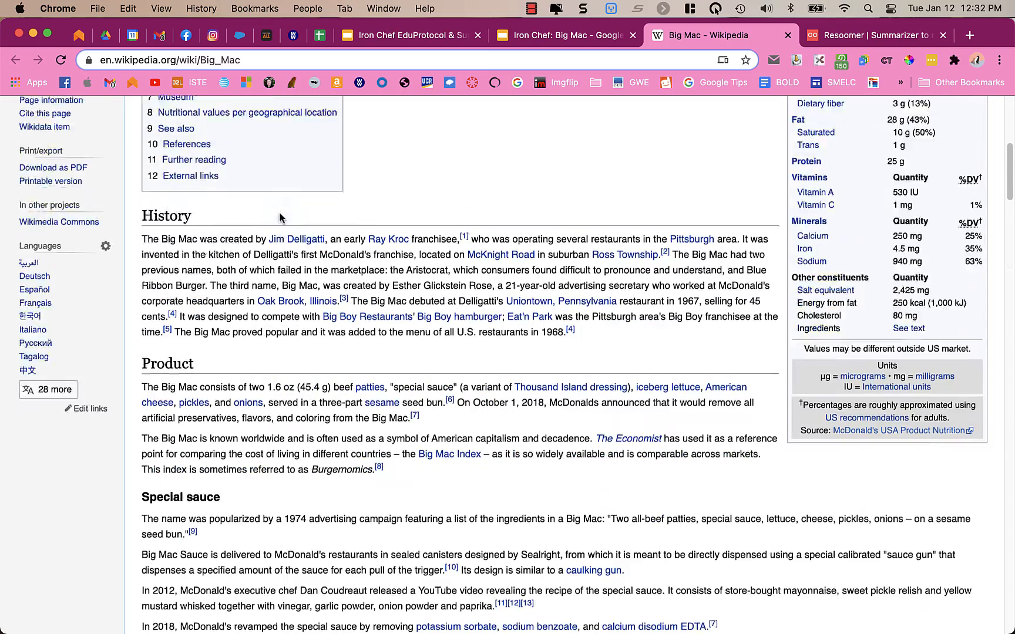
pyautogui.scroll(-3)
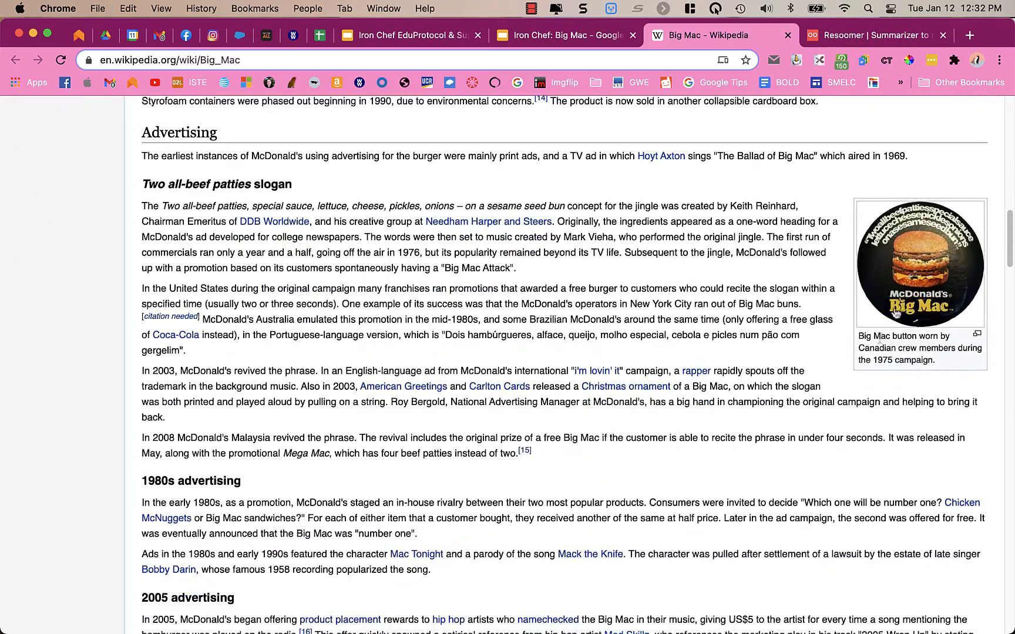
pyautogui.scroll(3)
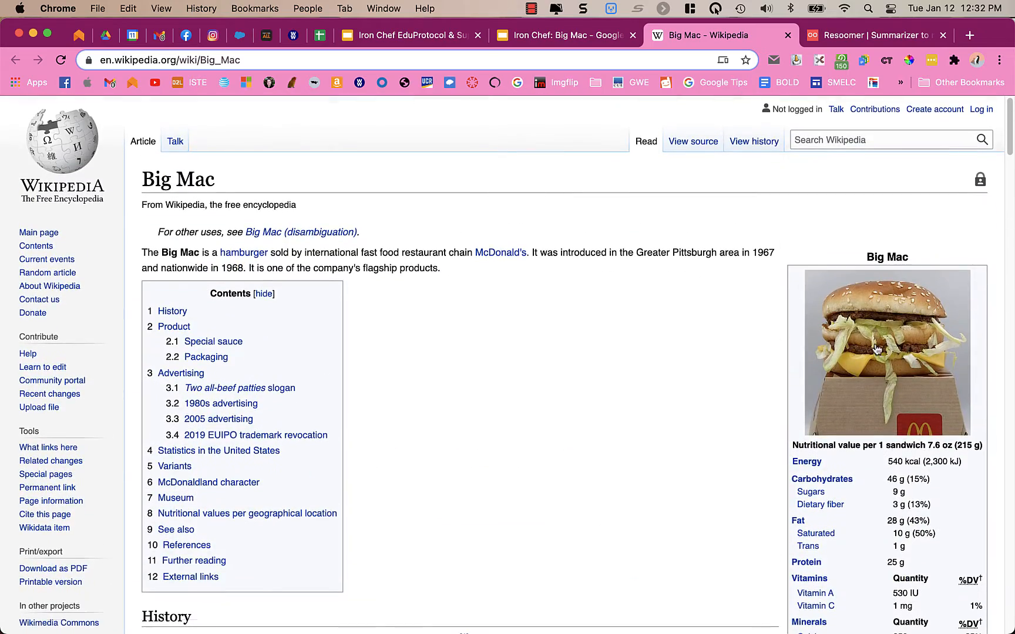
pyautogui.moveTo(878, 226)
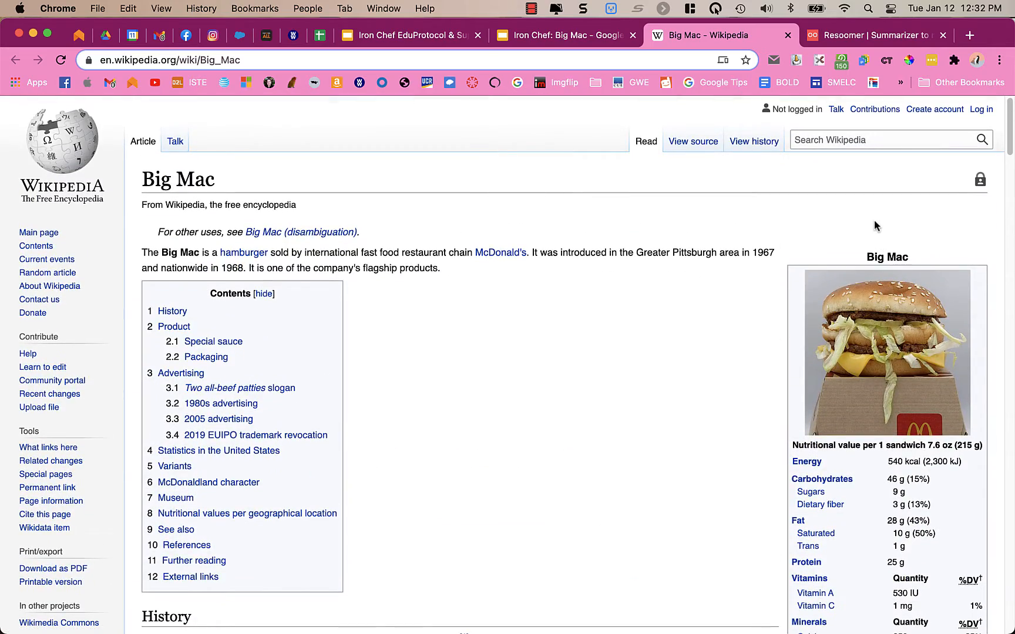
# Open the Big Mac article in Mercury Reader and scroll through the clean view.
pyautogui.click(953, 60)
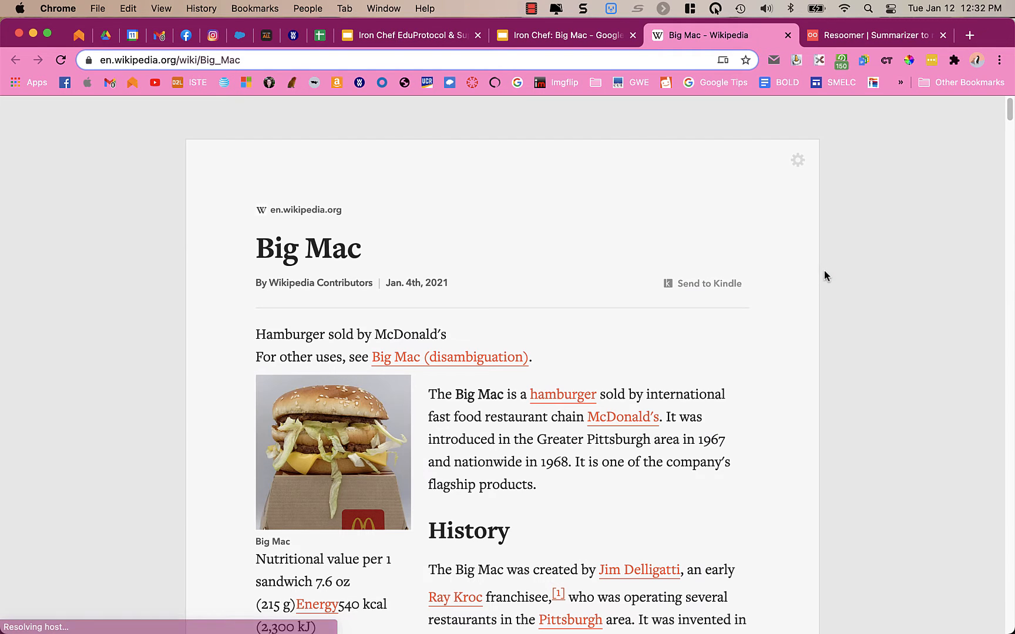
pyautogui.moveTo(800, 317)
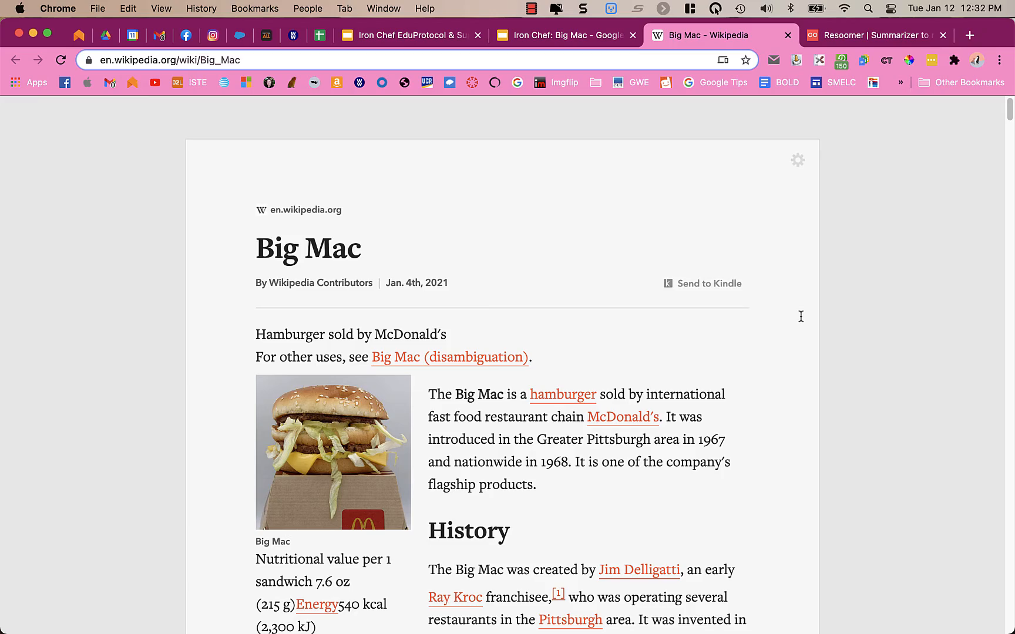
pyautogui.scroll(-3)
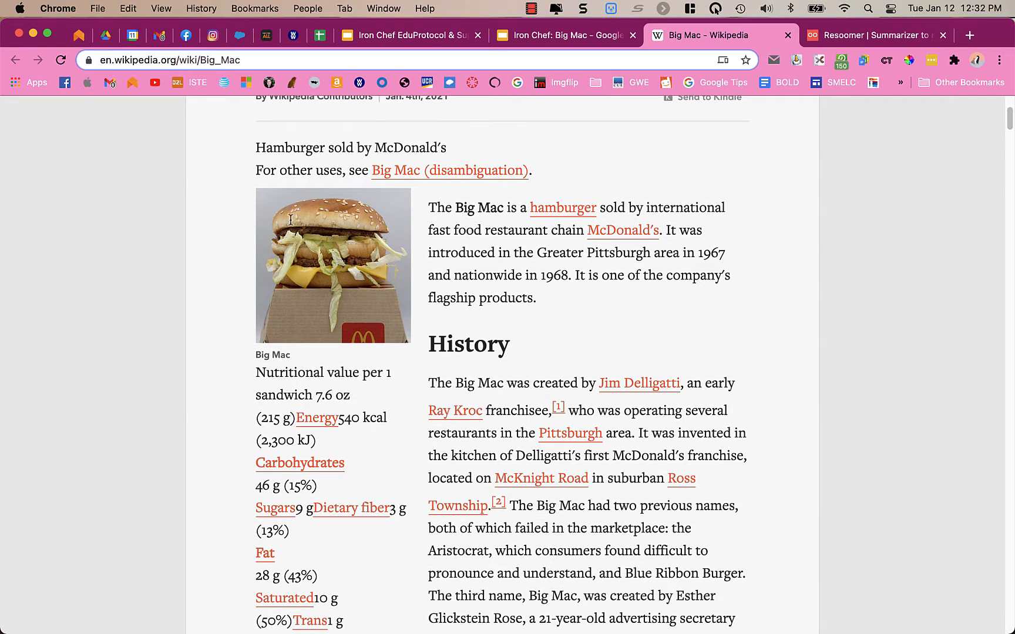
pyautogui.scroll(-3)
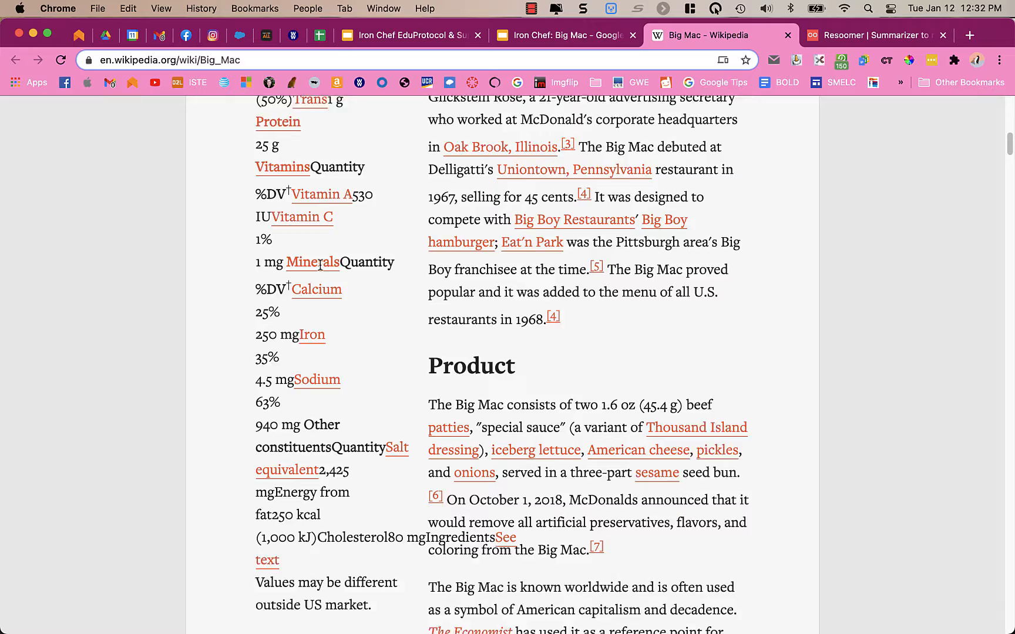
pyautogui.scroll(-3)
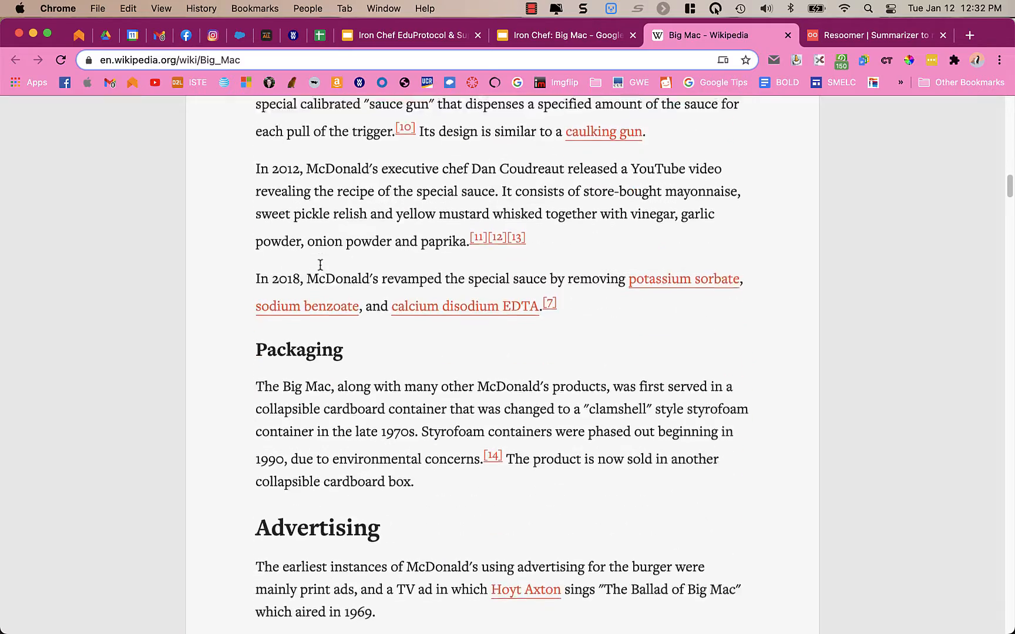
pyautogui.scroll(-3)
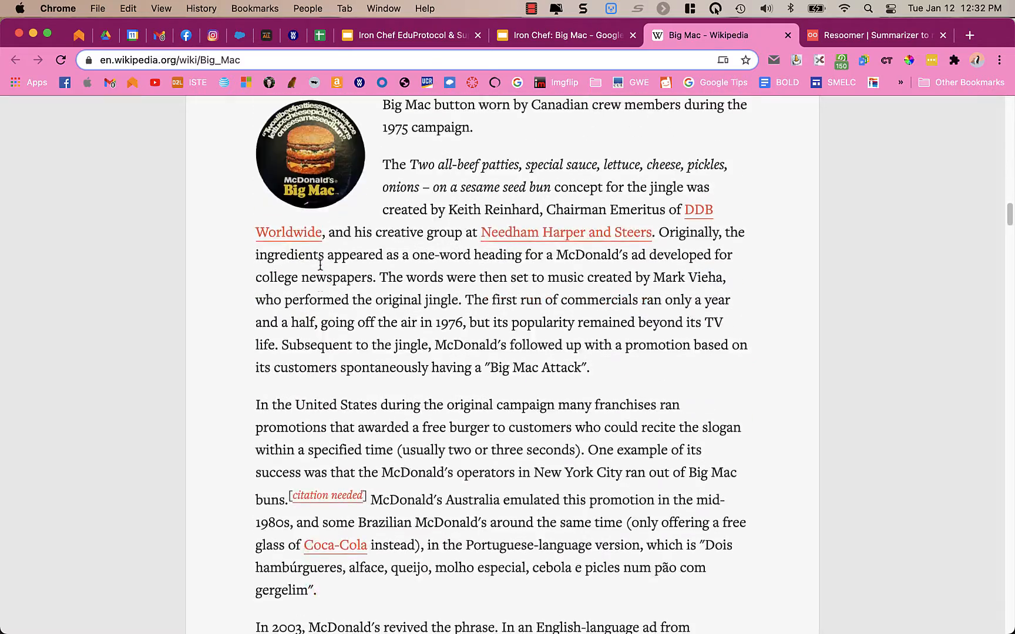
pyautogui.scroll(-3)
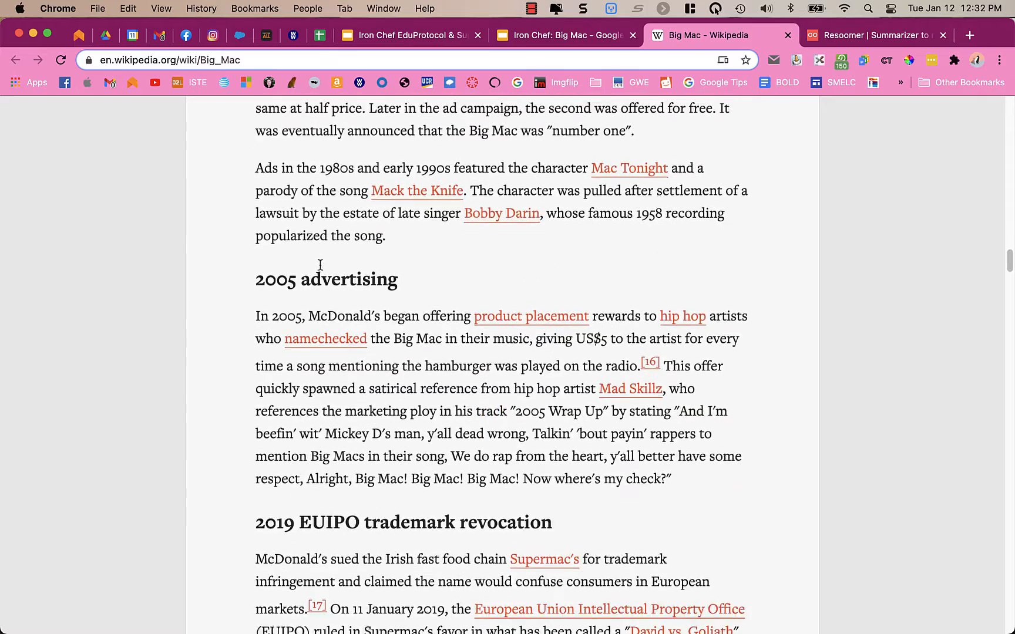
pyautogui.scroll(-3)
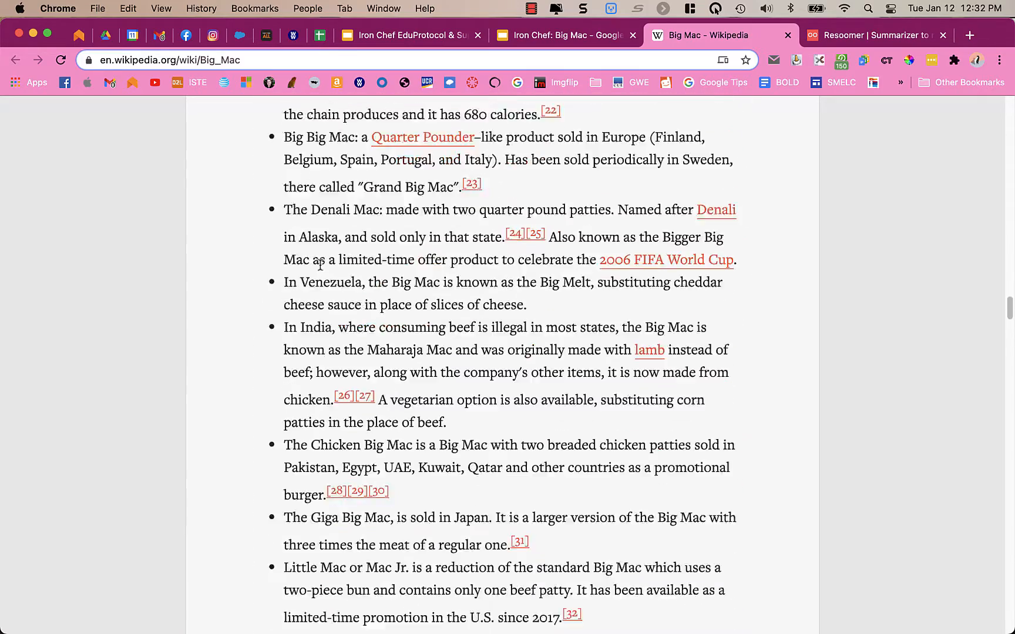
pyautogui.scroll(-3)
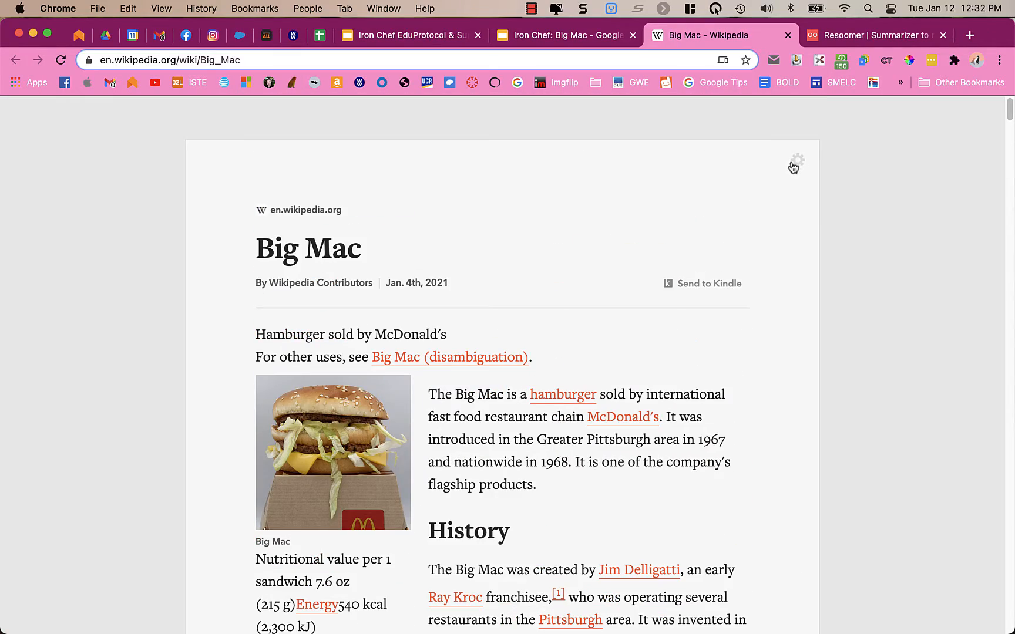
# Set Mercury Reader text to Large and the typeface to Sans after trying Serif.
pyautogui.click(797, 160)
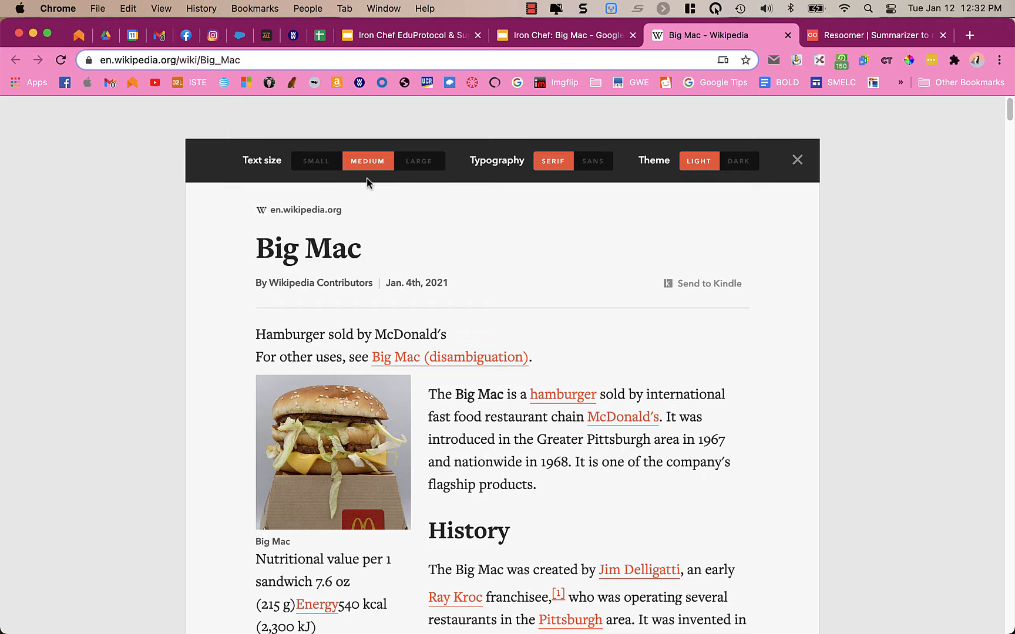
pyautogui.click(418, 160)
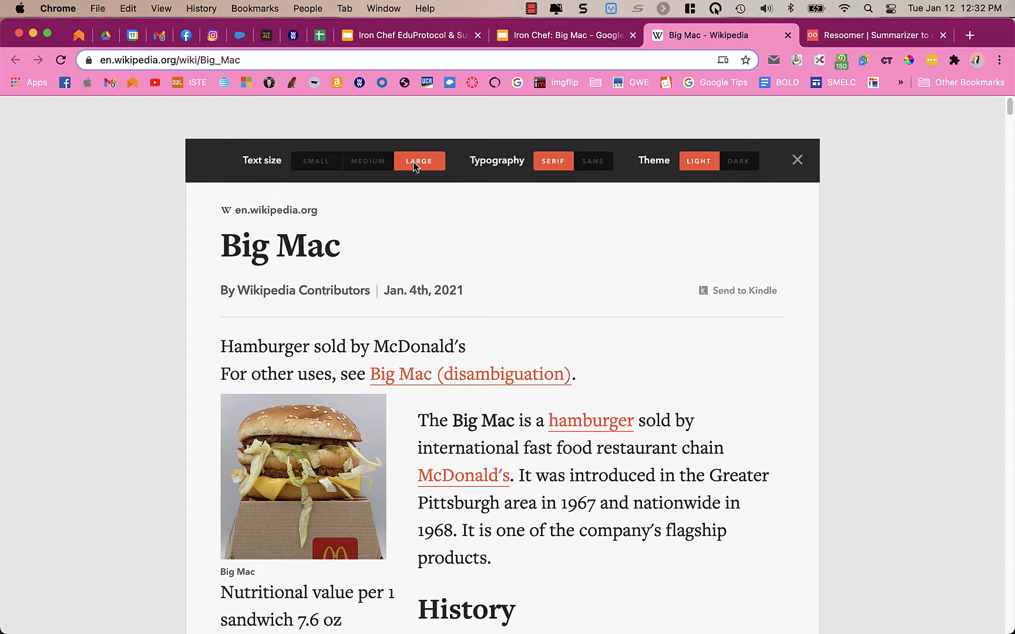
pyautogui.click(592, 160)
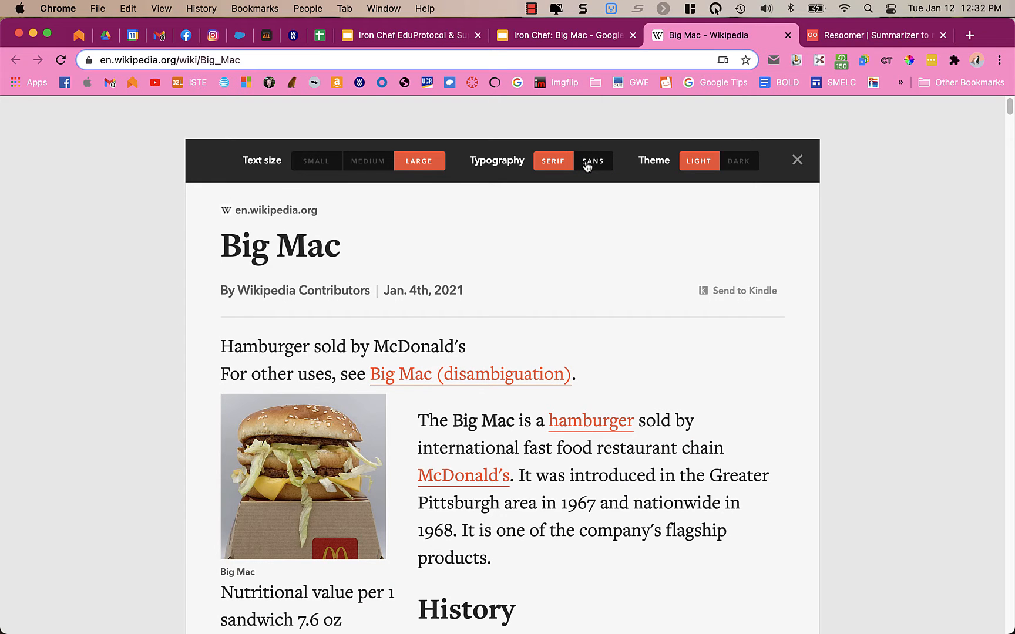
pyautogui.moveTo(589, 167)
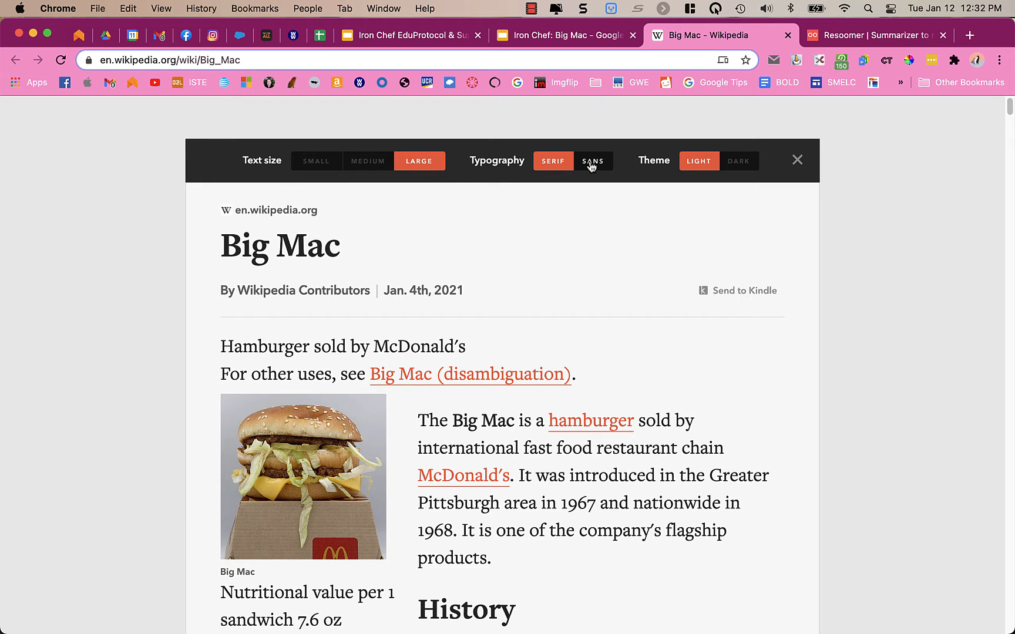
pyautogui.click(591, 160)
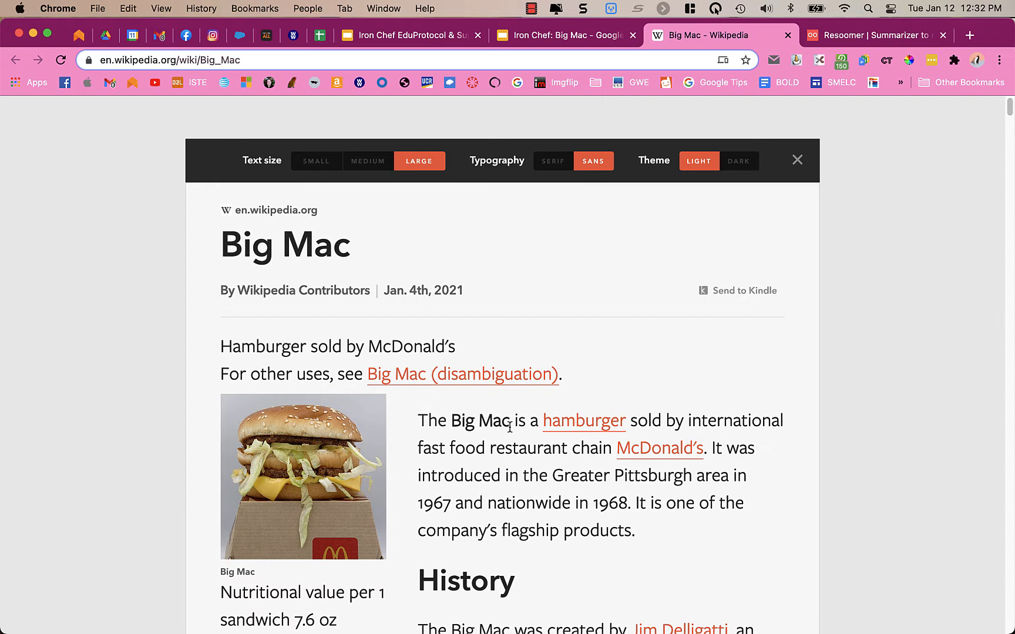
pyautogui.click(552, 161)
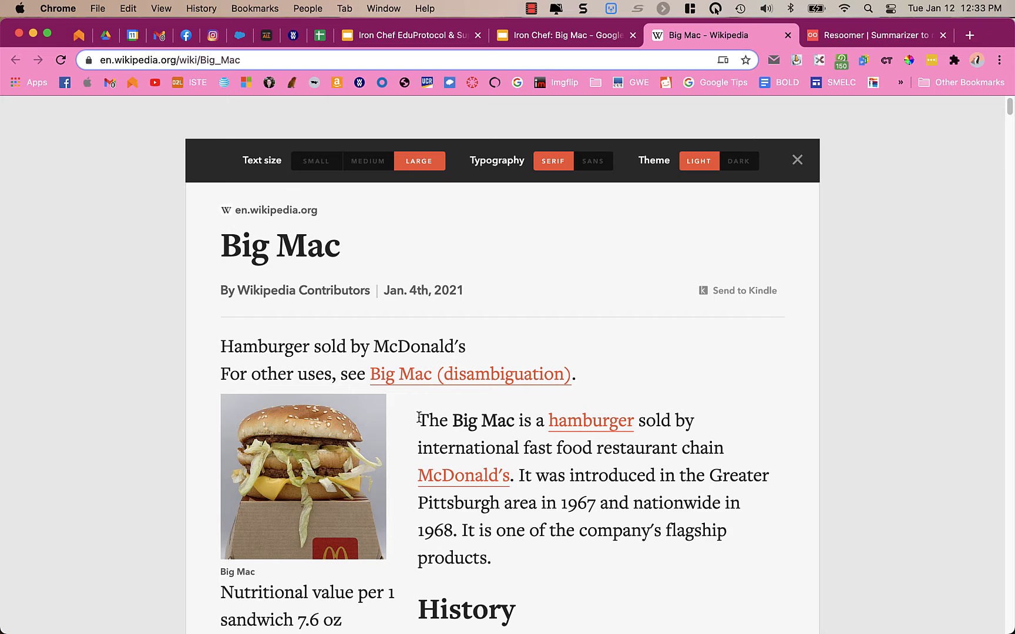
pyautogui.moveTo(516, 318)
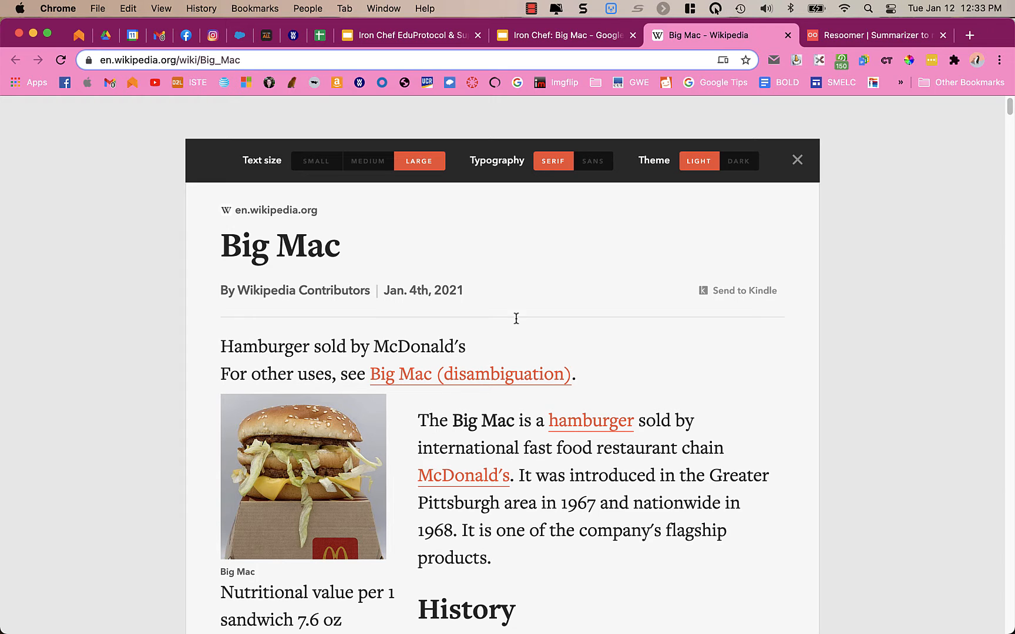
pyautogui.click(592, 160)
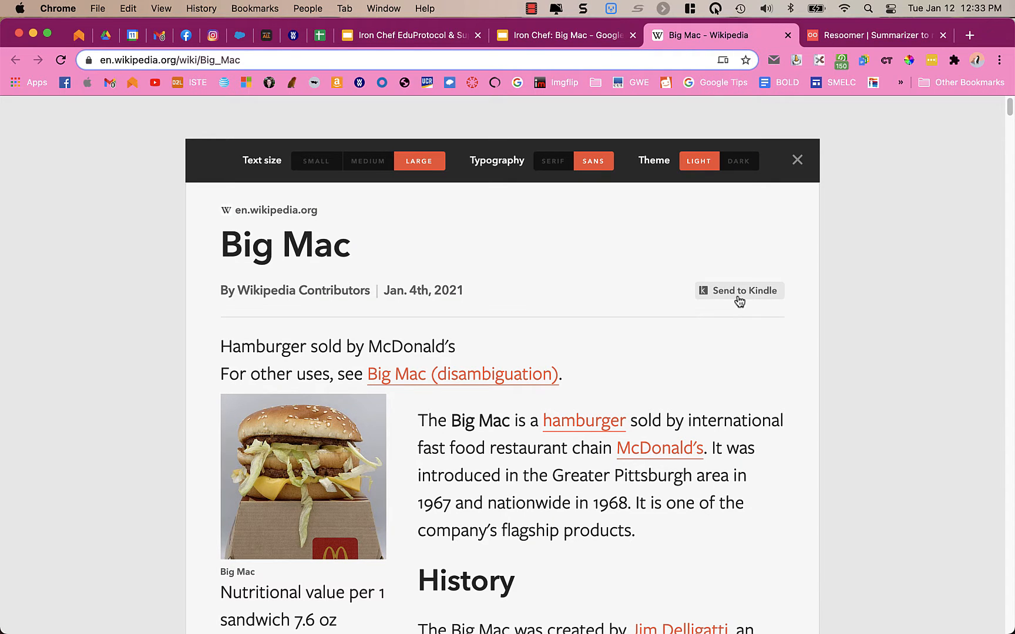
pyautogui.moveTo(730, 305)
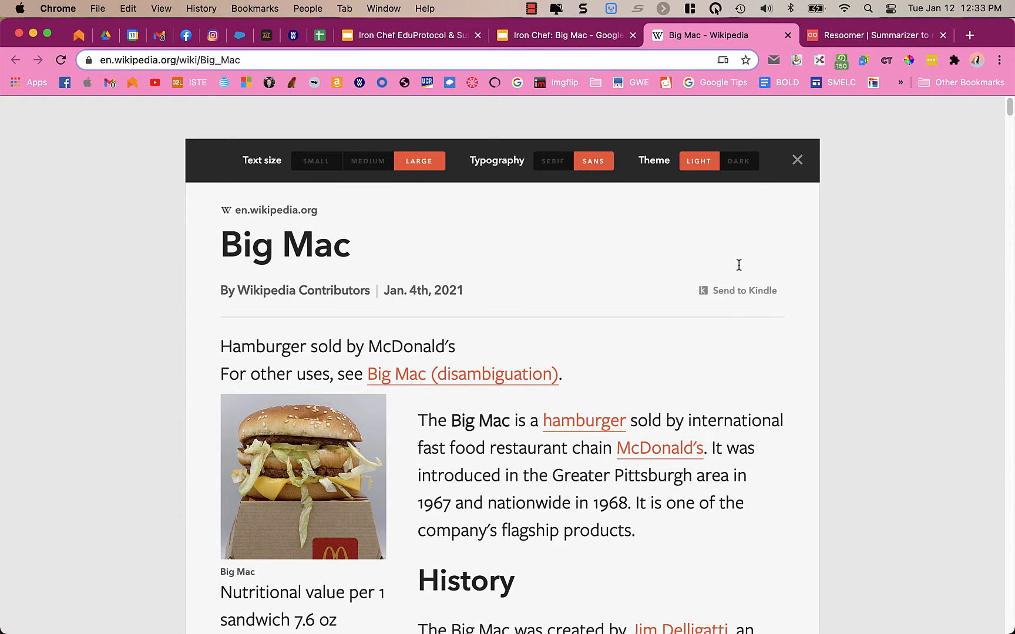
pyautogui.moveTo(583, 348)
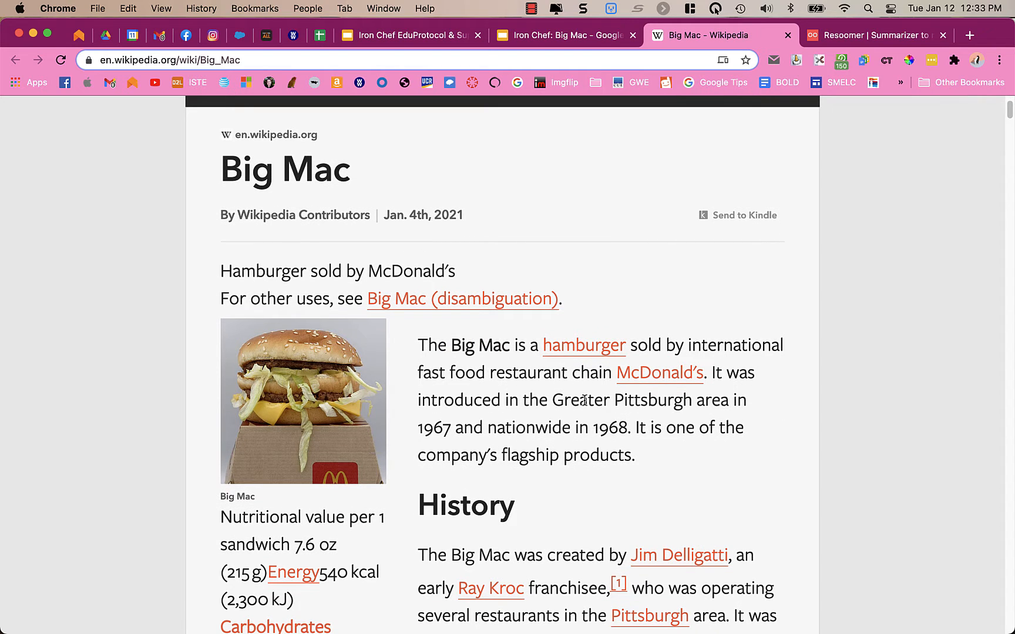
pyautogui.moveTo(584, 345)
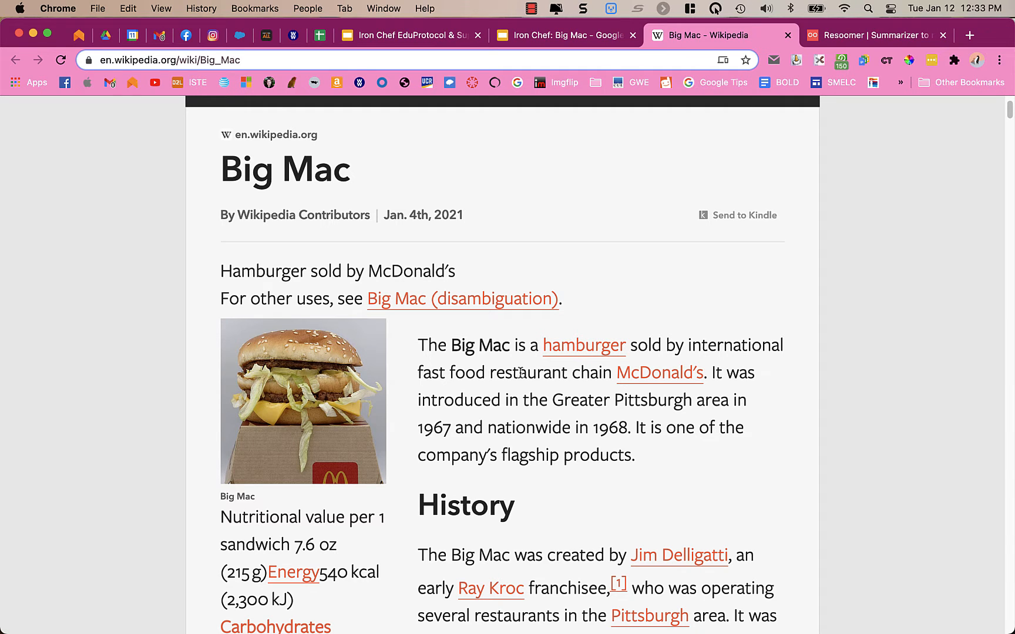
pyautogui.moveTo(538, 309)
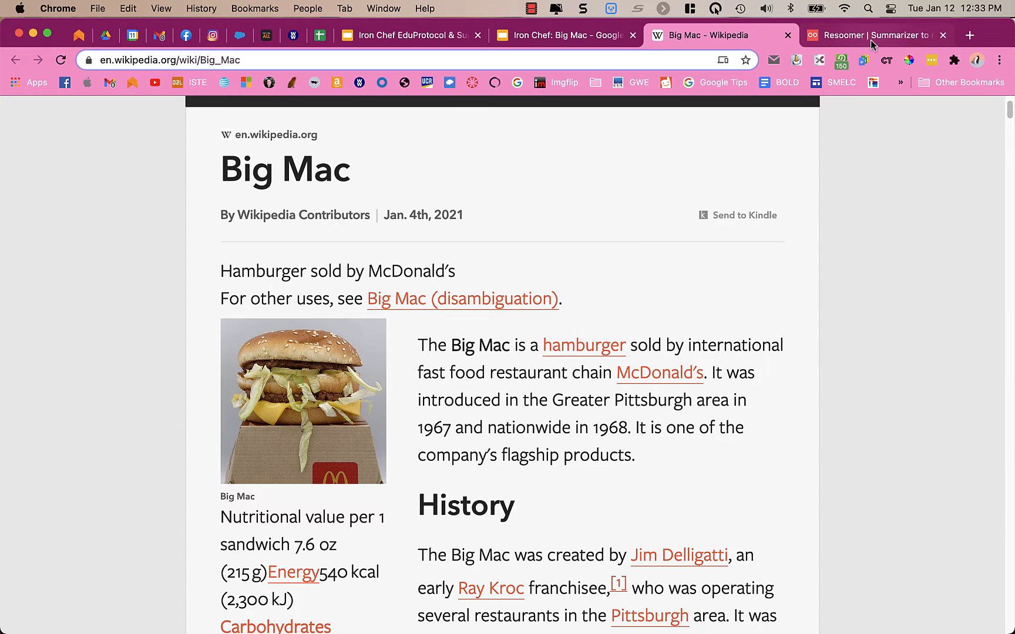
pyautogui.click(877, 35)
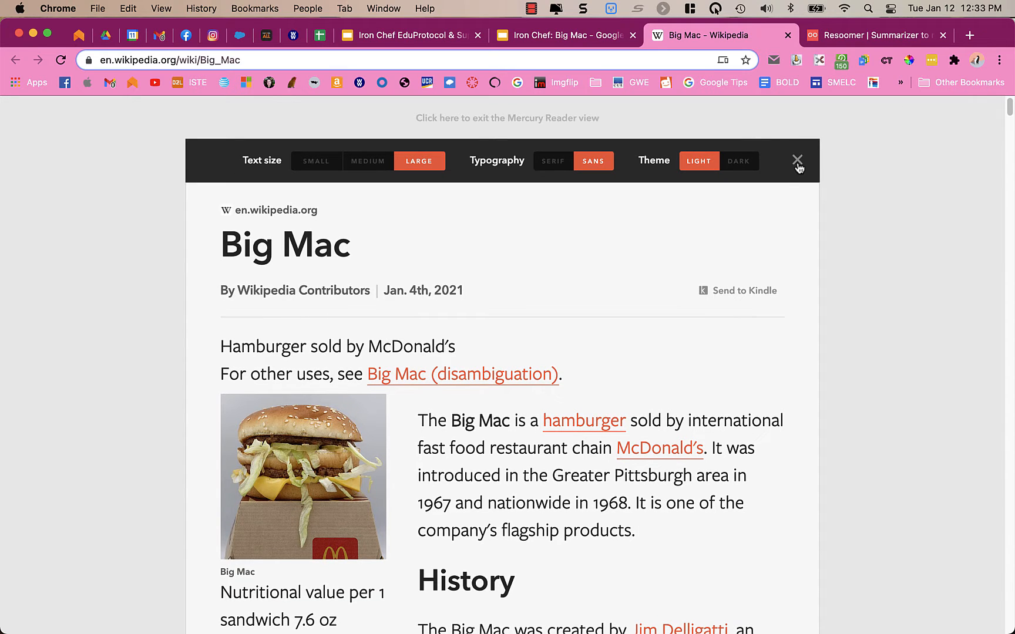
# Close reader settings, exit Mercury Reader, glance at Slides, and return to Wikipedia.
pyautogui.click(799, 160)
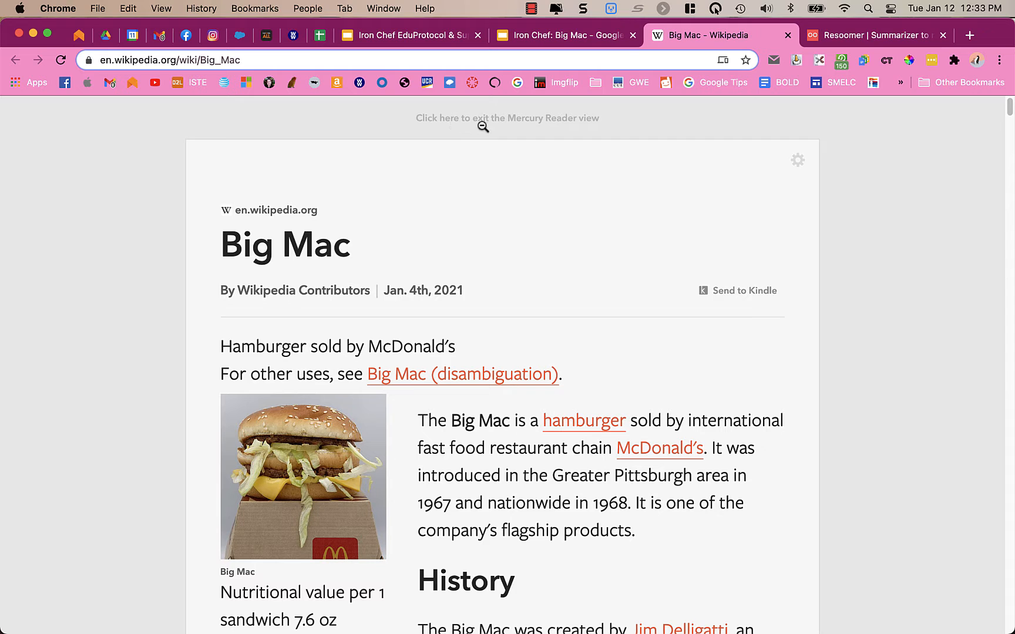
pyautogui.click(507, 118)
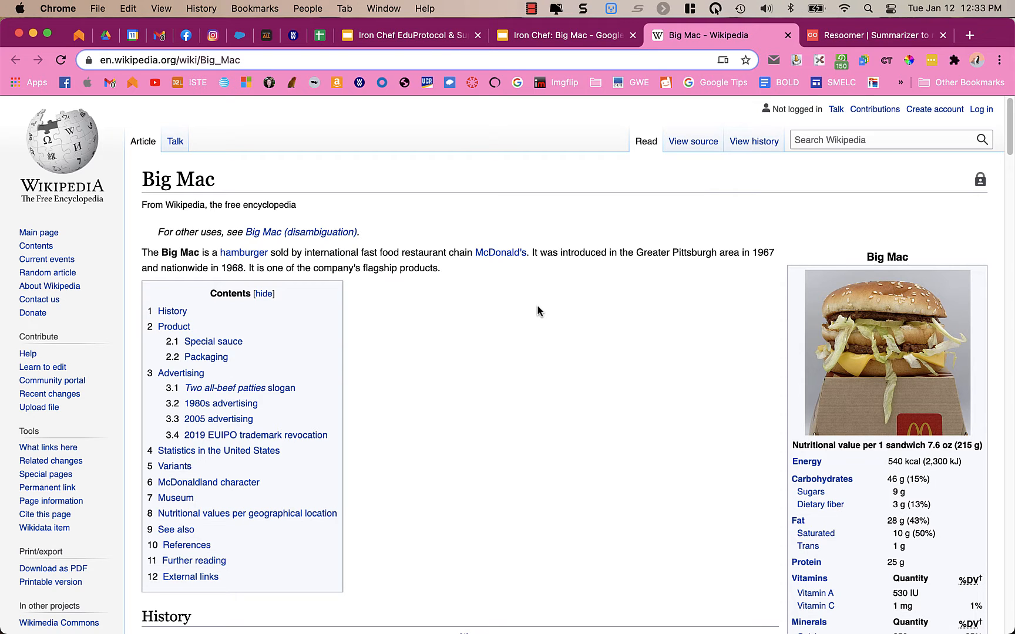
pyautogui.click(407, 35)
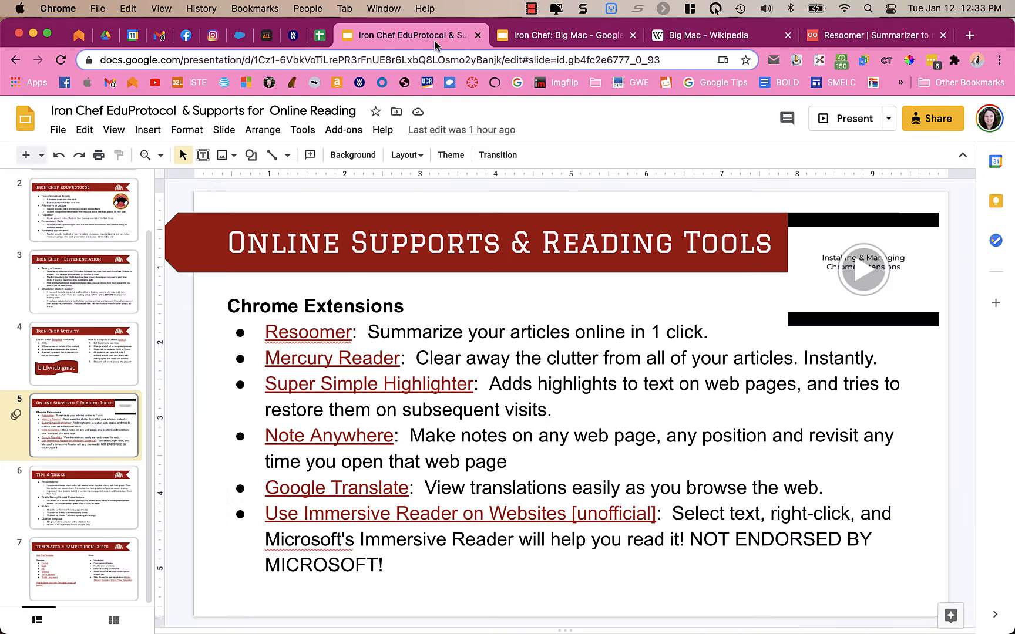
pyautogui.click(712, 35)
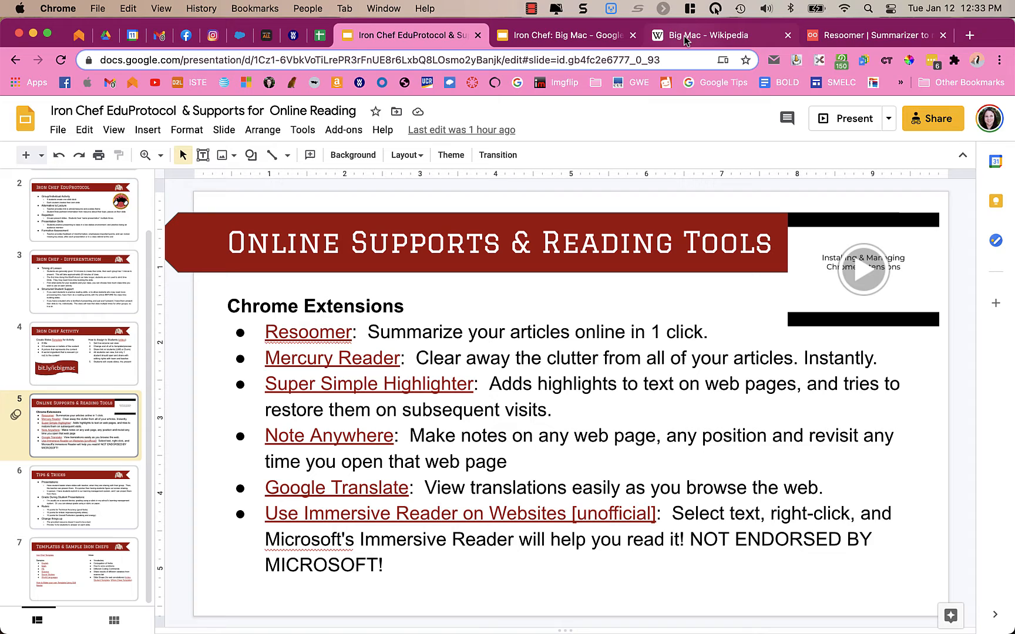
pyautogui.click(720, 35)
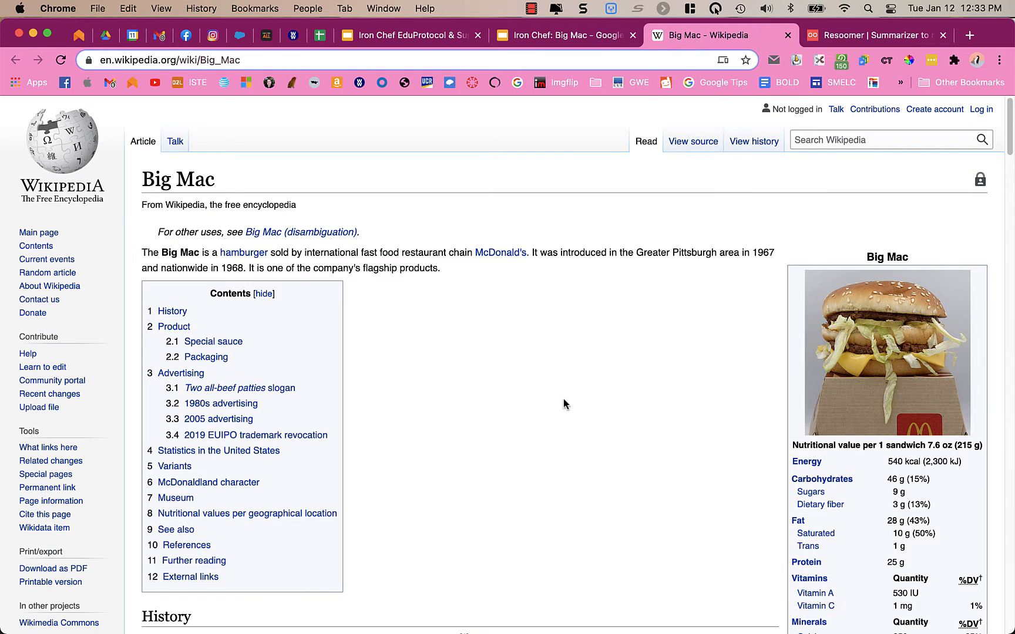
# Select the History sentence from 'Big Mac, was created by' through 'Oak Brook, Illinois.'.
pyautogui.scroll(-3)
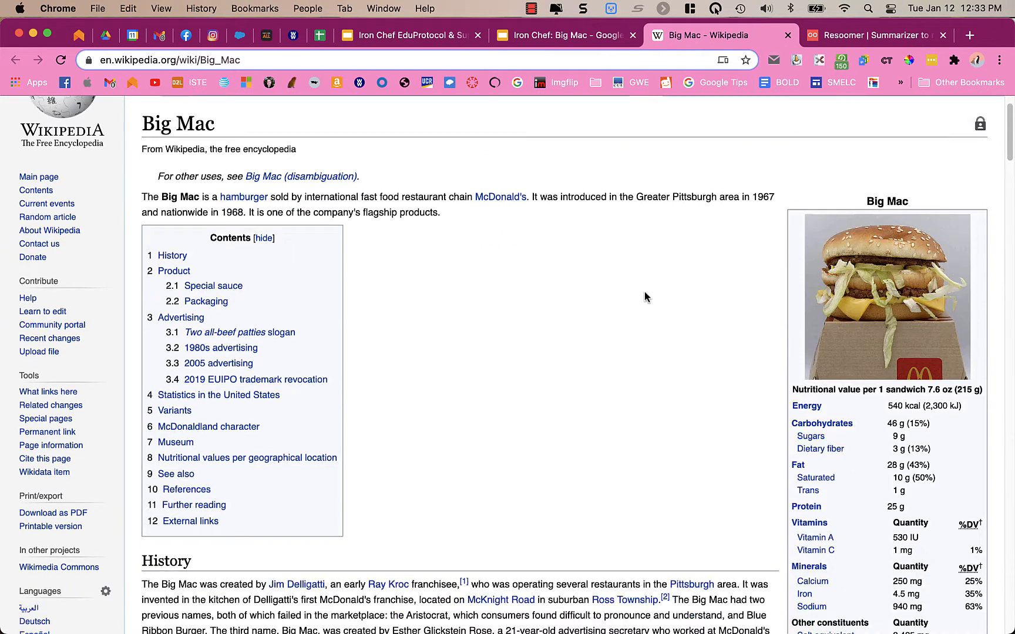
pyautogui.scroll(-3)
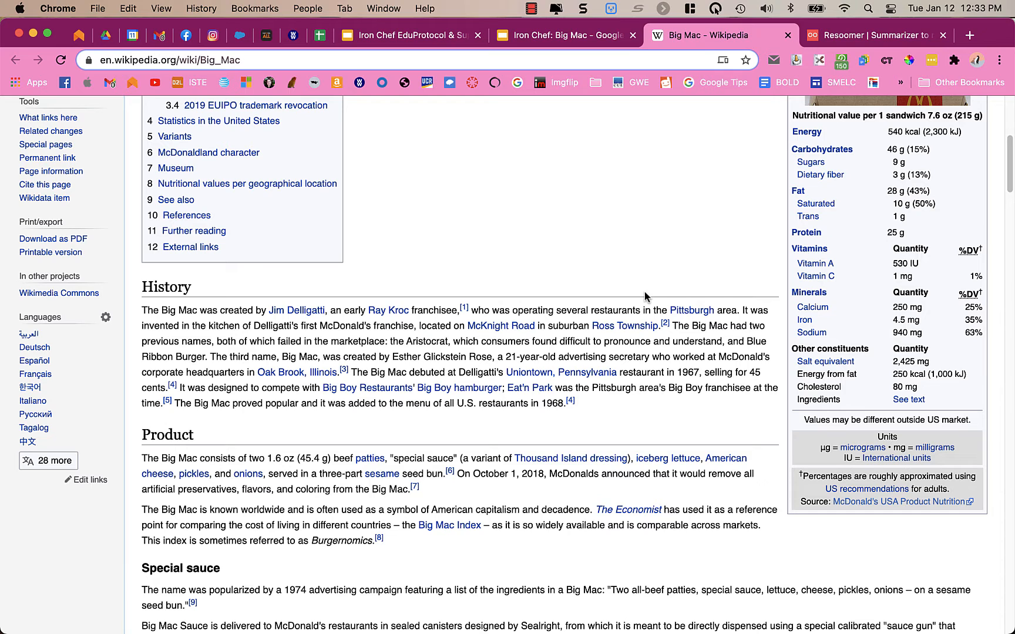
pyautogui.scroll(-3)
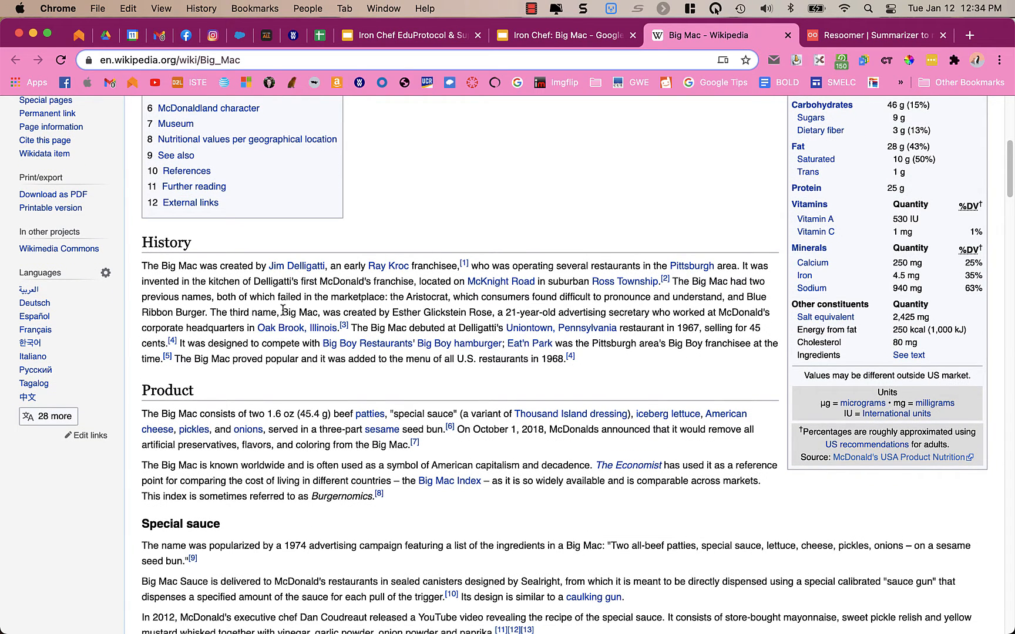
pyautogui.moveTo(281, 312); pyautogui.dragTo(355, 312)
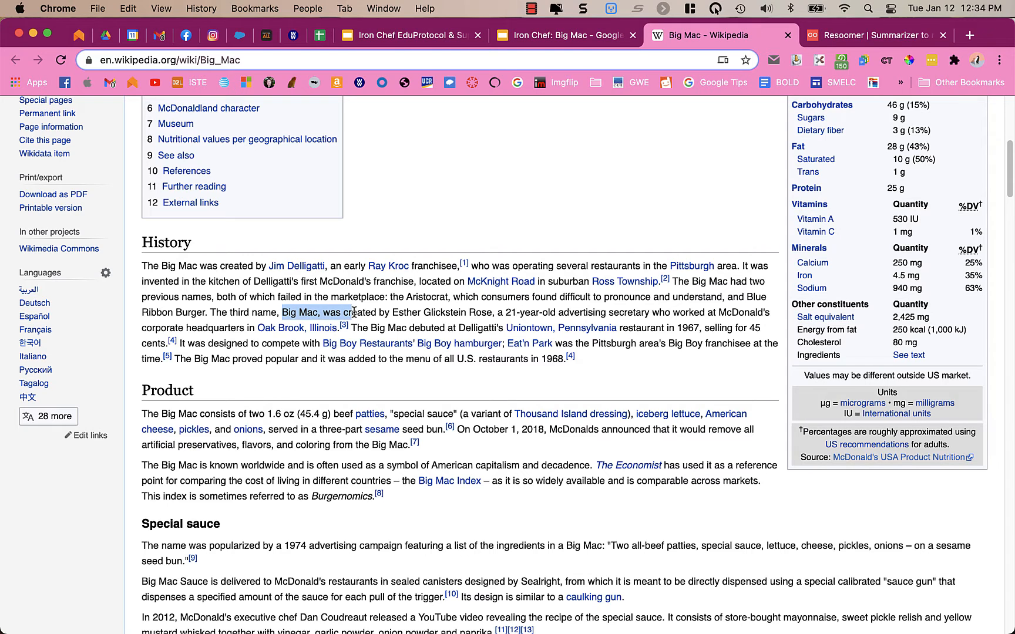
pyautogui.moveTo(317, 313); pyautogui.dragTo(392, 312)
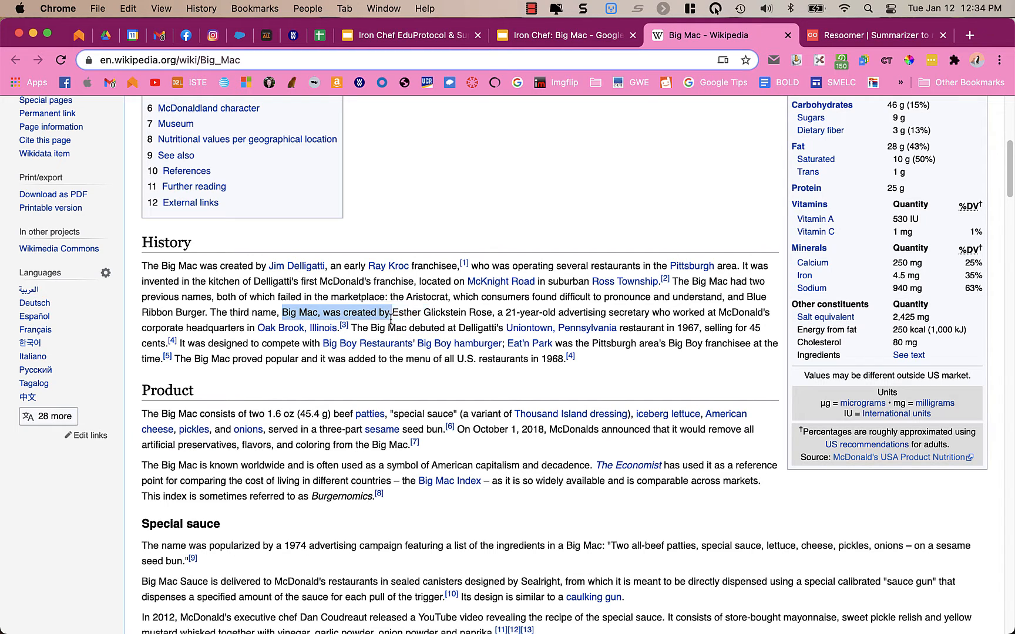
pyautogui.moveTo(391, 313); pyautogui.dragTo(338, 328)
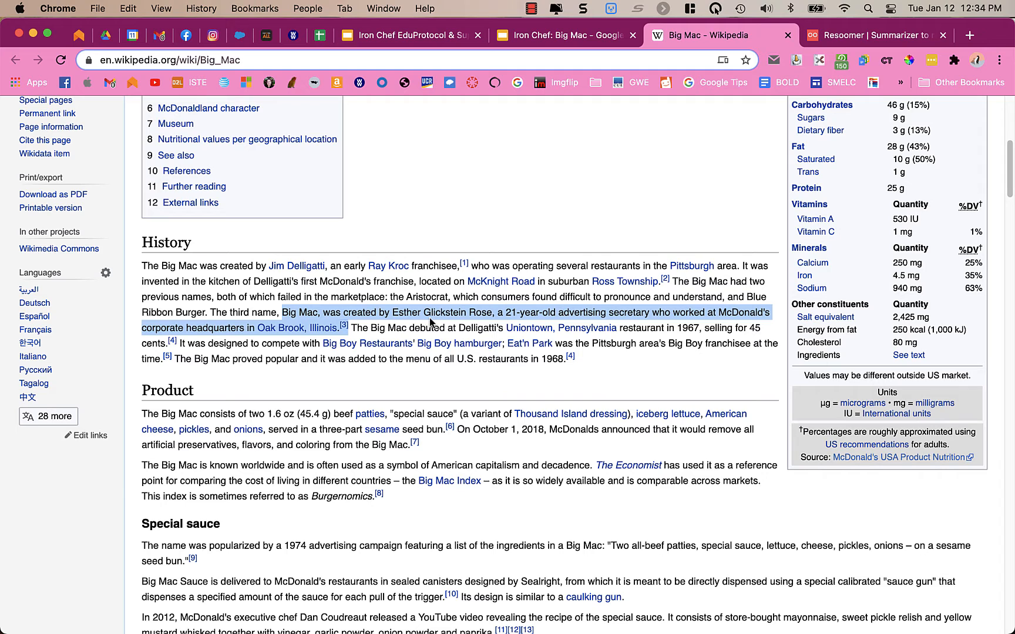
pyautogui.moveTo(368, 343)
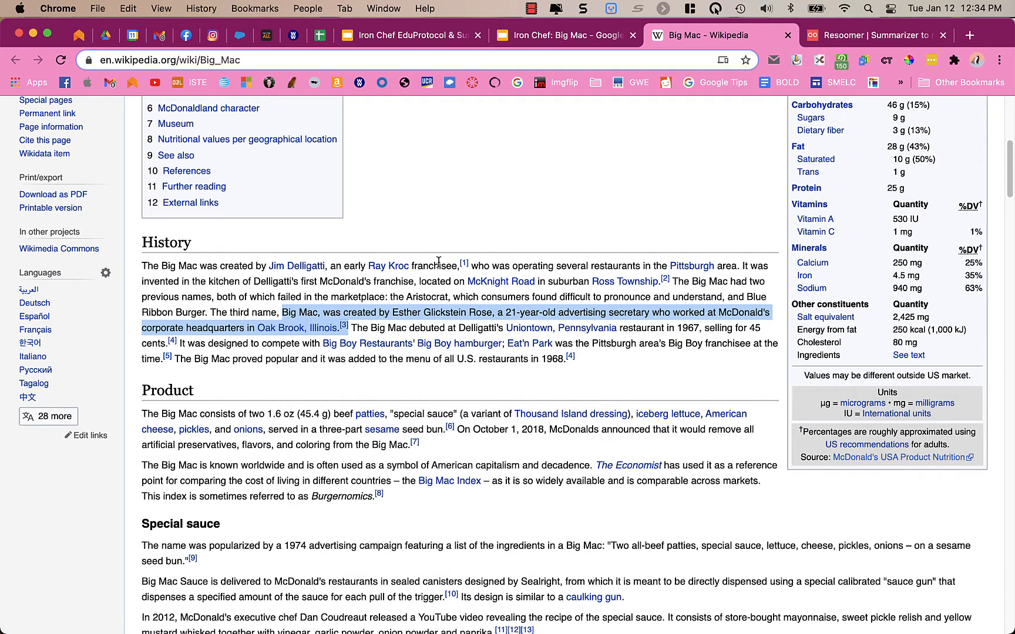
pyautogui.click(278, 312)
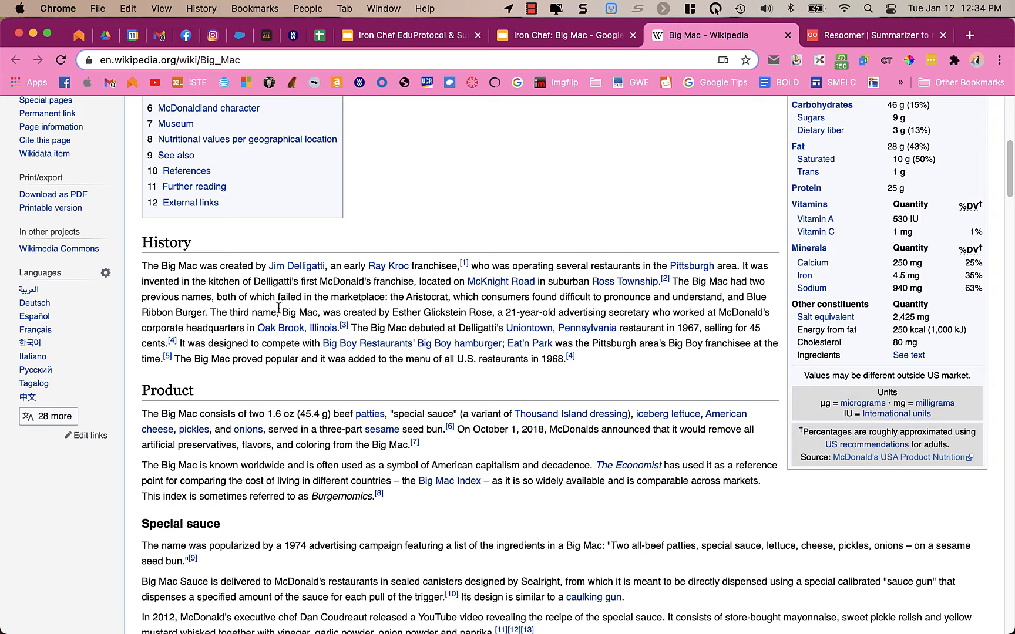
pyautogui.moveTo(297, 328)
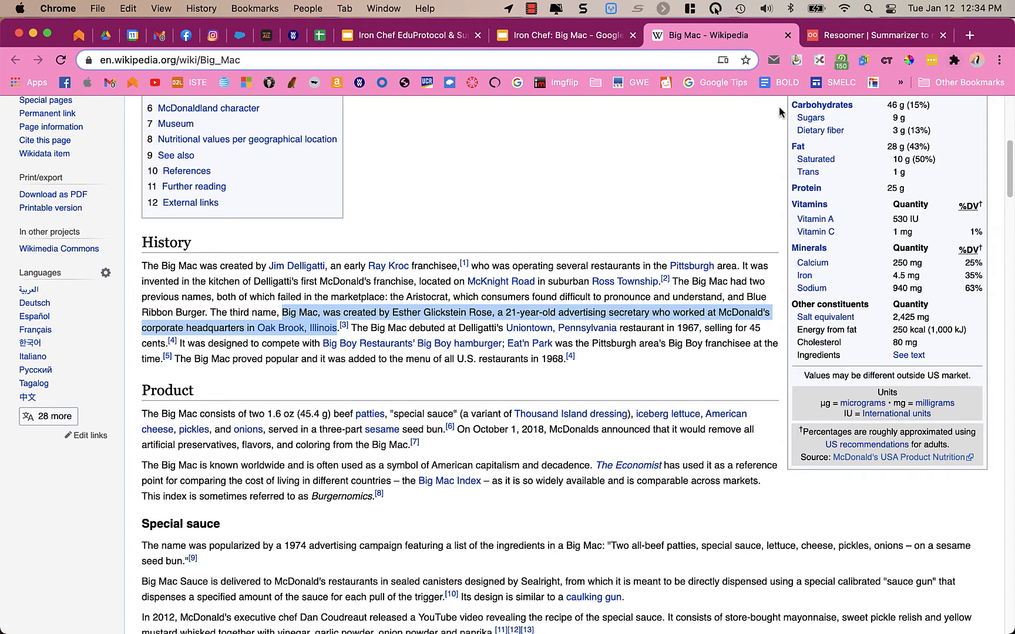
pyautogui.moveTo(373, 313)
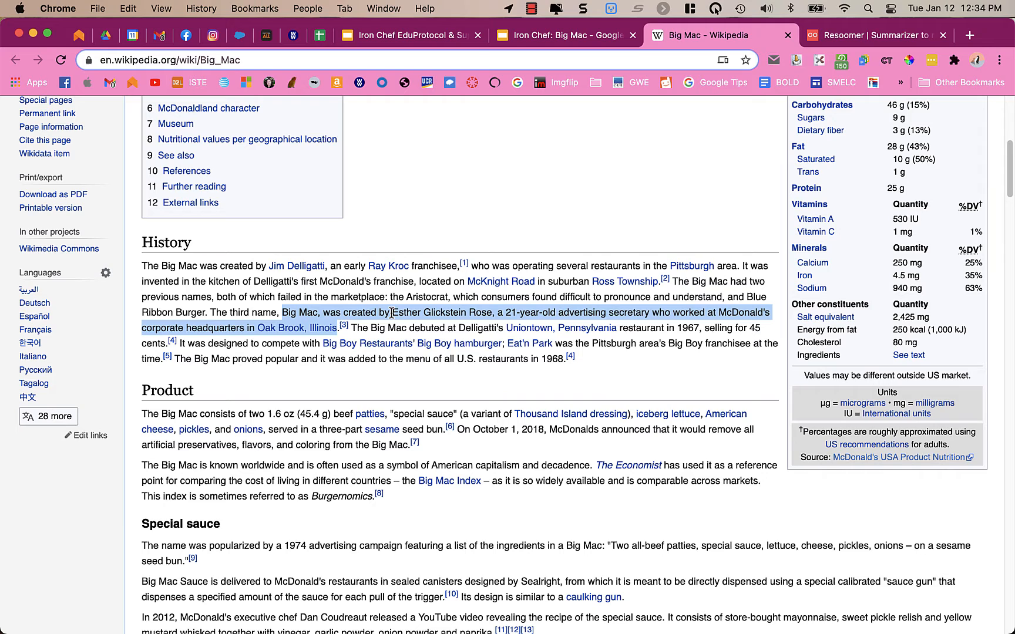
# Highlight the Esther Glickstein Rose naming sentence in yellow with Super Simple Highlighter.
pyautogui.rightClick(393, 317)
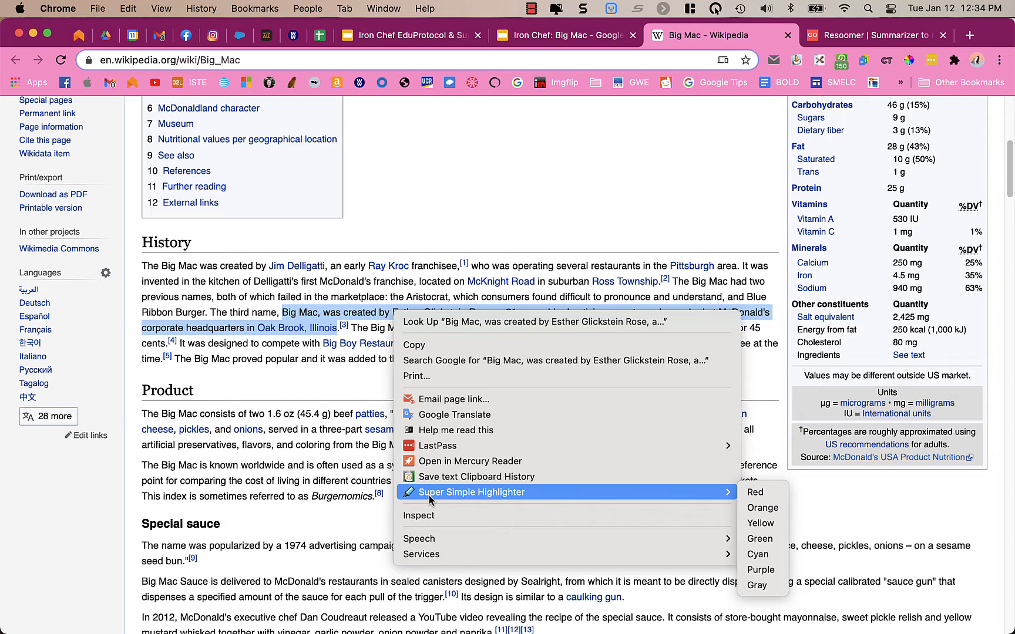
pyautogui.moveTo(763, 508)
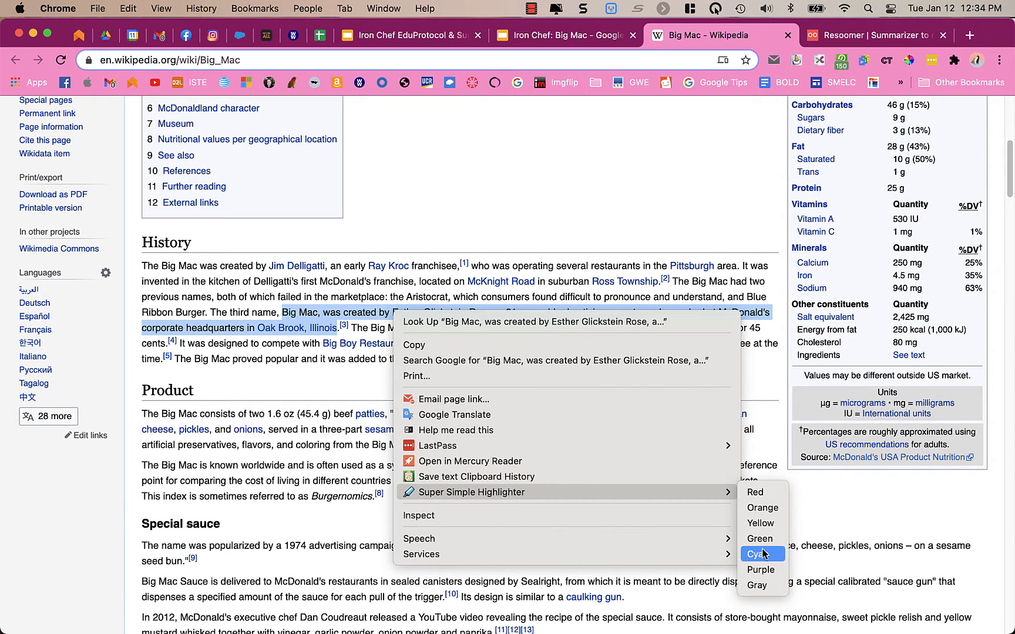
pyautogui.moveTo(763, 523)
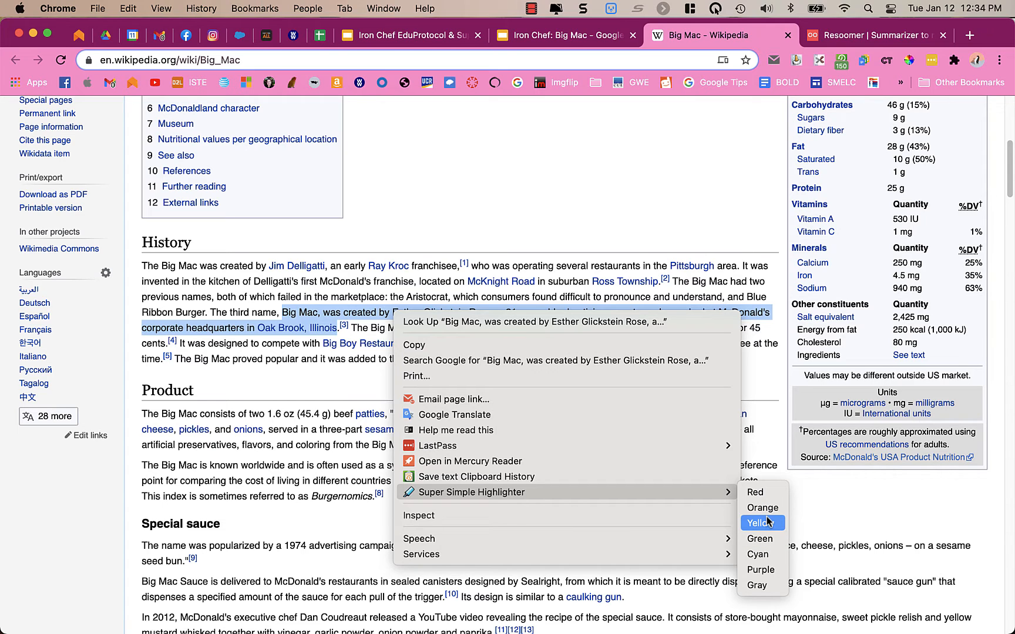
pyautogui.click(758, 523)
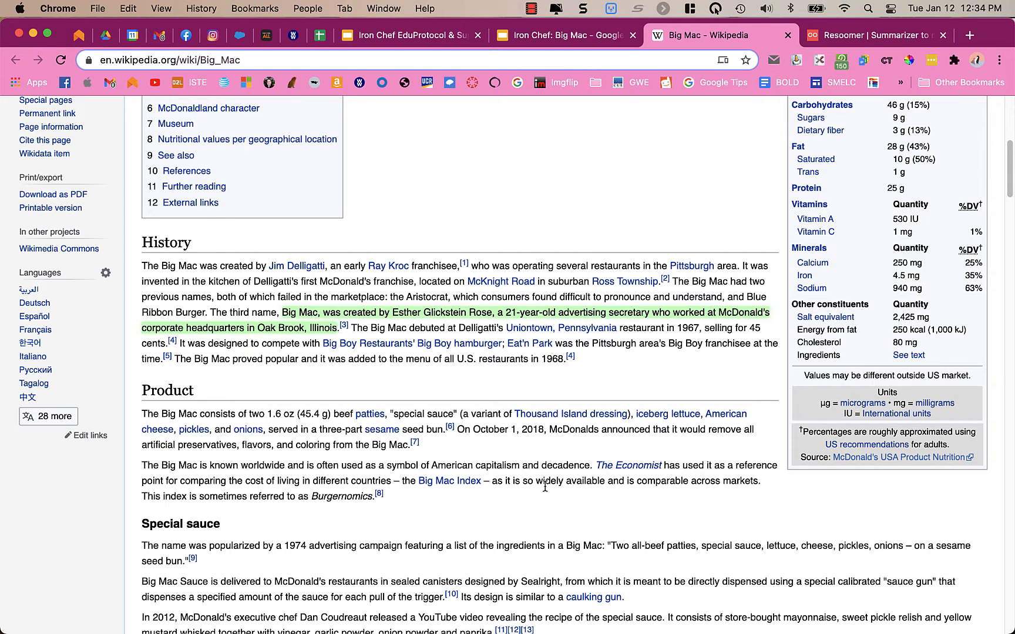
pyautogui.moveTo(507, 461)
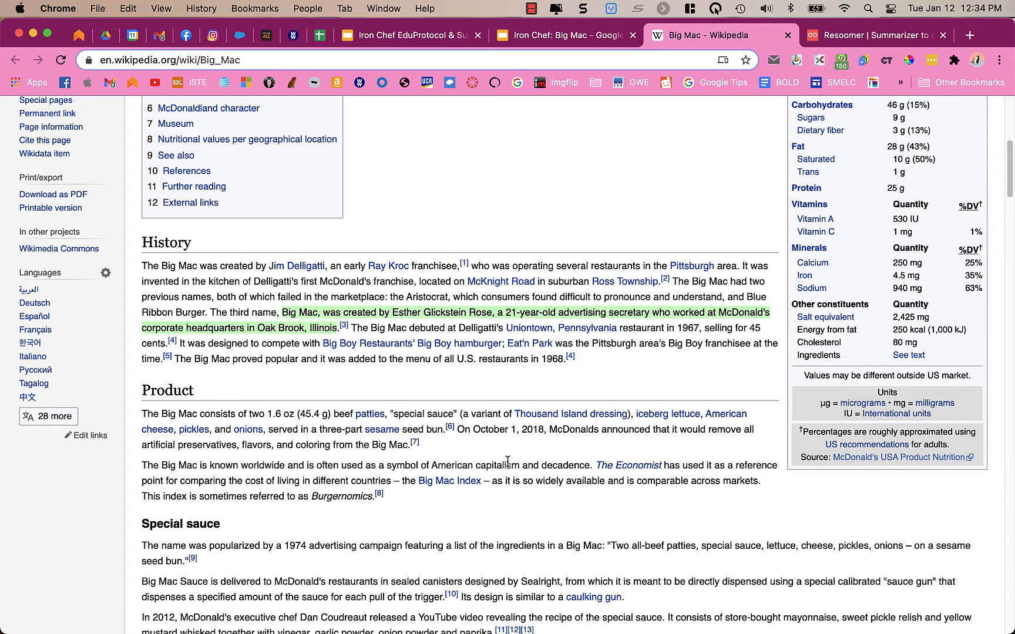
pyautogui.moveTo(708, 97)
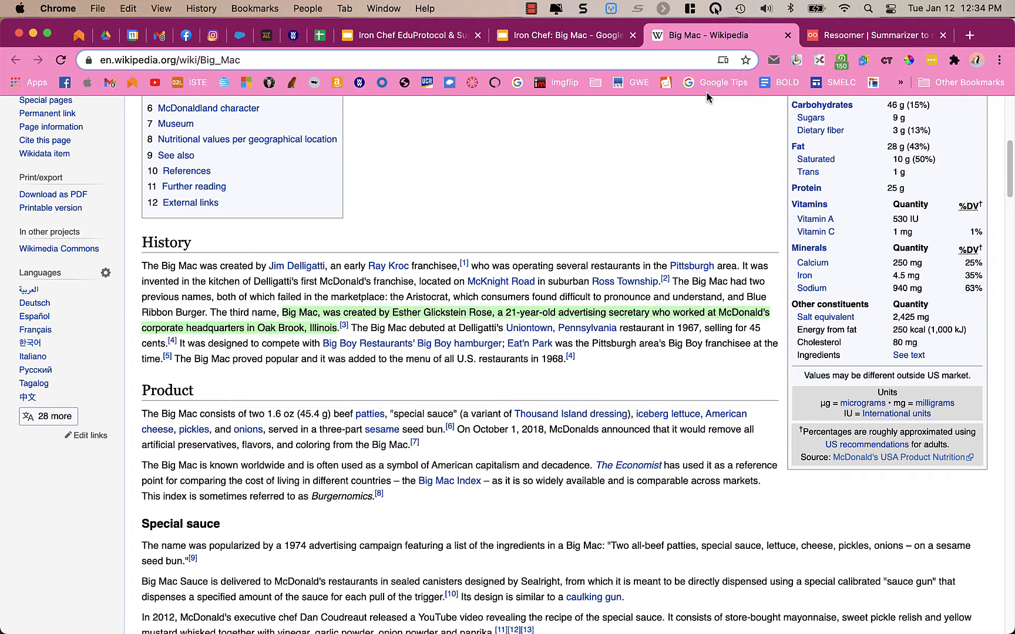
pyautogui.moveTo(637, 176)
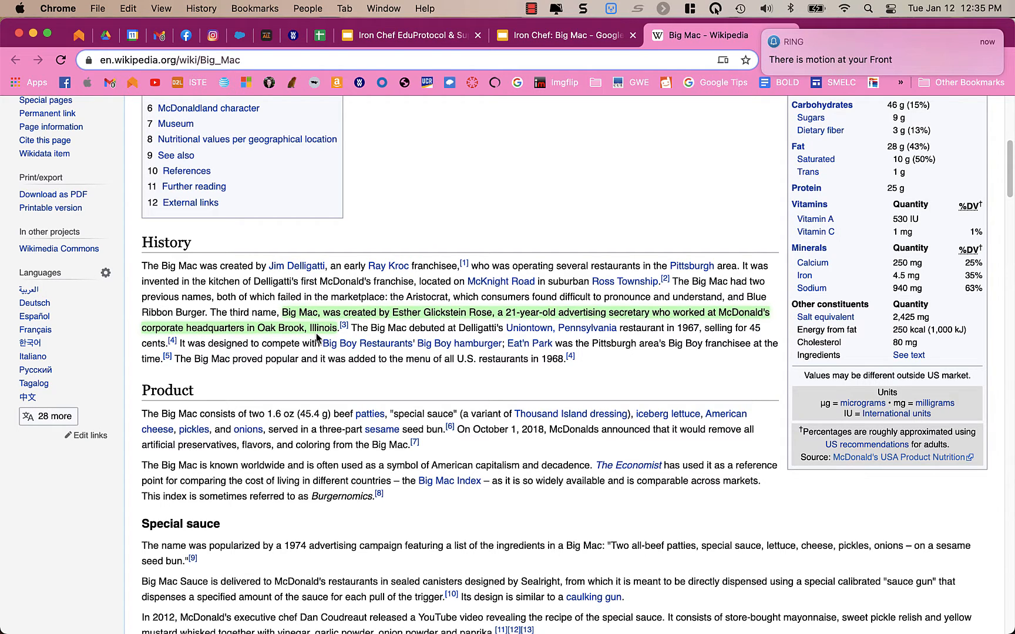
pyautogui.moveTo(889, 100)
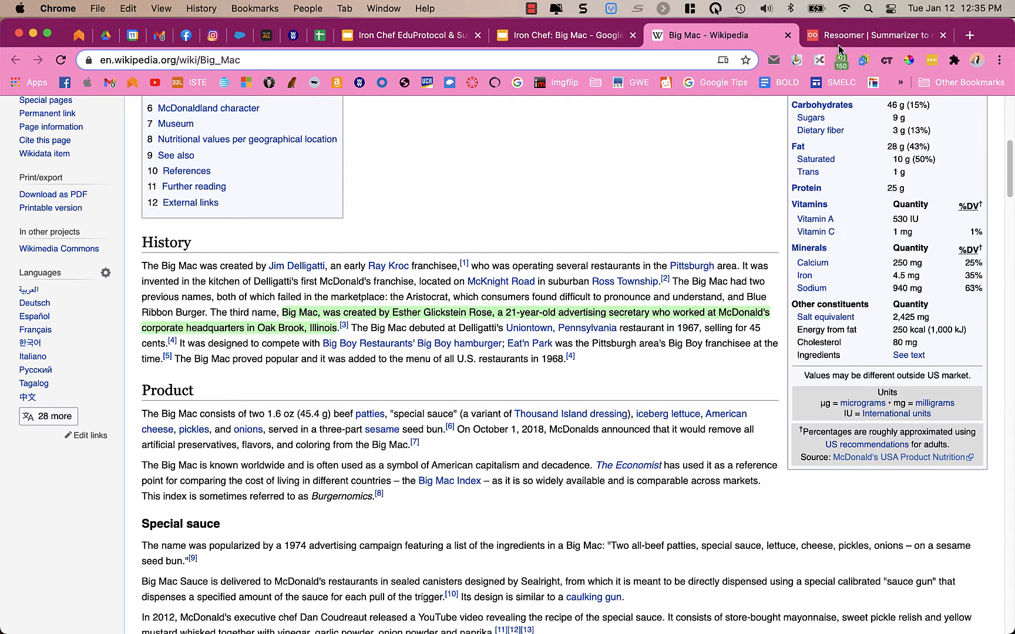
pyautogui.click(952, 60)
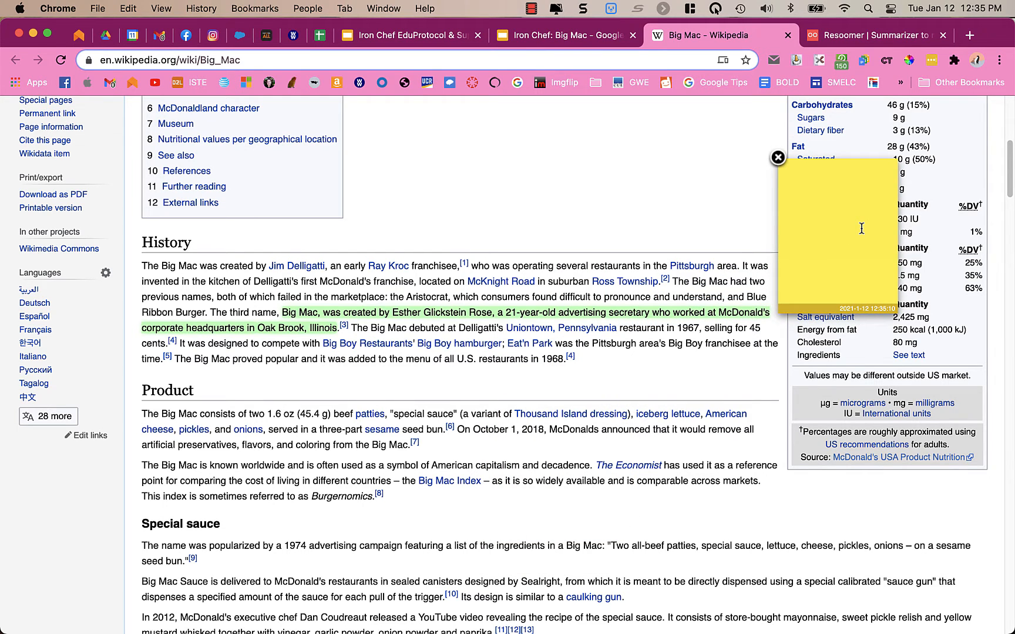
# Type 'd;fasdf' into the Note Anywhere sticky note and scroll the page.
pyautogui.write('d;fasdfasdfas')
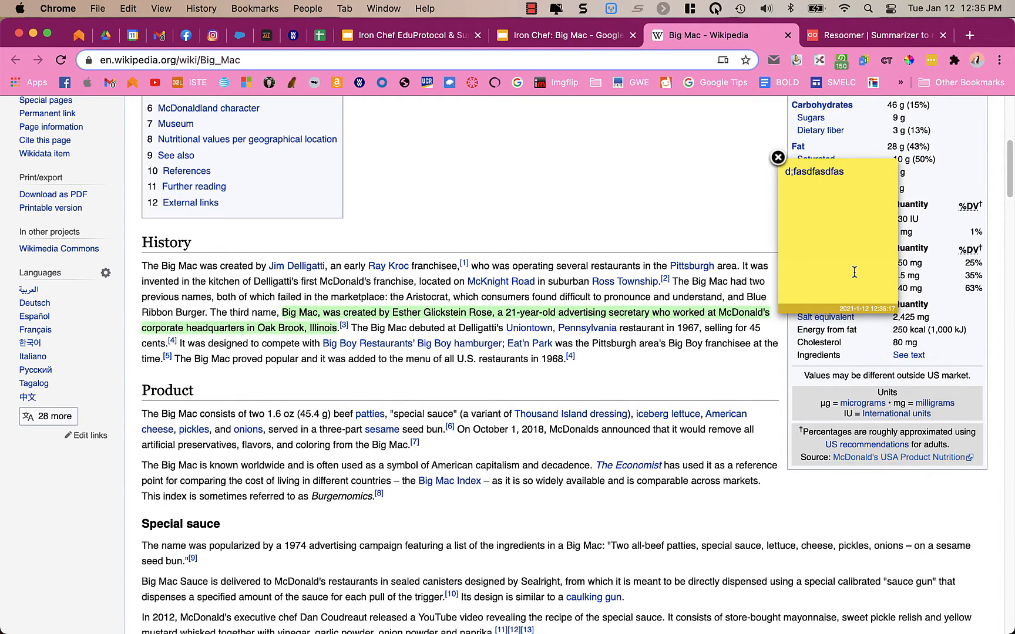
pyautogui.moveTo(820, 220)
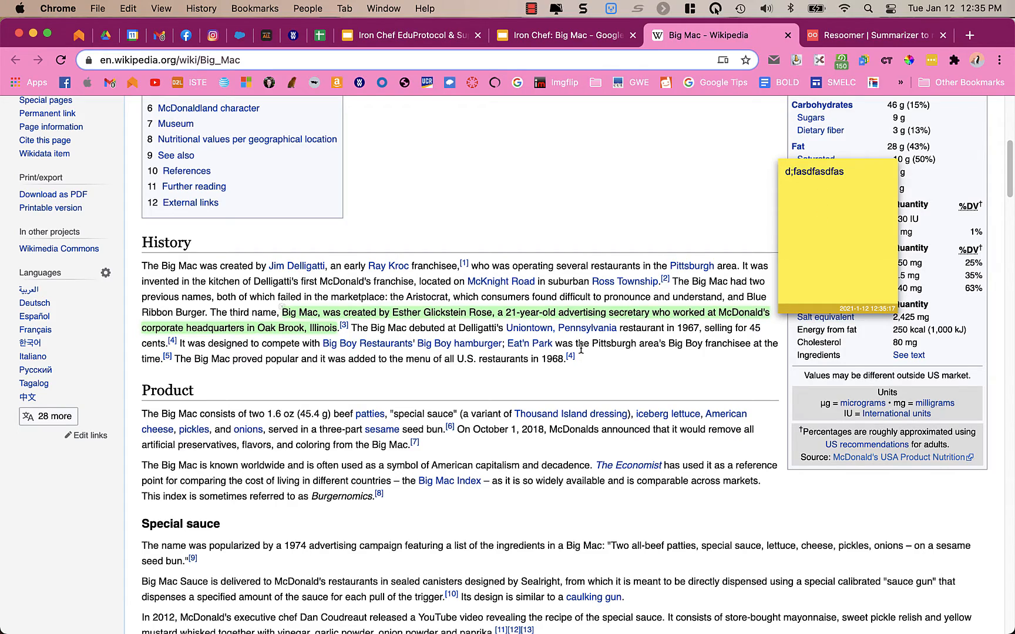
pyautogui.scroll(-3)
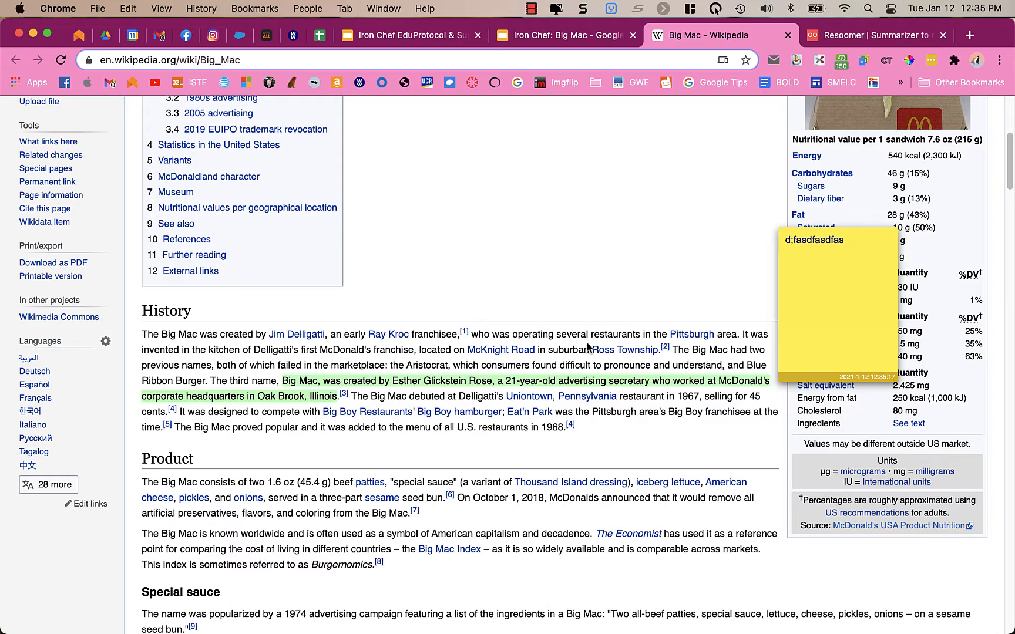
pyautogui.scroll(-3)
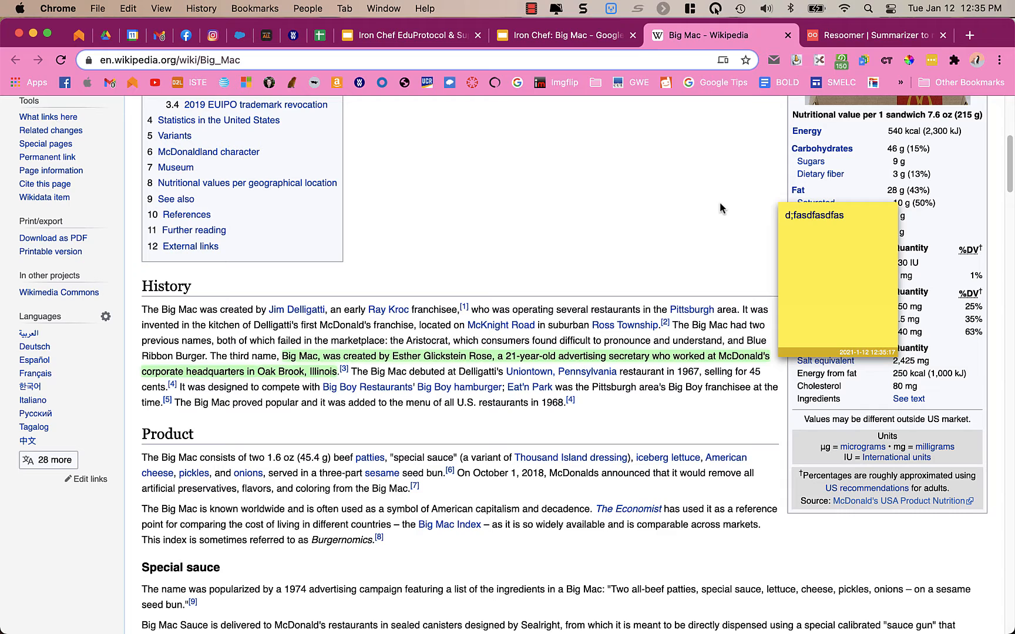
pyautogui.moveTo(717, 210)
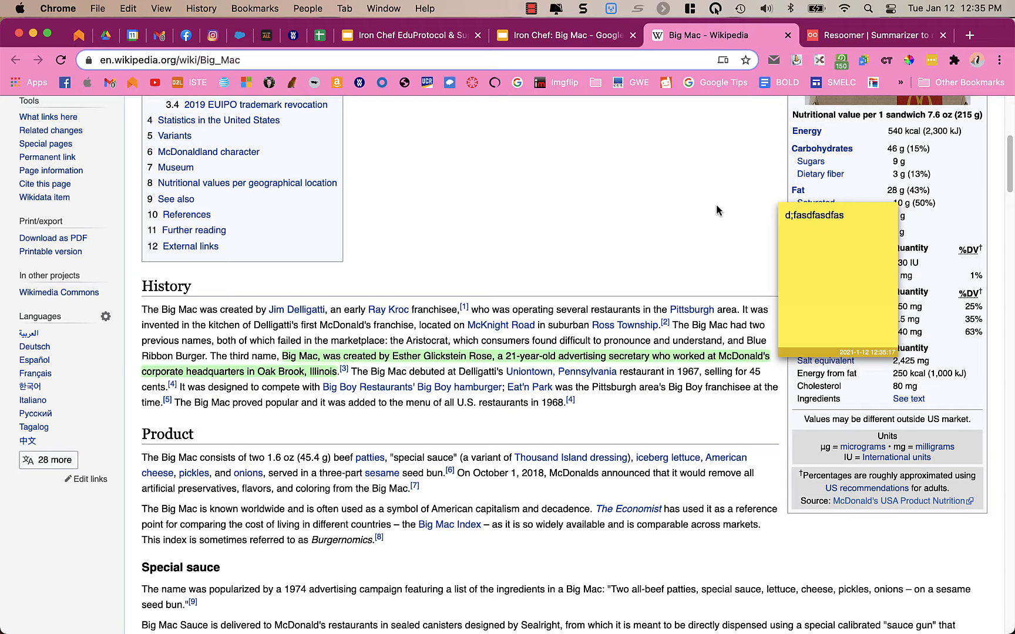
pyautogui.moveTo(688, 249)
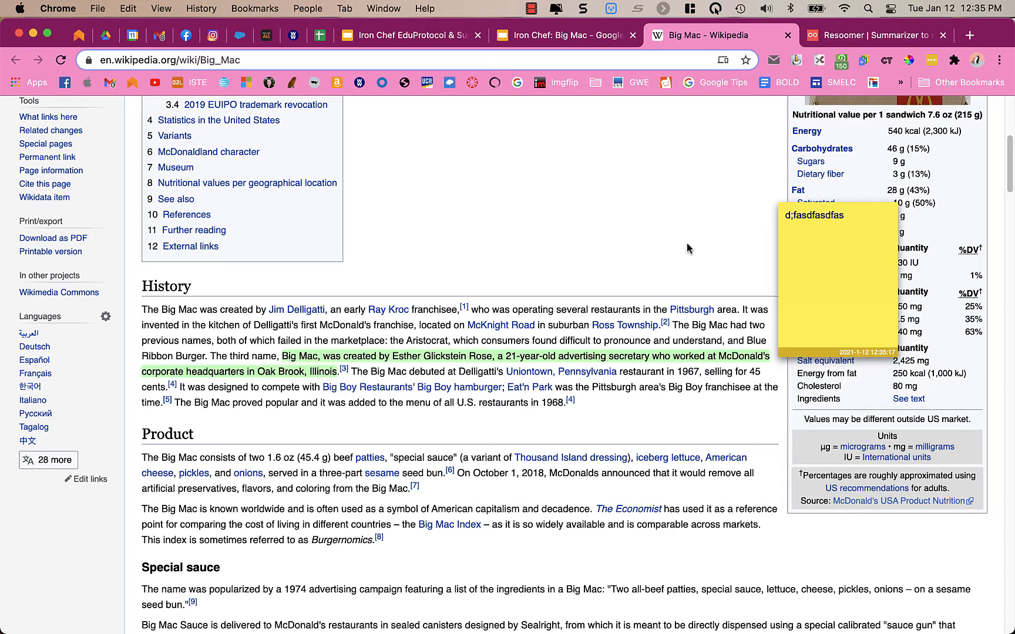
pyautogui.moveTo(689, 239)
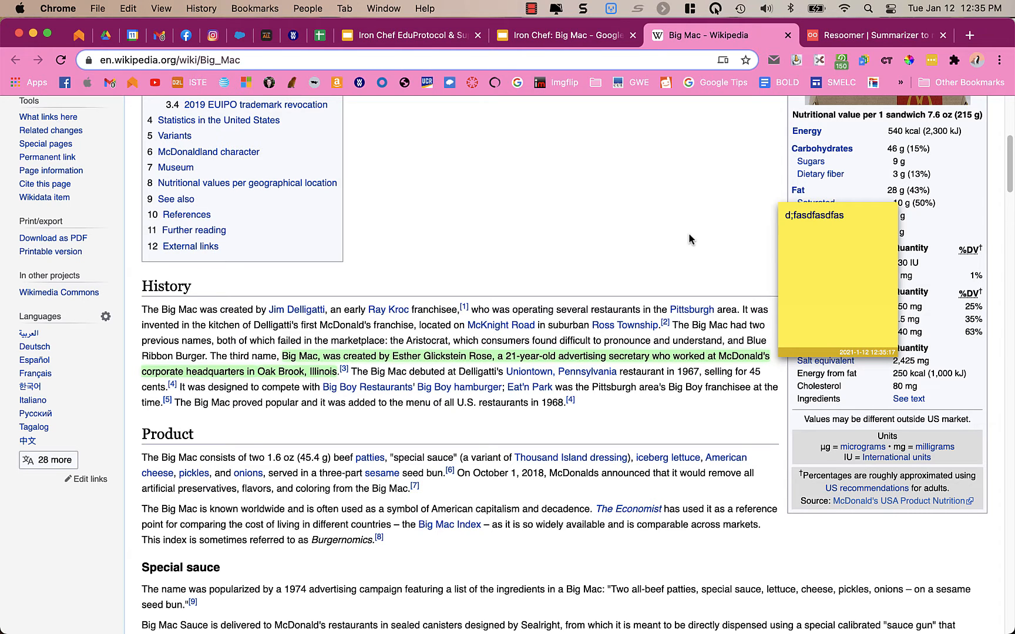
pyautogui.moveTo(389, 330)
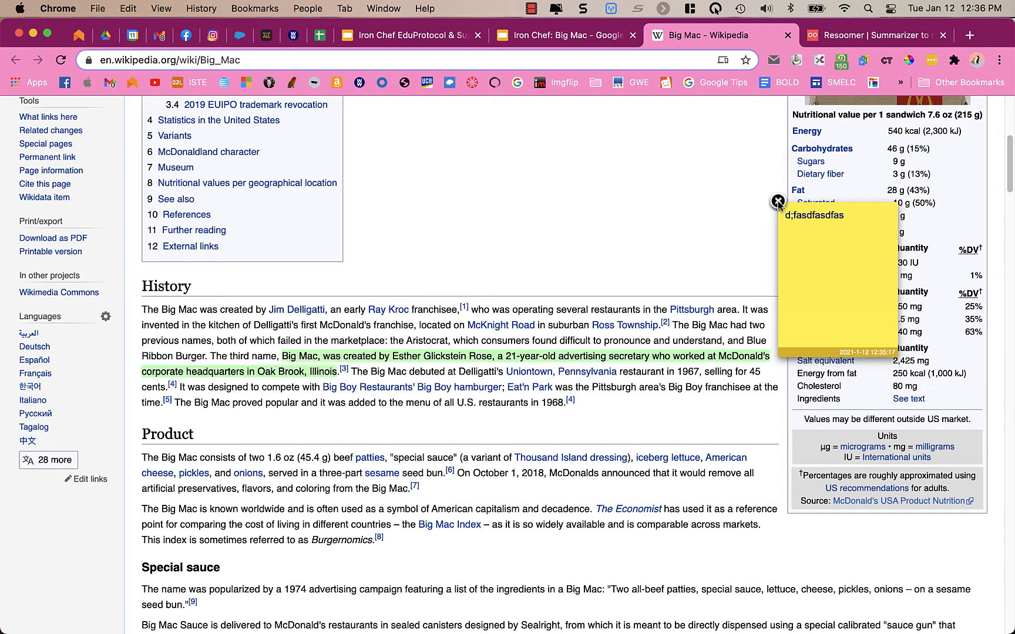
pyautogui.moveTo(585, 233)
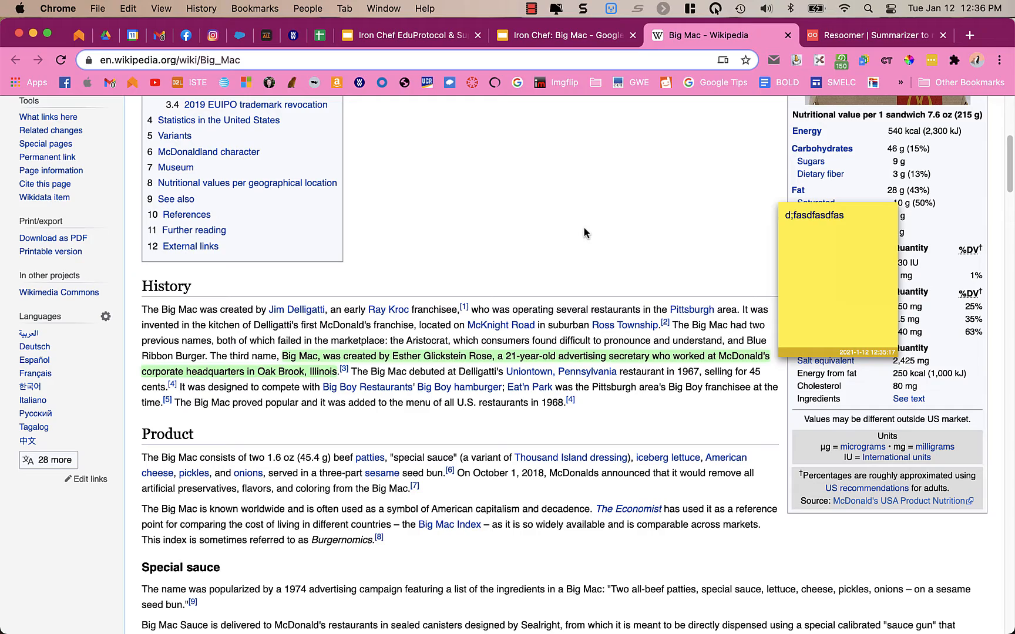
pyautogui.scroll(-3)
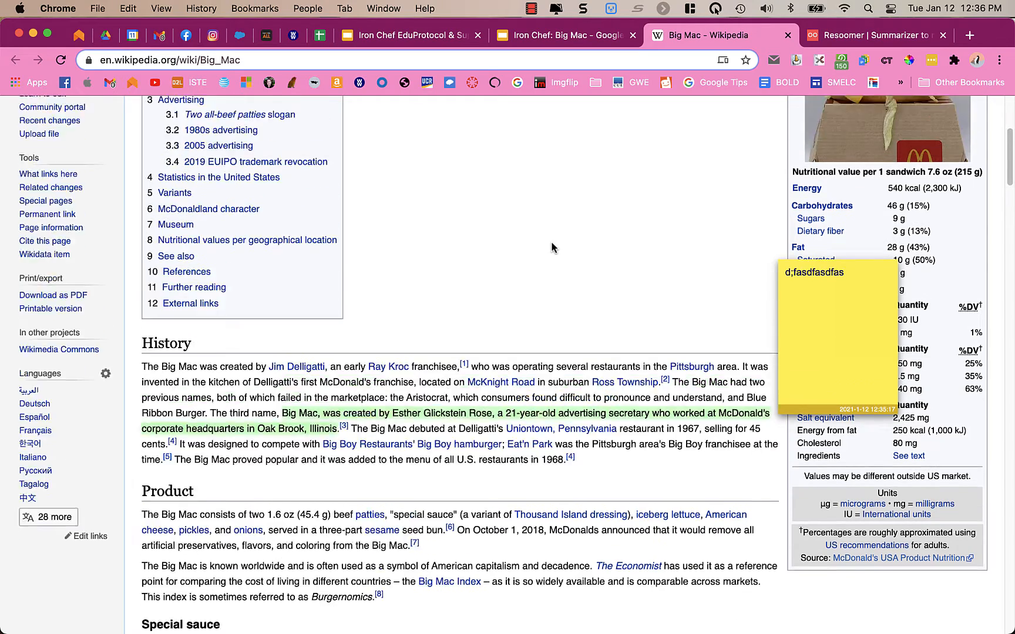
# Back on the Big Mac article, run Google Translate's translate-this-page from the extensions menu.
pyautogui.click(407, 35)
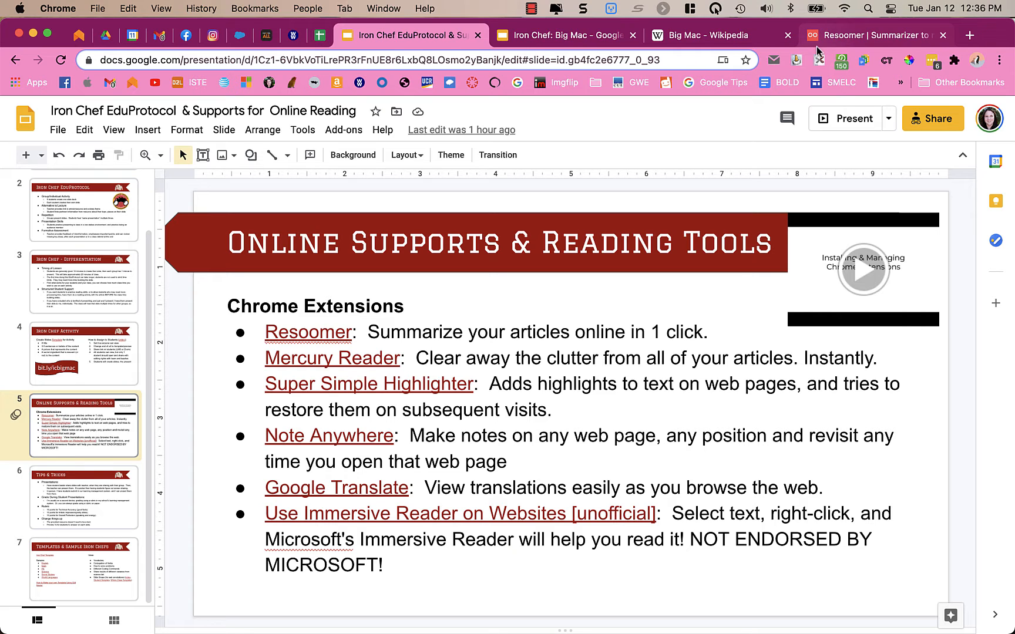
pyautogui.click(717, 36)
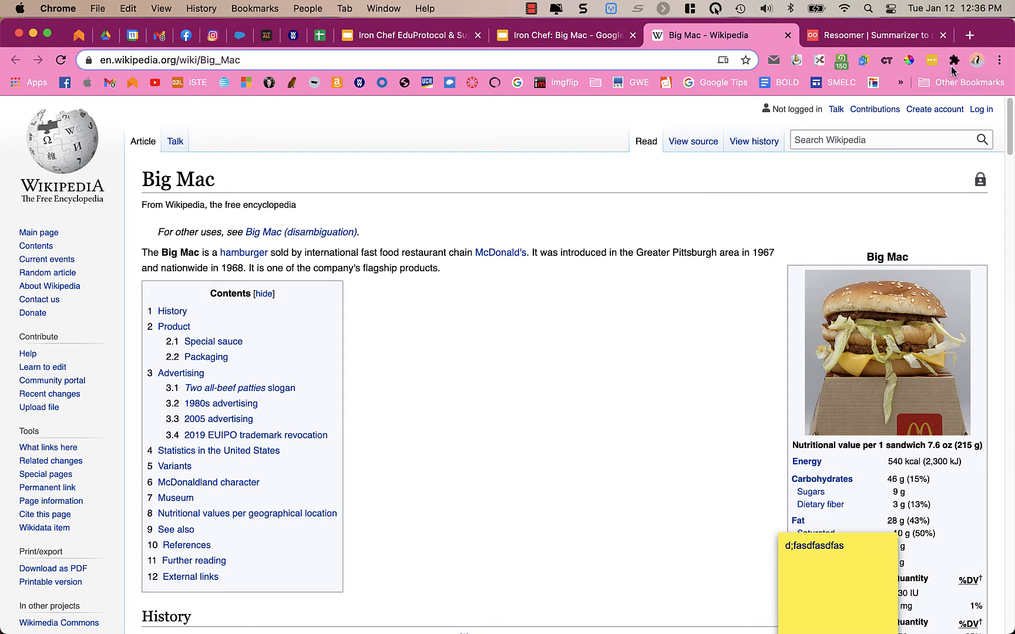
pyautogui.moveTo(957, 60)
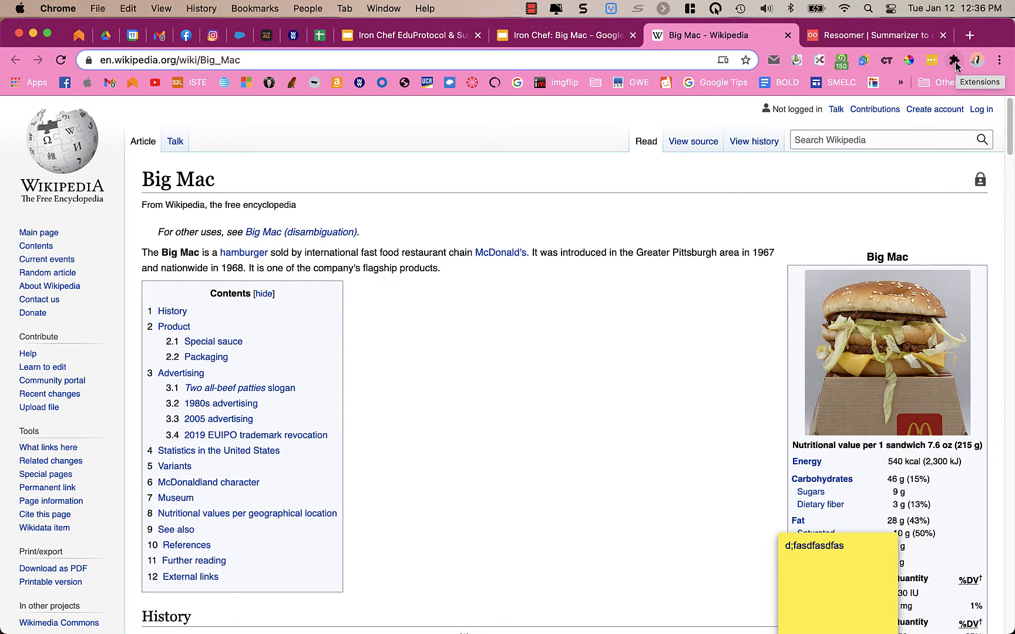
pyautogui.click(954, 60)
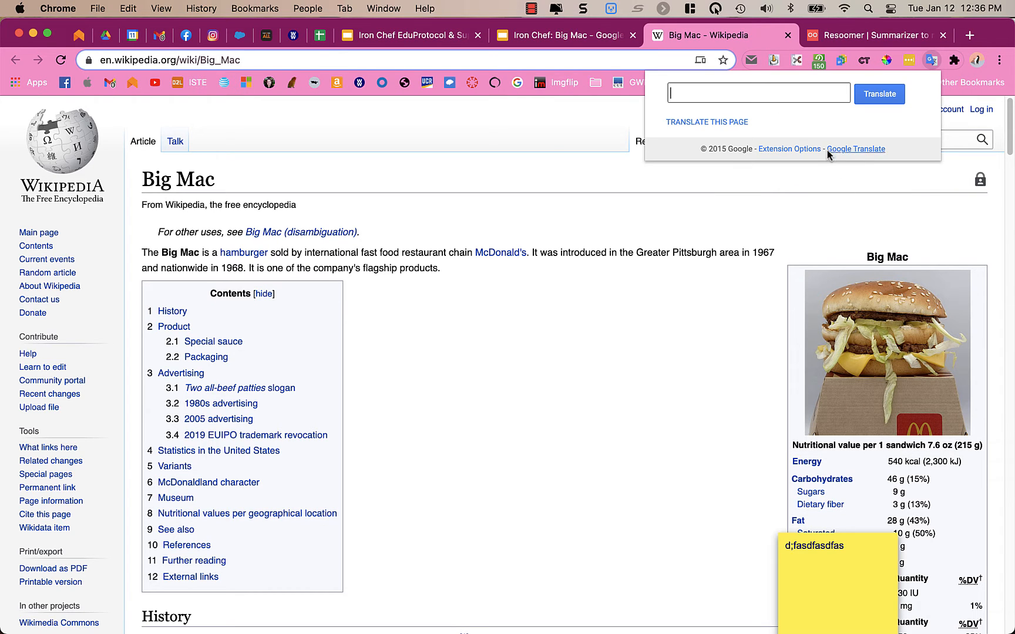
pyautogui.click(758, 93)
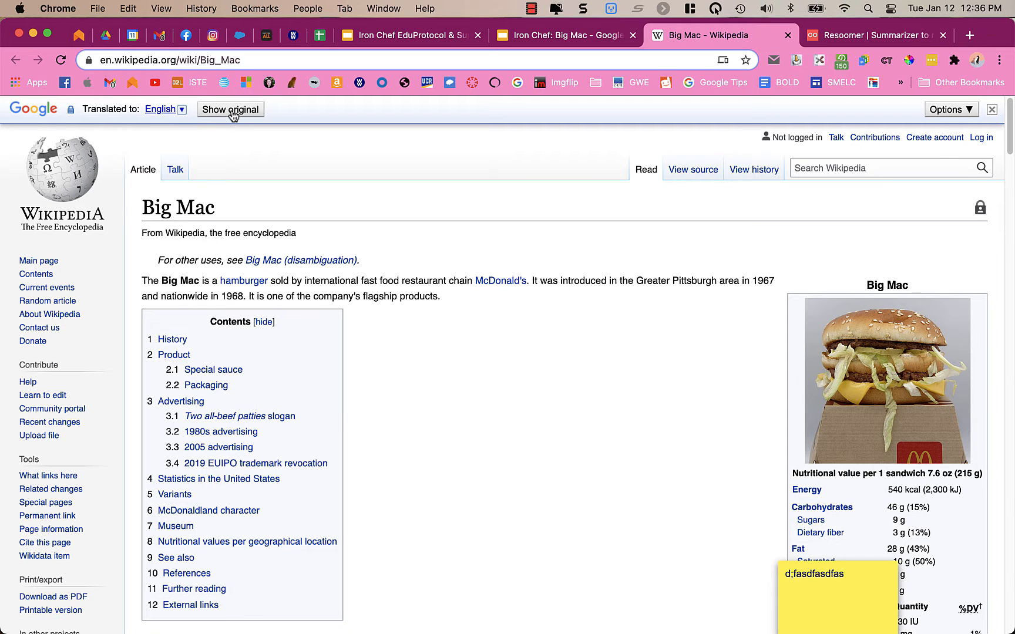
# Translate the Big Mac article into German.
pyautogui.click(229, 109)
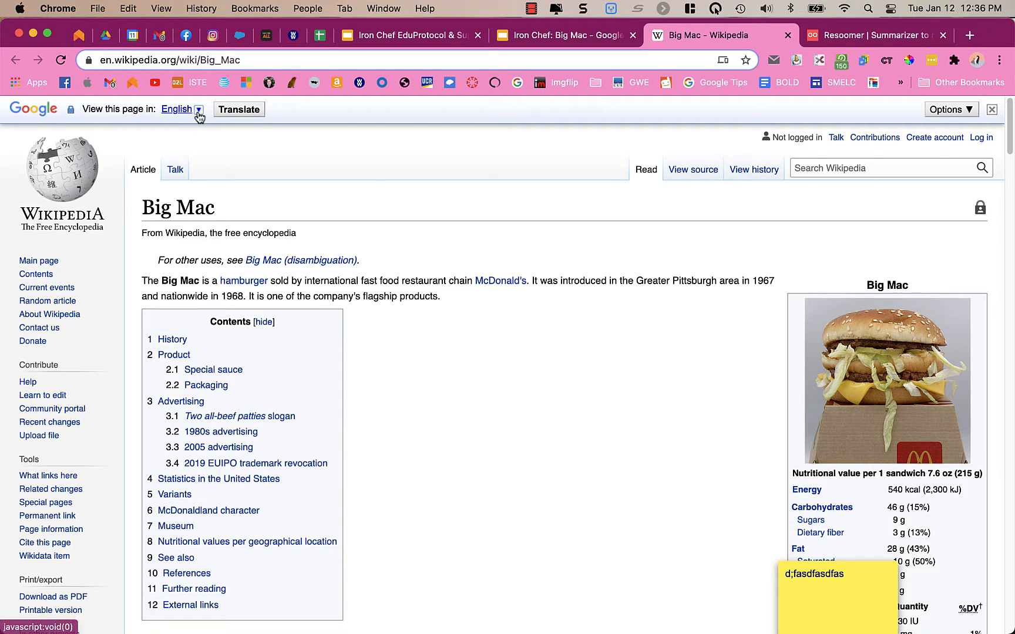
pyautogui.click(198, 108)
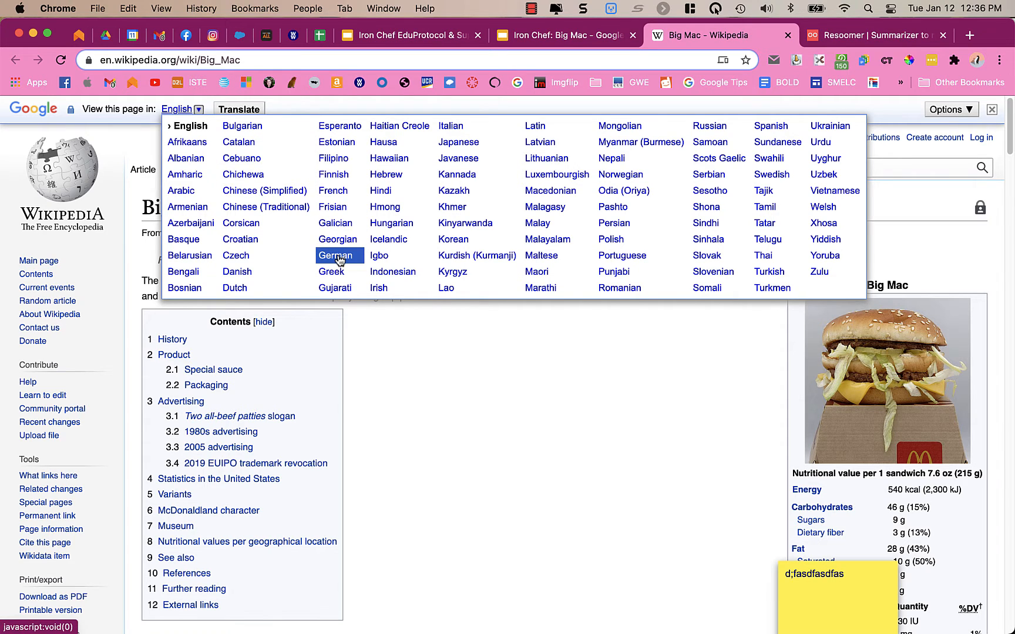
pyautogui.click(337, 255)
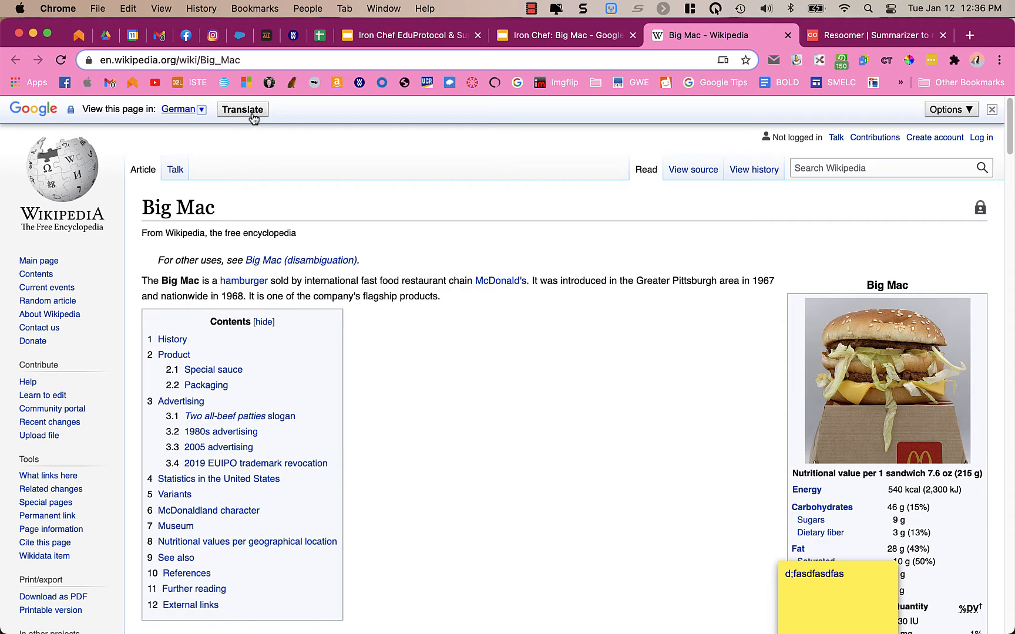
pyautogui.click(242, 109)
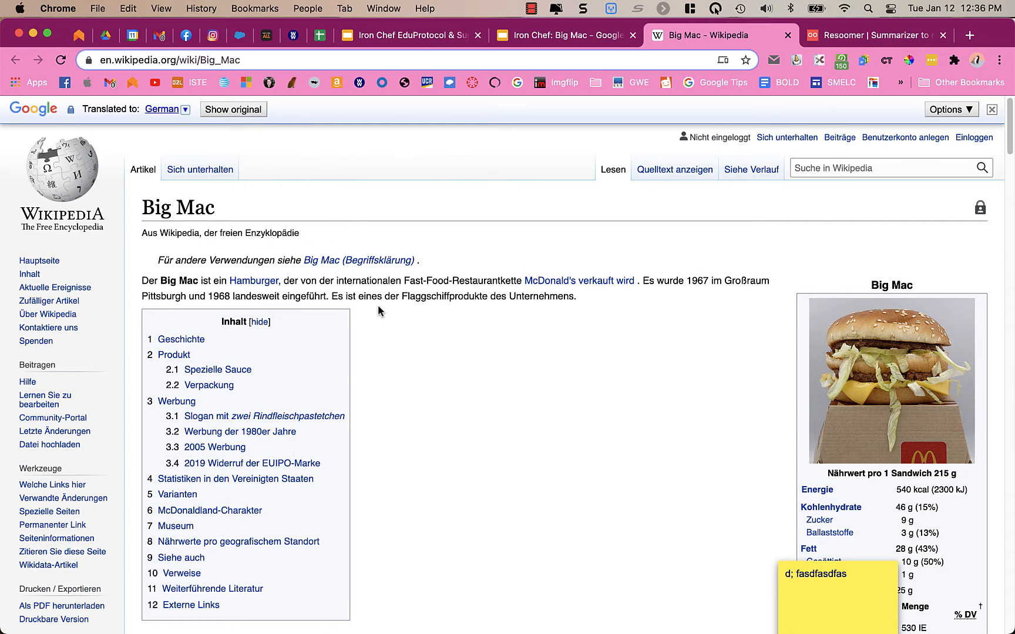
# Scroll through the German article, then restore the original English.
pyautogui.scroll(-3)
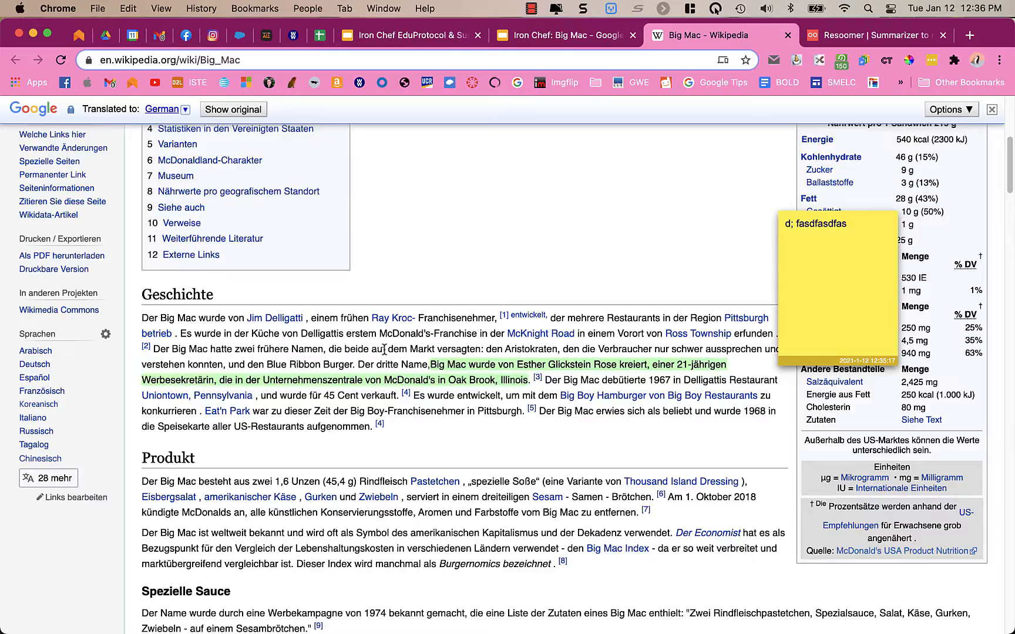
pyautogui.scroll(-3)
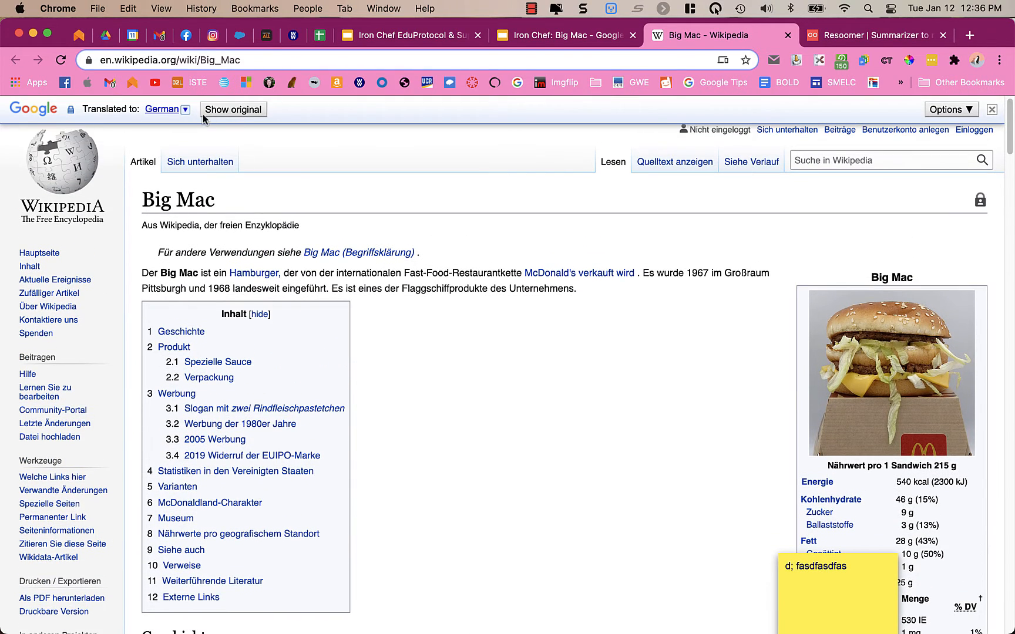
pyautogui.click(164, 108)
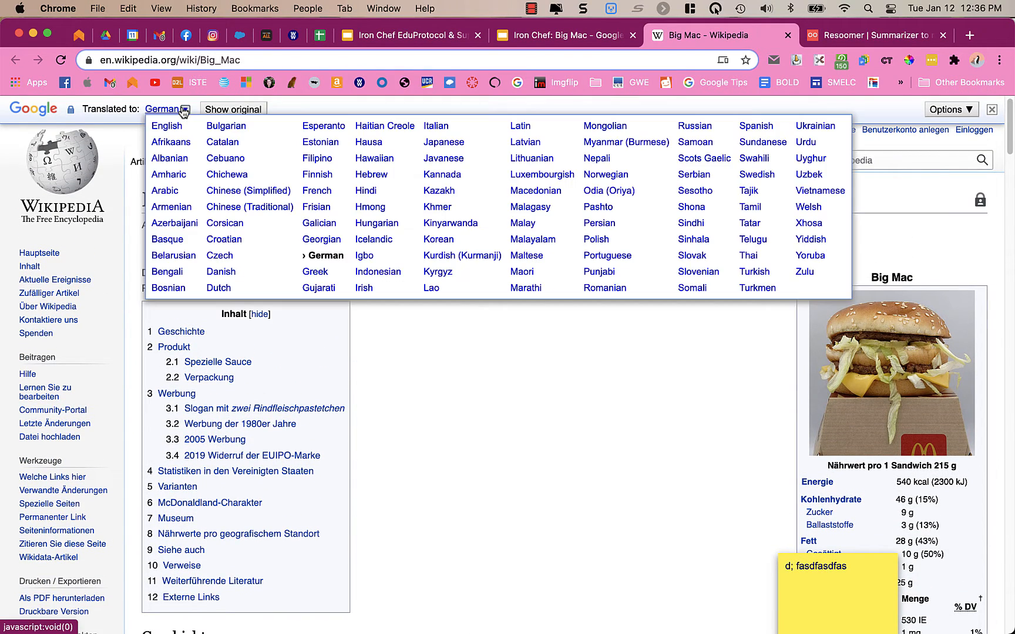
pyautogui.click(232, 109)
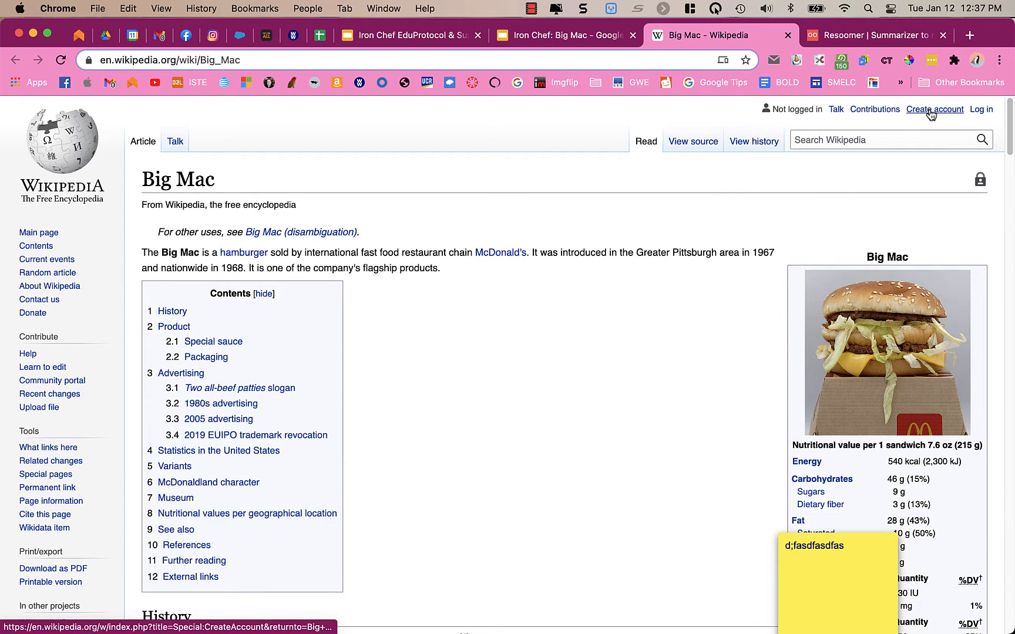
pyautogui.moveTo(934, 109)
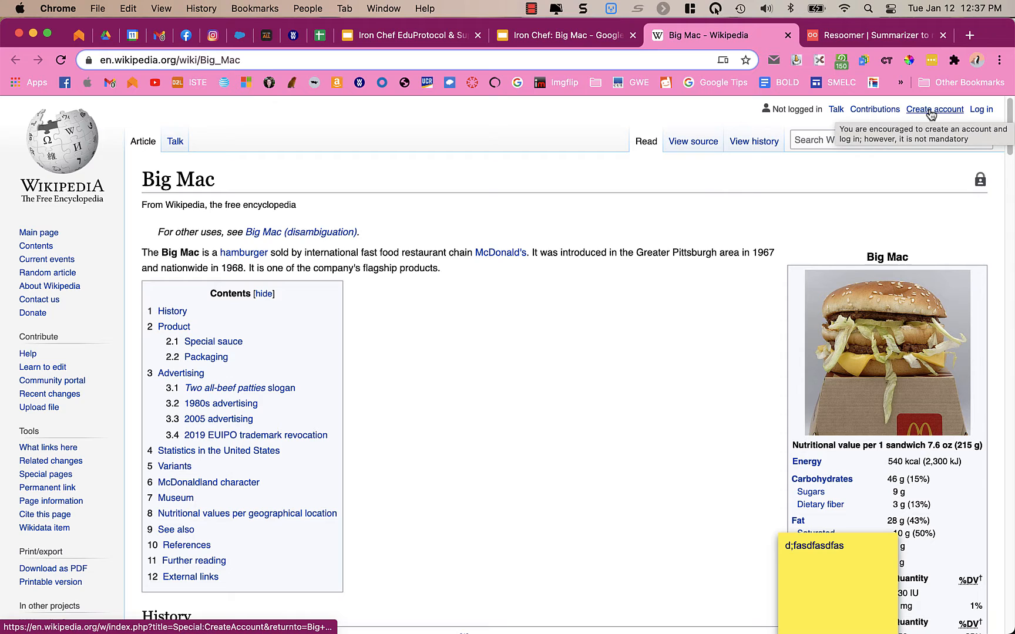
pyautogui.click(953, 60)
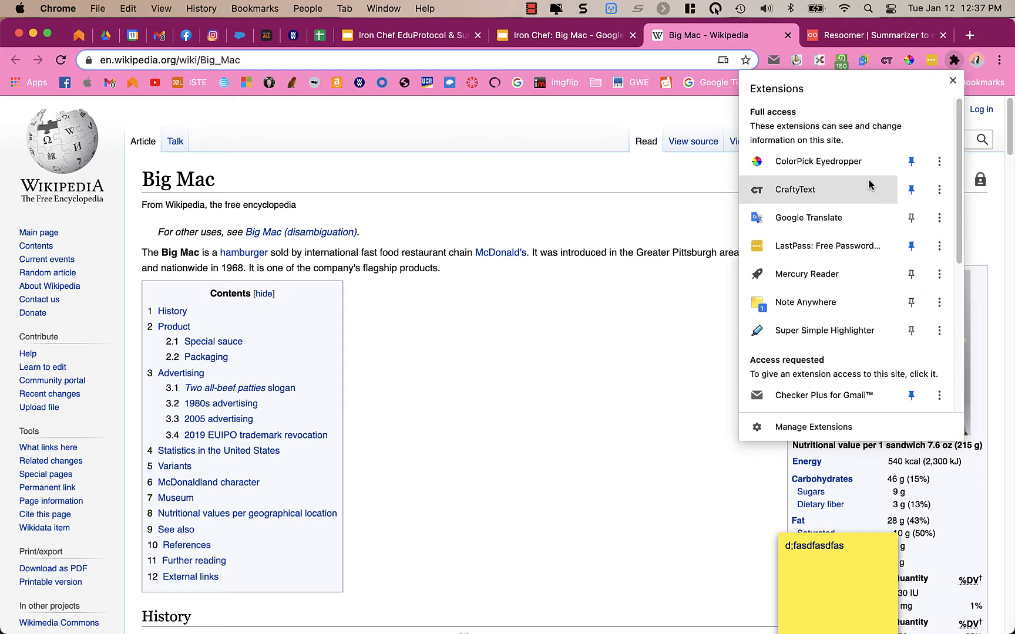
pyautogui.scroll(-3)
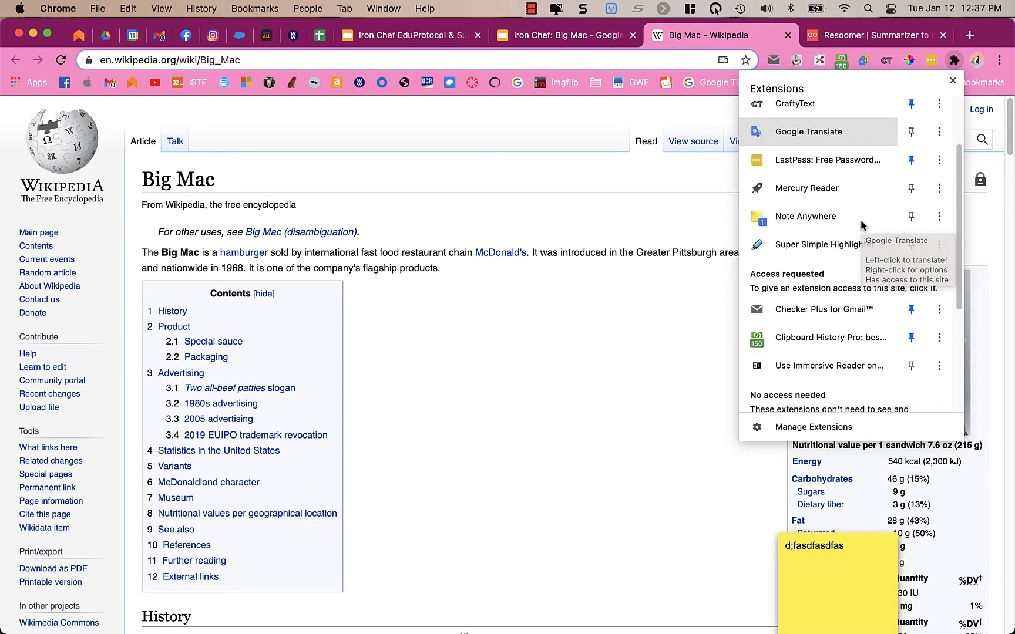
pyautogui.scroll(-3)
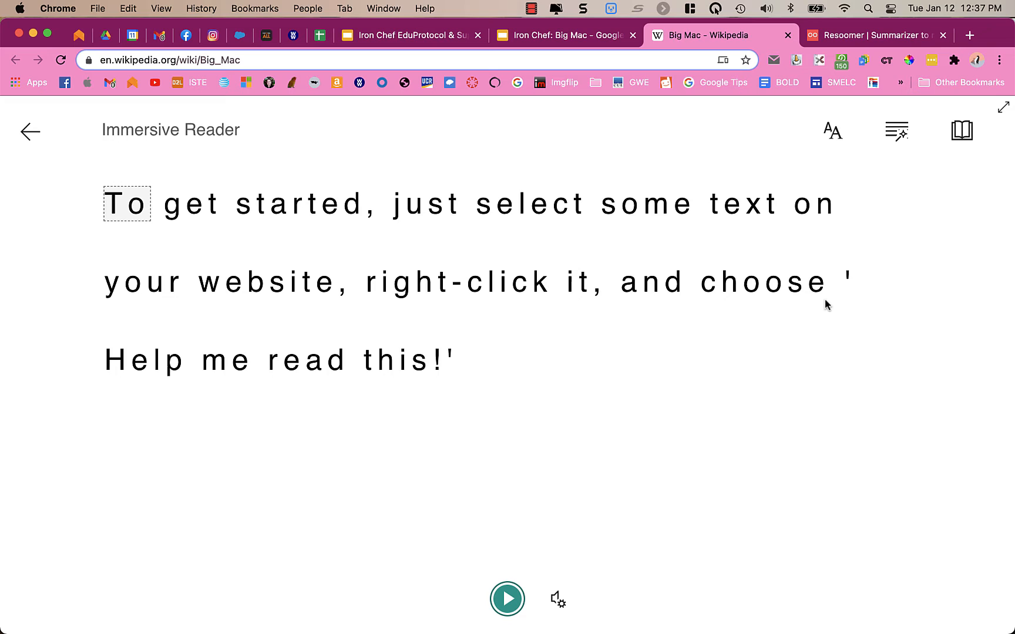
pyautogui.moveTo(209, 214)
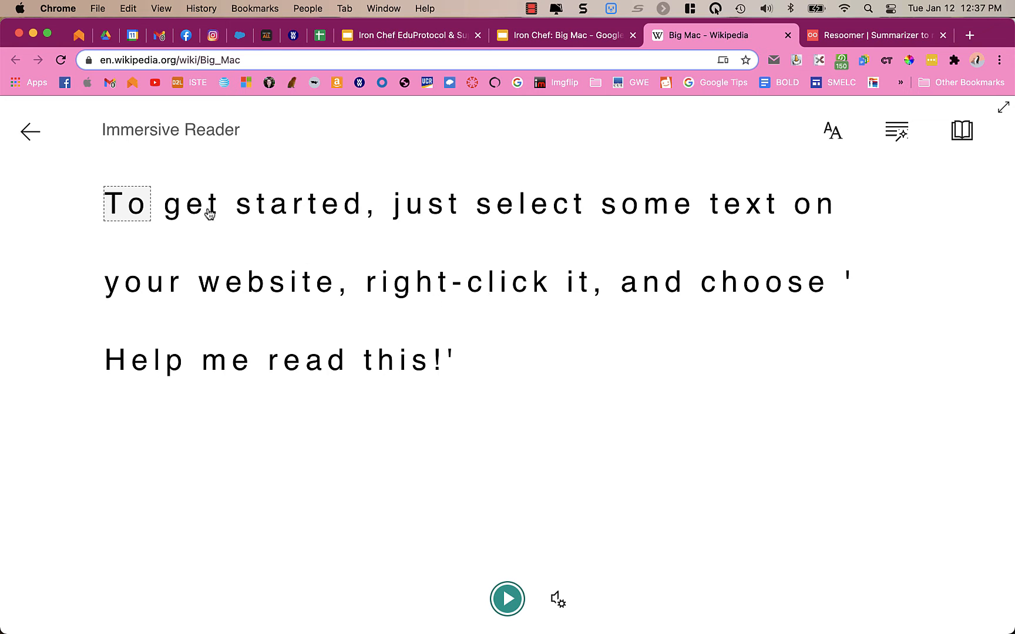
pyautogui.moveTo(668, 218)
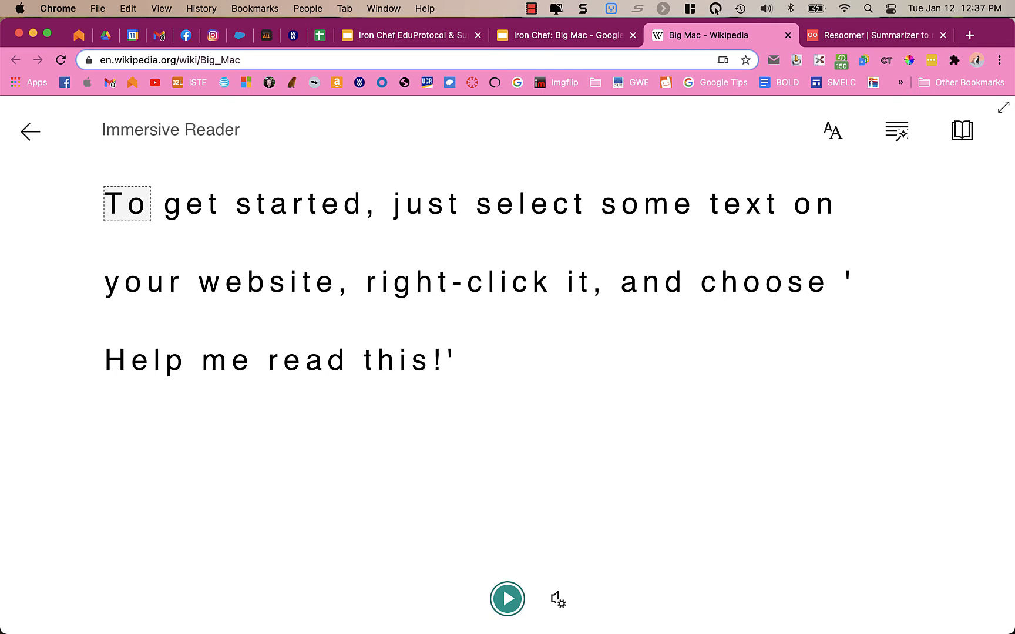
pyautogui.moveTo(29, 132)
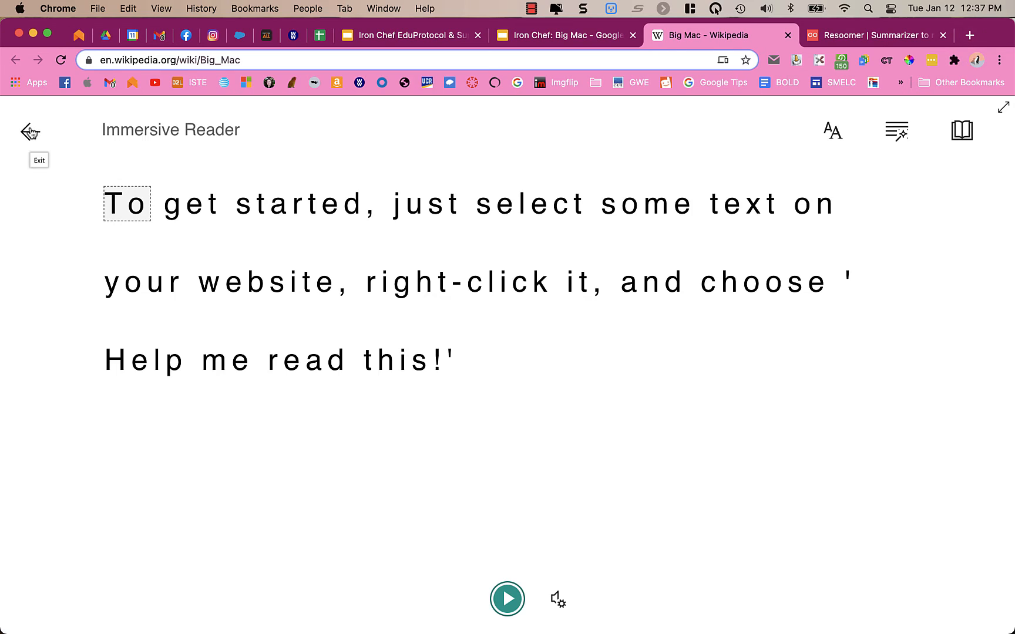
pyautogui.click(29, 131)
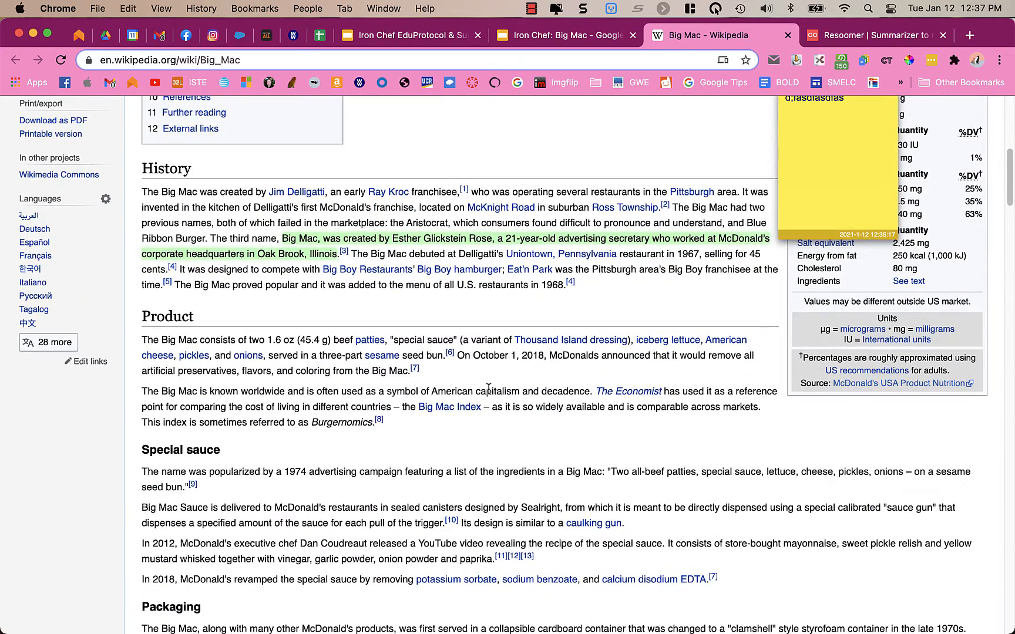
# Select the History paragraph and open it in Immersive Reader via Help me read this.
pyautogui.moveTo(141, 191); pyautogui.dragTo(558, 254)
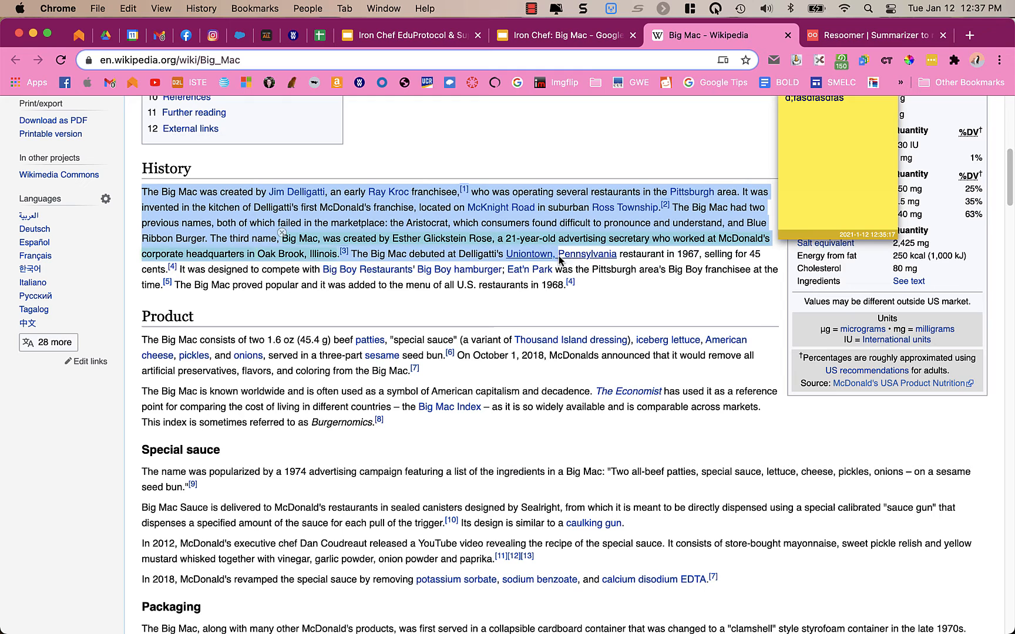
pyautogui.moveTo(559, 259); pyautogui.dragTo(602, 284)
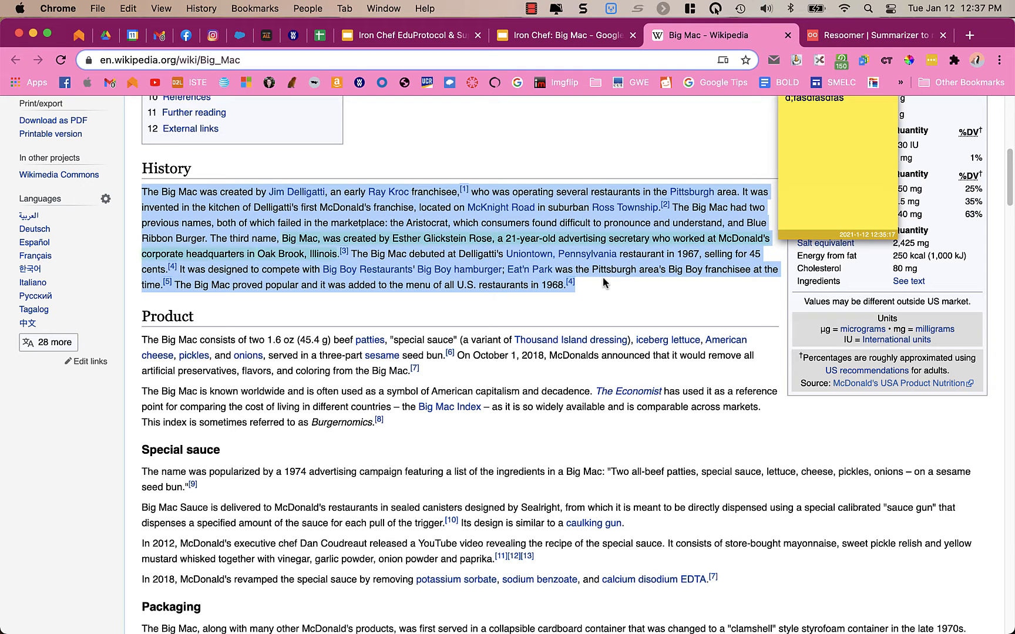
pyautogui.rightClick(604, 283)
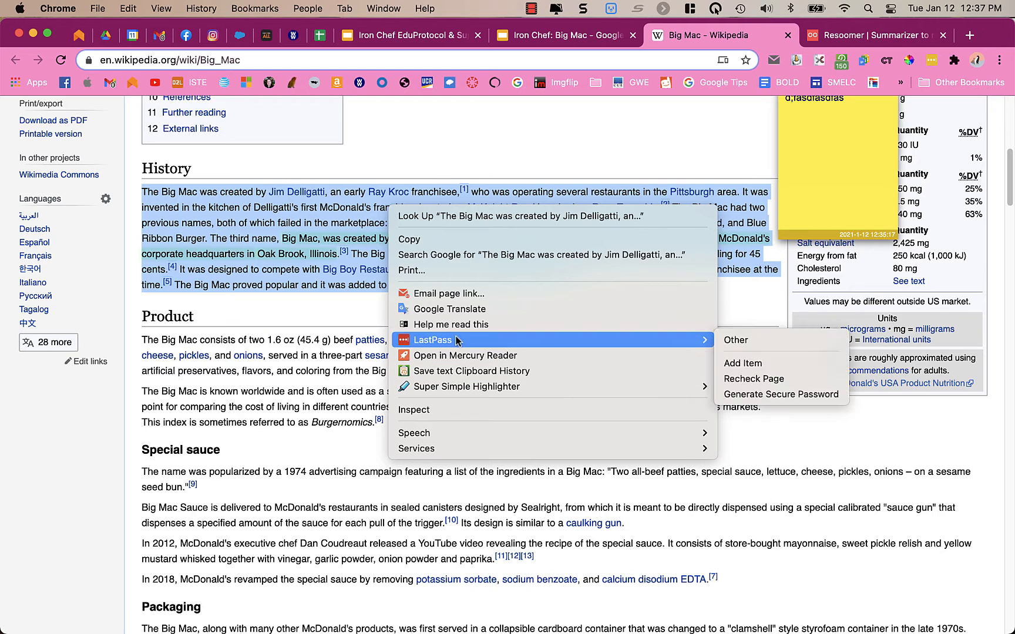
pyautogui.moveTo(456, 324)
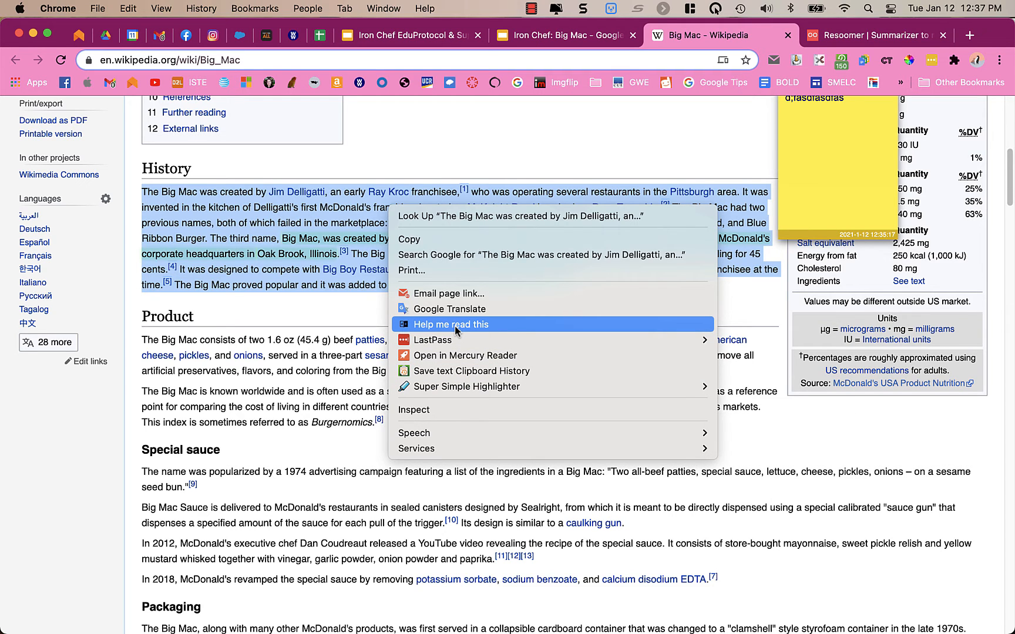
pyautogui.click(450, 325)
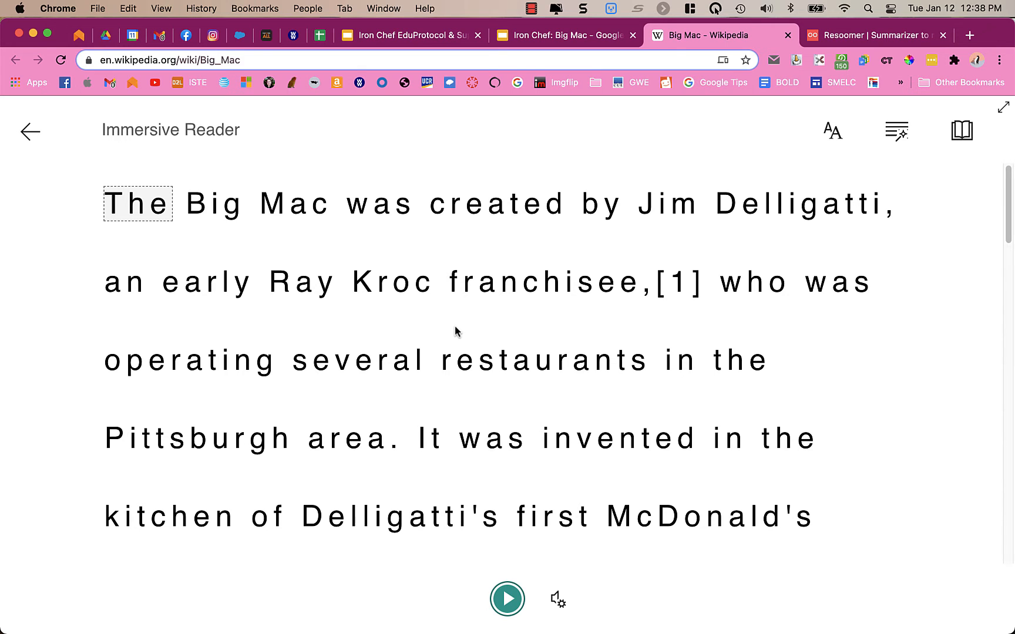
pyautogui.moveTo(507, 598)
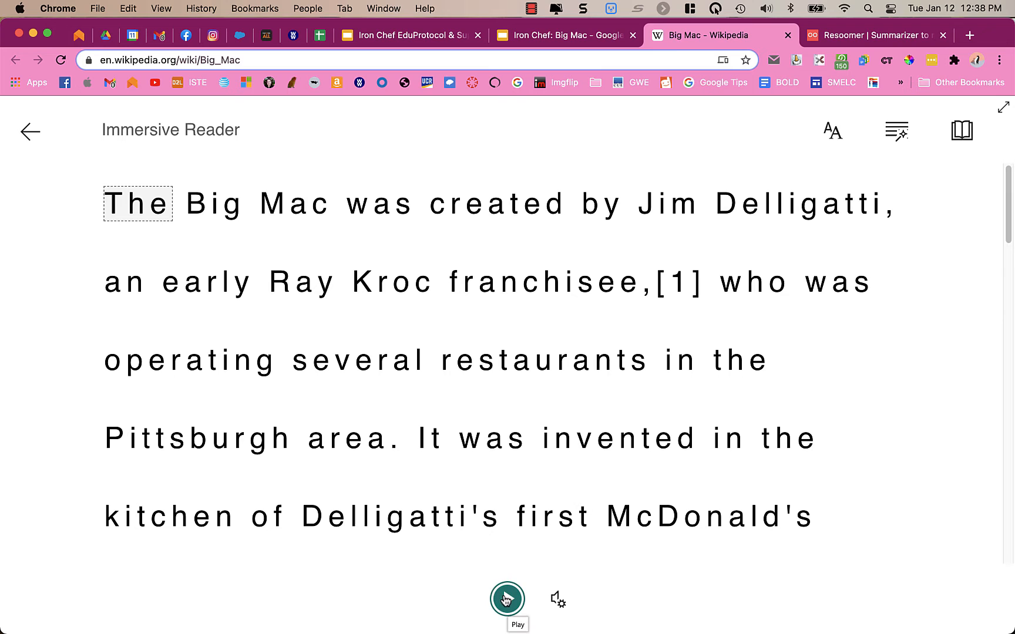
# Start reading the paragraph aloud, then pause the playback.
pyautogui.click(507, 598)
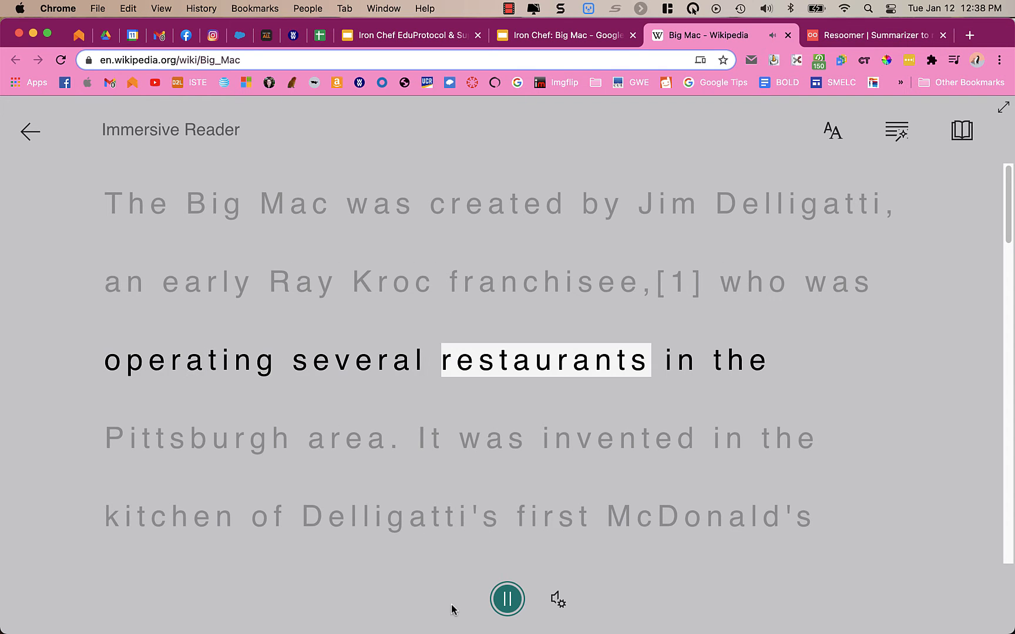
pyautogui.click(507, 599)
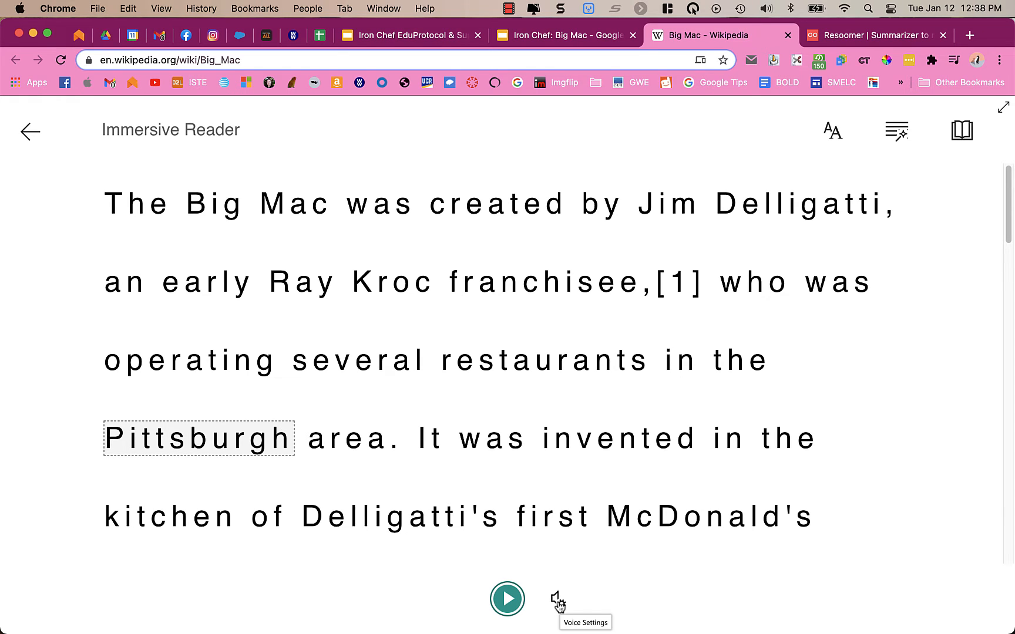
pyautogui.click(556, 598)
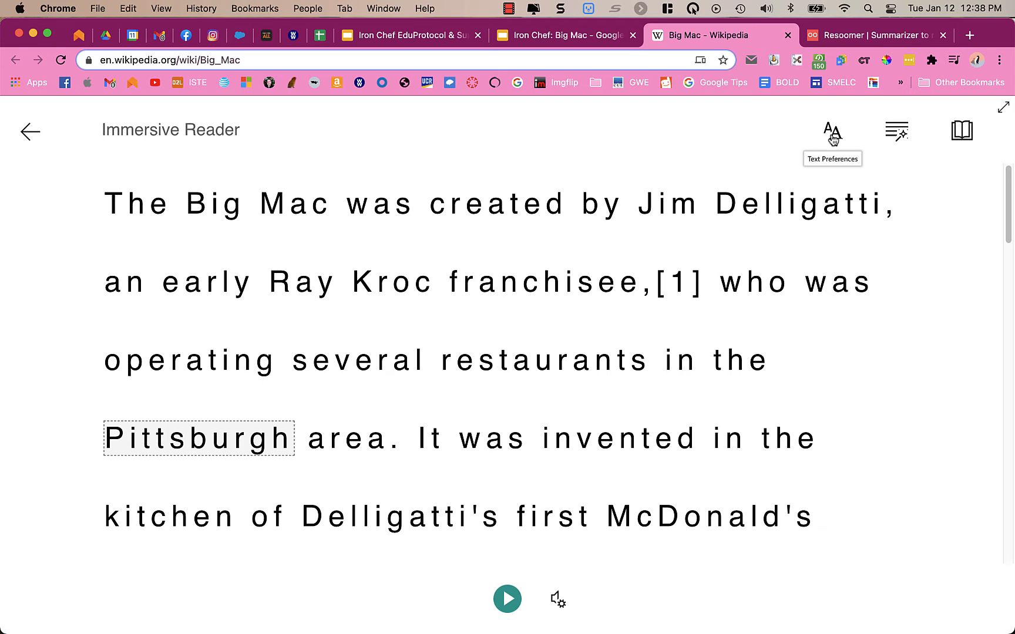
# Open Text Preferences at size 42 in Calibri, try the dark theme, then restore light.
pyautogui.click(831, 131)
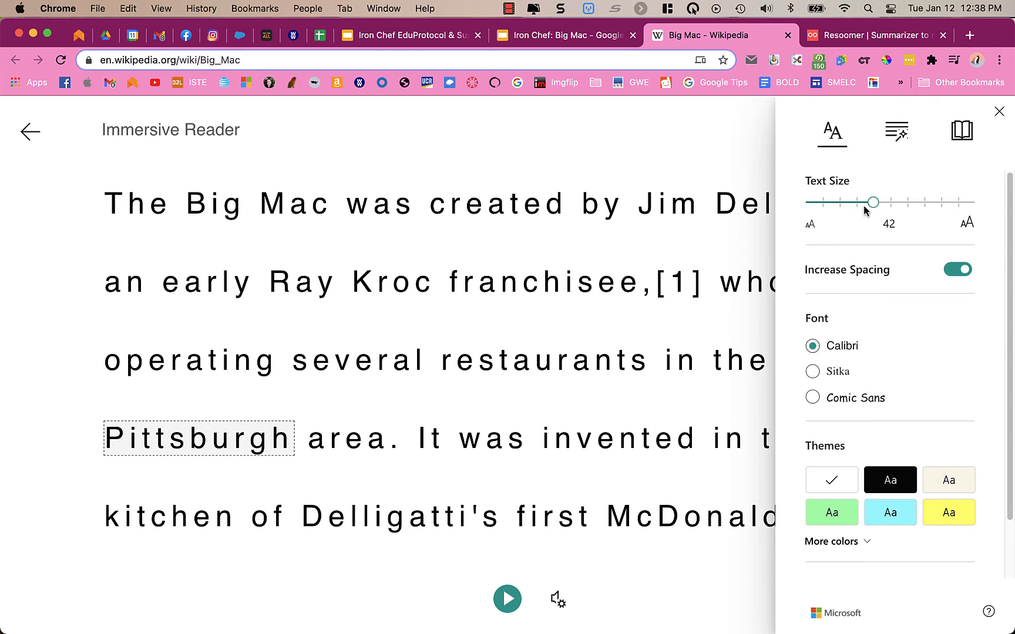
pyautogui.moveTo(890, 480)
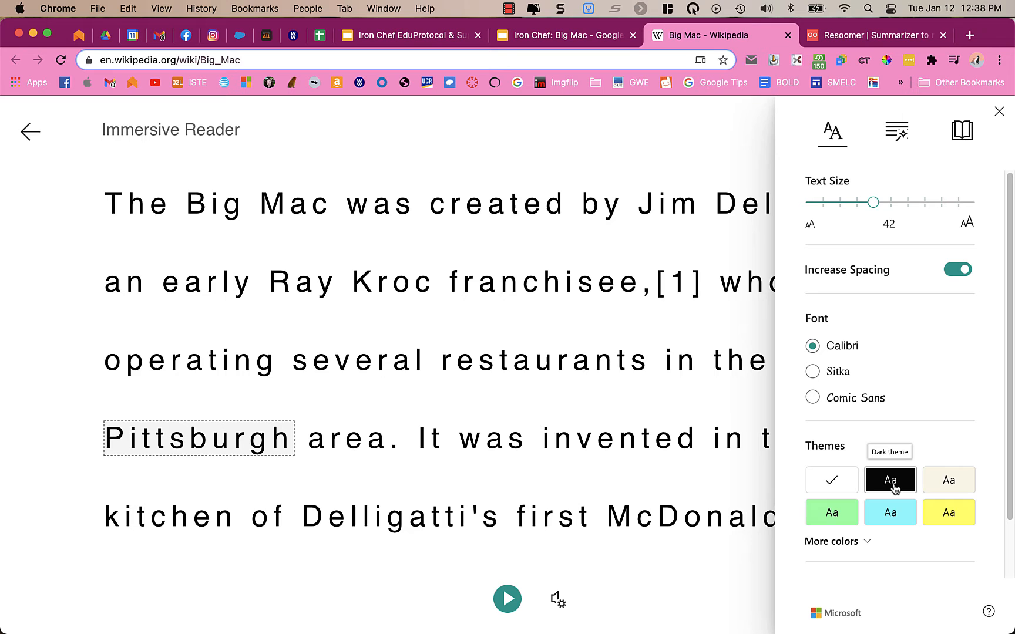
pyautogui.click(889, 480)
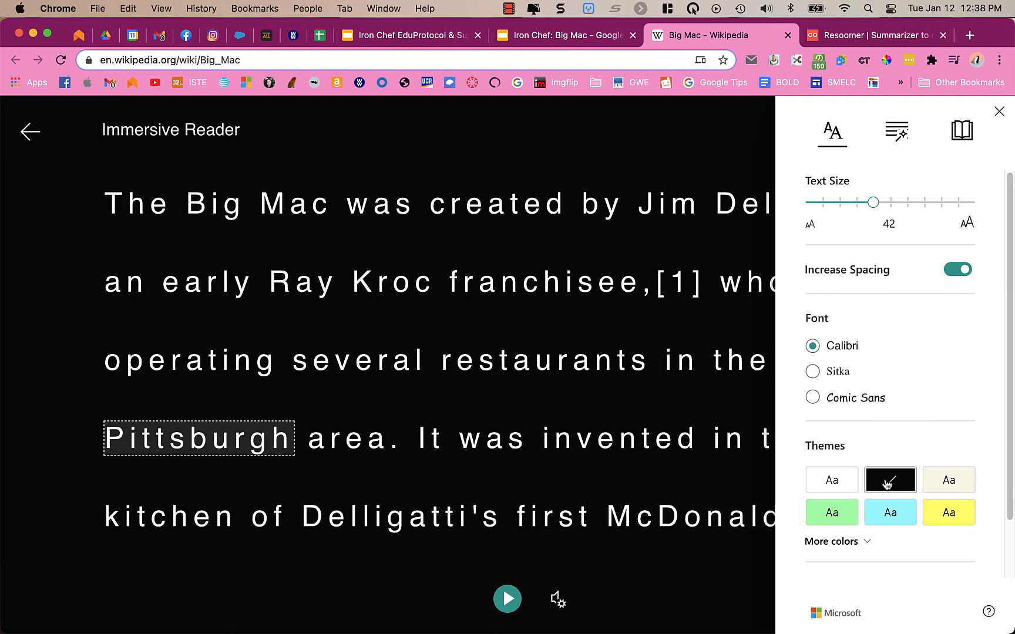
pyautogui.click(832, 480)
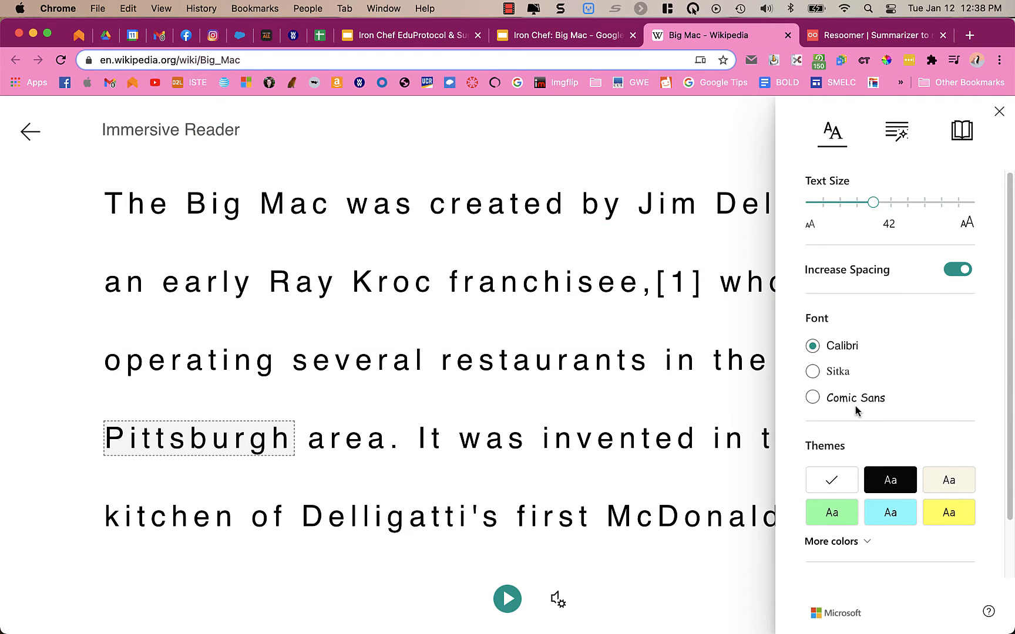
pyautogui.moveTo(958, 270)
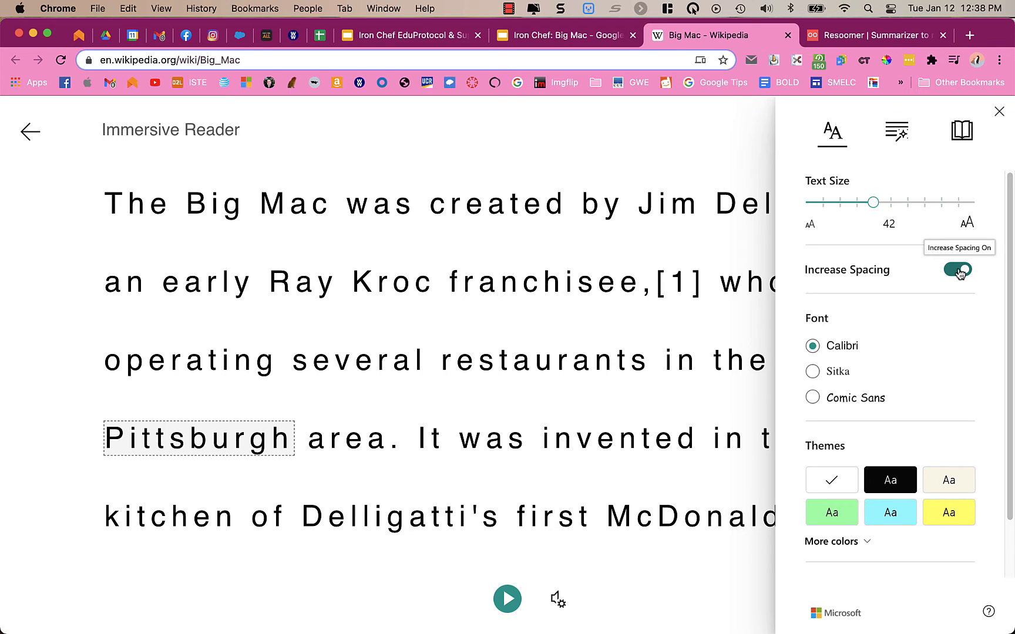
pyautogui.moveTo(881, 196)
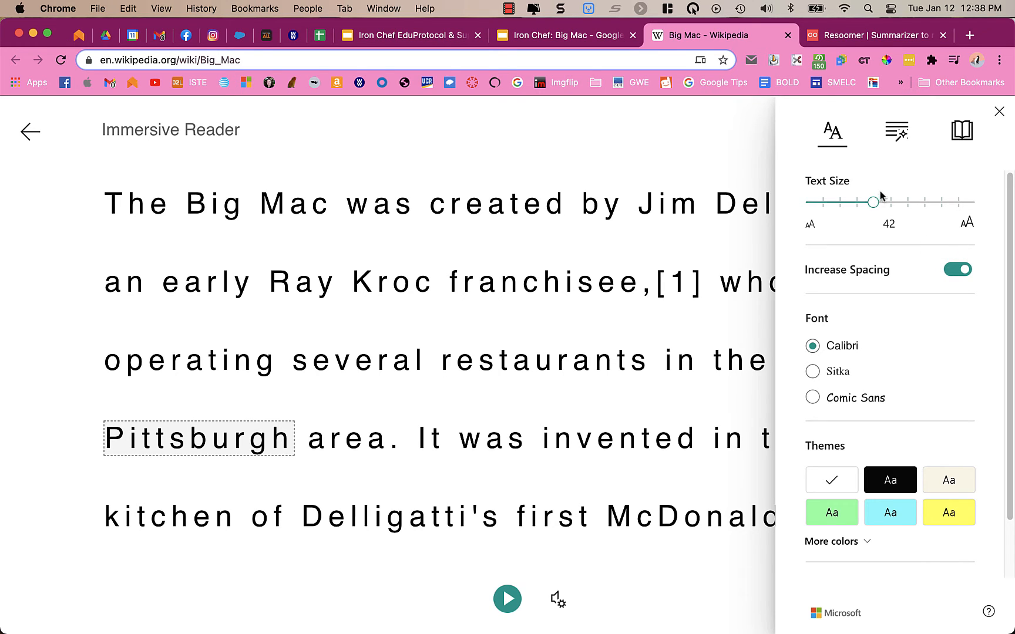
pyautogui.moveTo(896, 132)
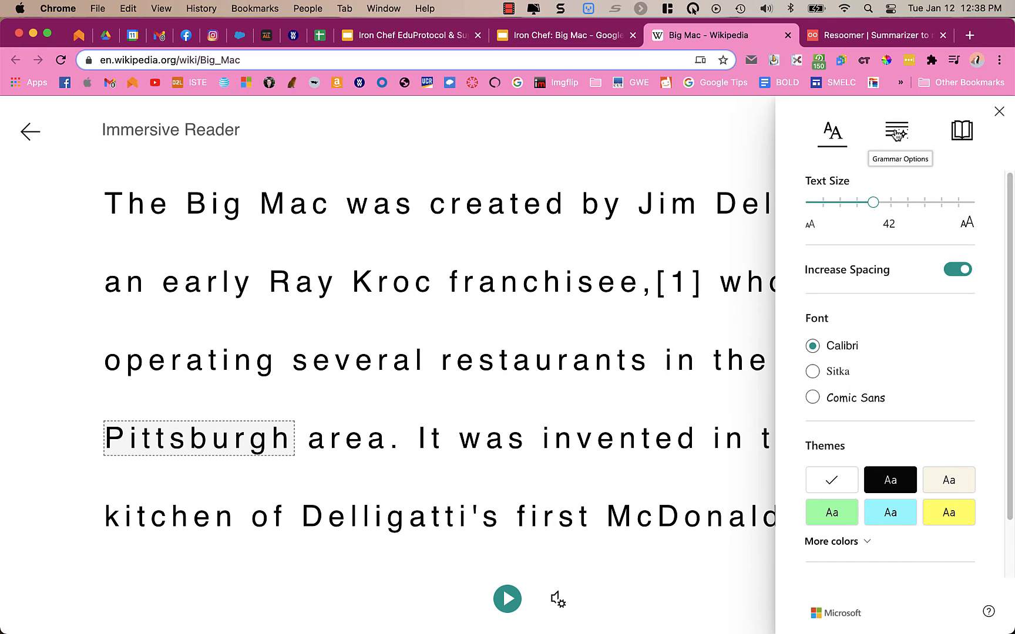
# In Grammar Options, try syllables, then highlight nouns, adjectives and another part of speech.
pyautogui.click(896, 131)
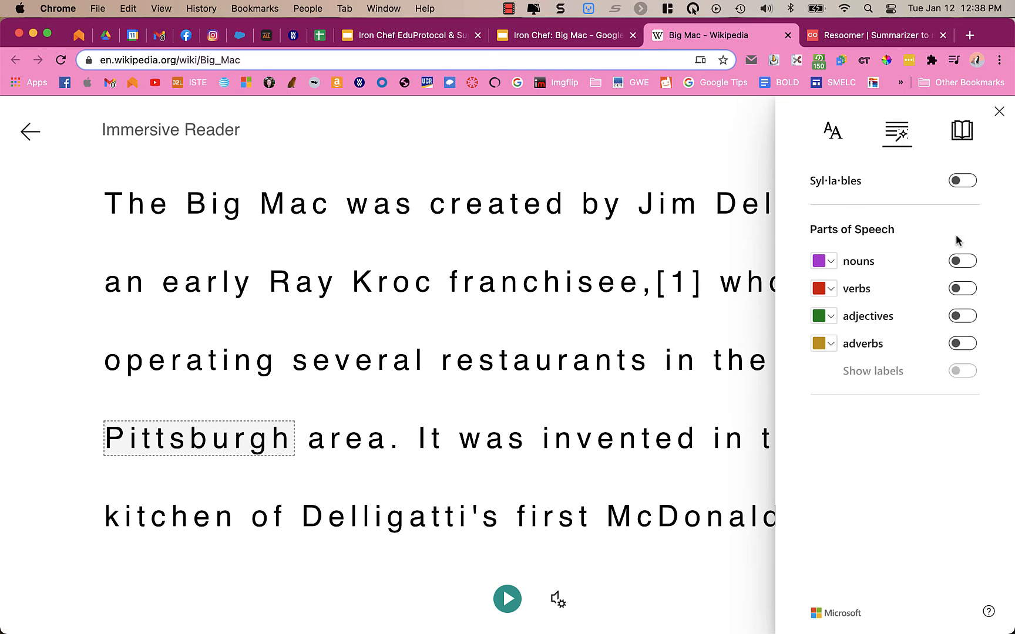
pyautogui.click(962, 180)
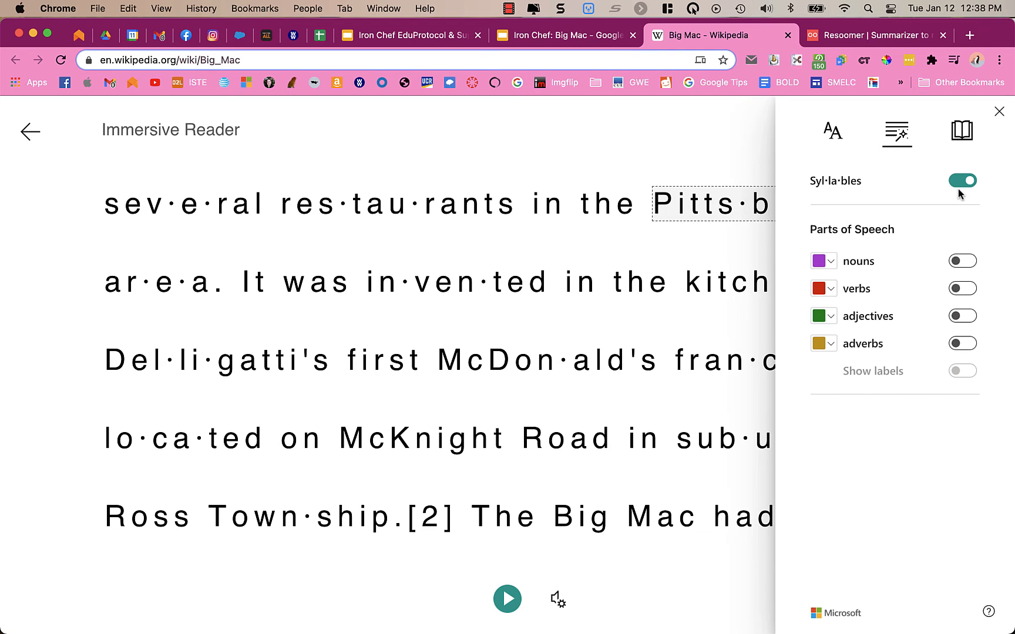
pyautogui.click(963, 180)
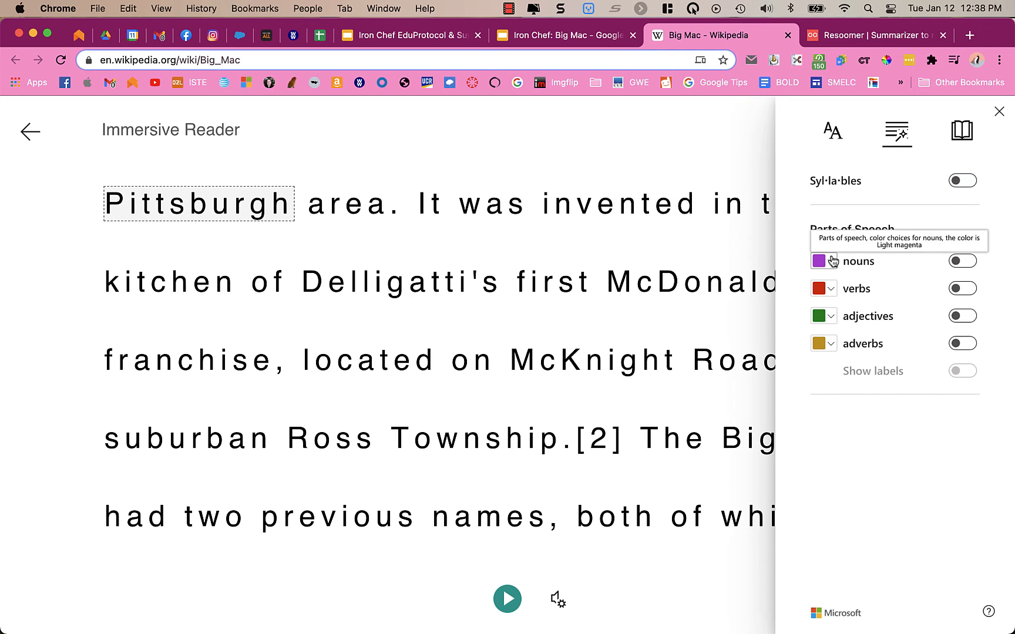
pyautogui.click(962, 261)
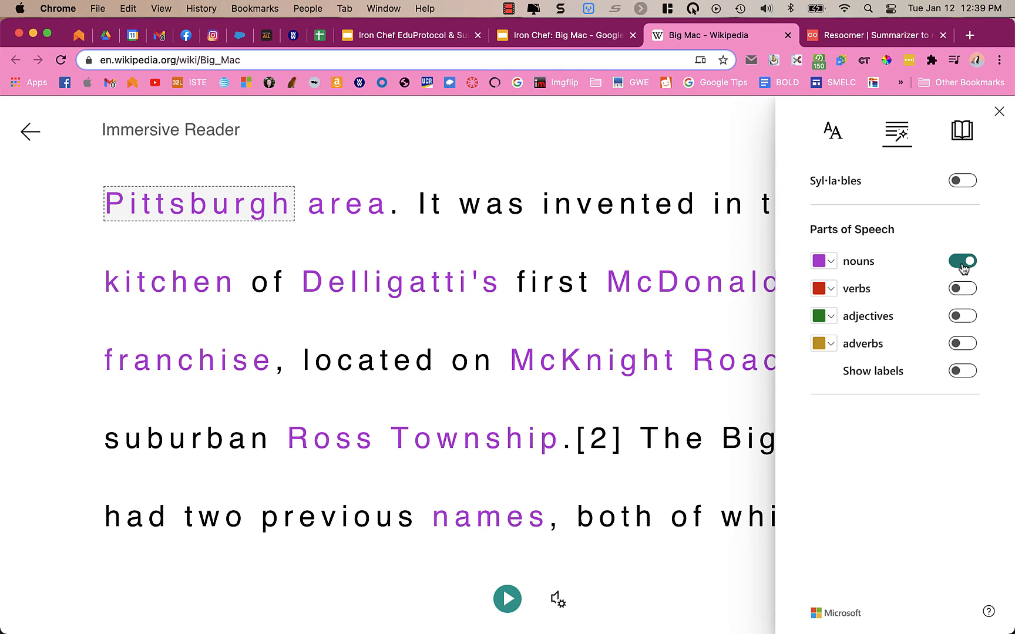
pyautogui.click(963, 316)
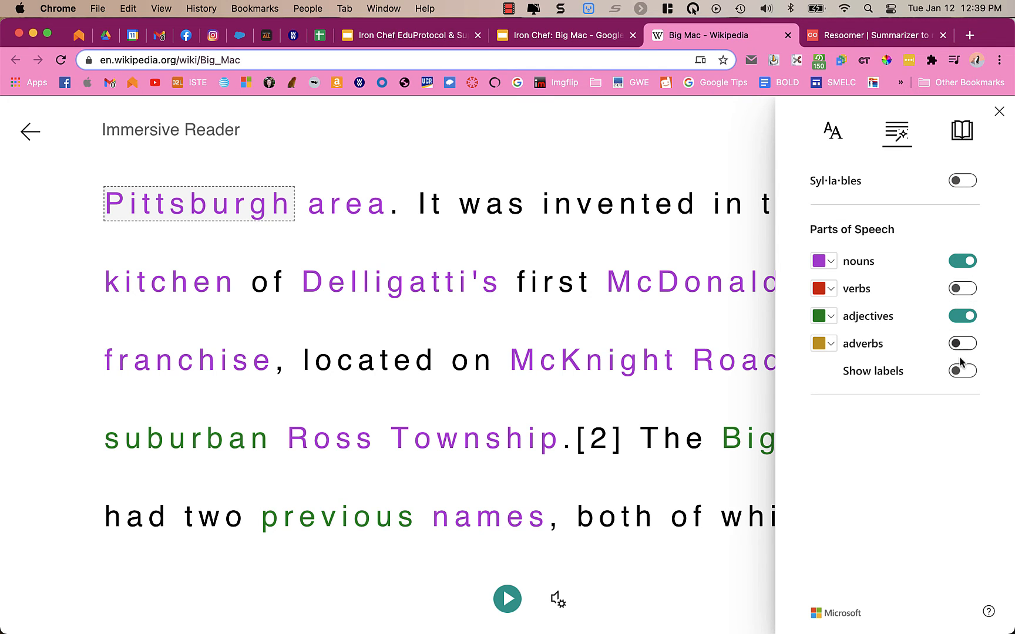
pyautogui.click(963, 288)
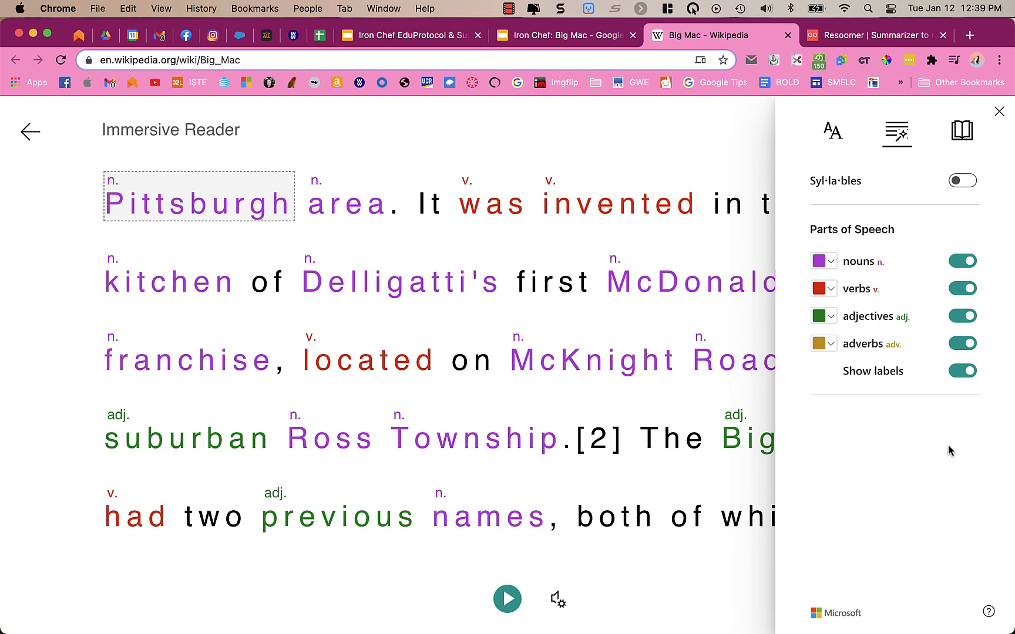
pyautogui.moveTo(699, 398)
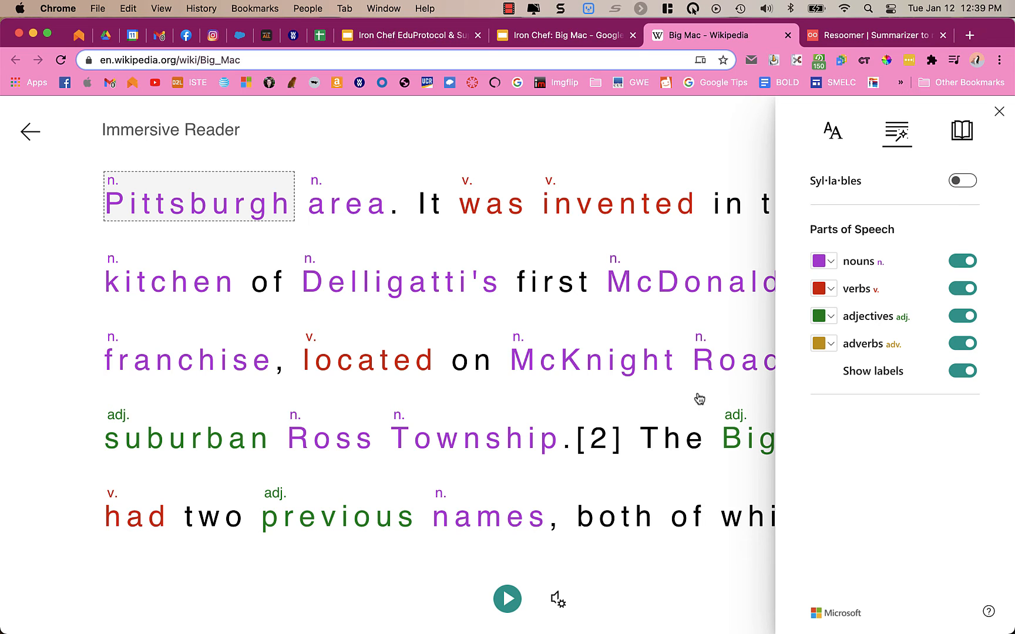
pyautogui.moveTo(781, 254)
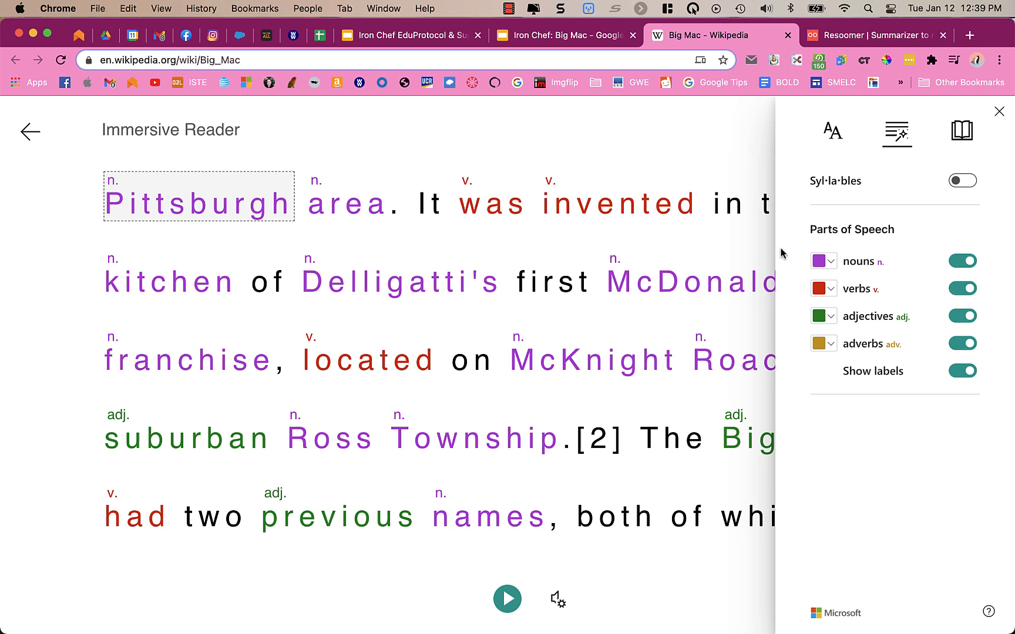
pyautogui.moveTo(962, 132)
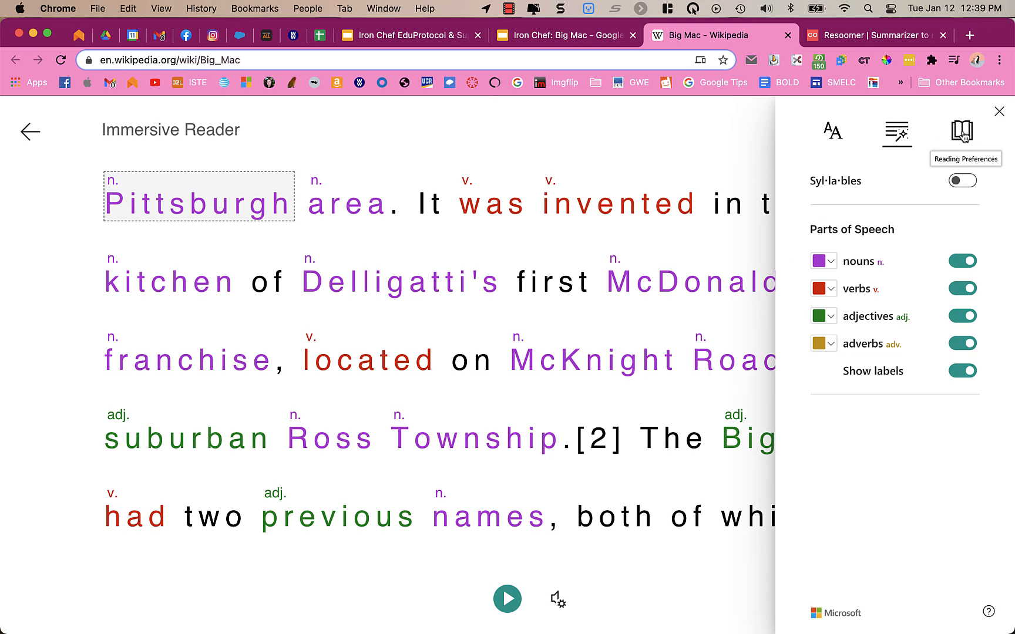
# Turn on Line Focus showing three lines at a time.
pyautogui.click(896, 132)
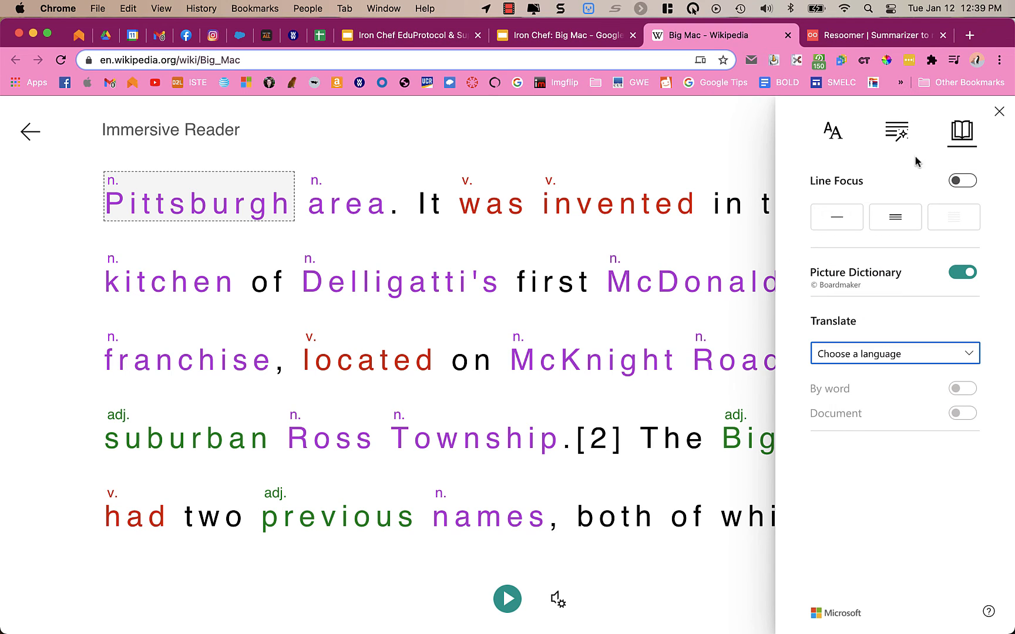
pyautogui.click(962, 179)
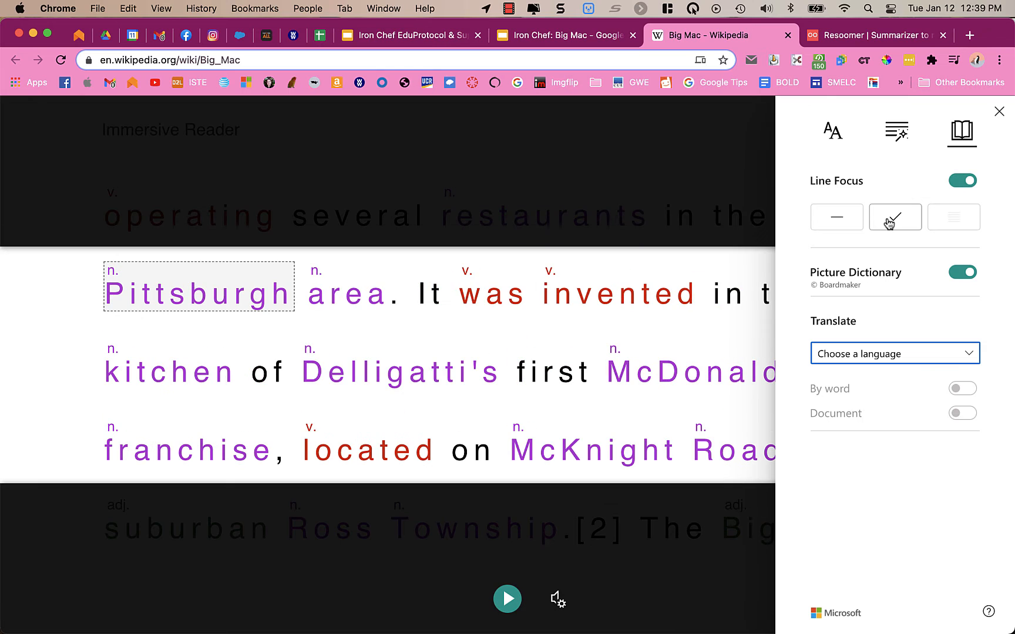
pyautogui.click(896, 217)
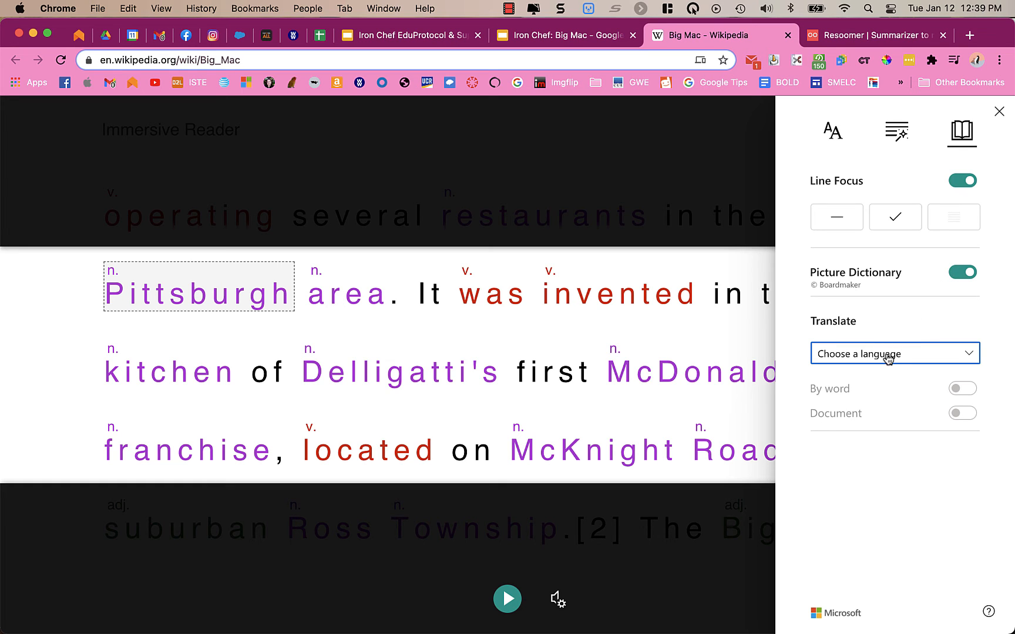
# Set German as the translation language, briefly translate the paragraph, then return to English.
pyautogui.click(893, 354)
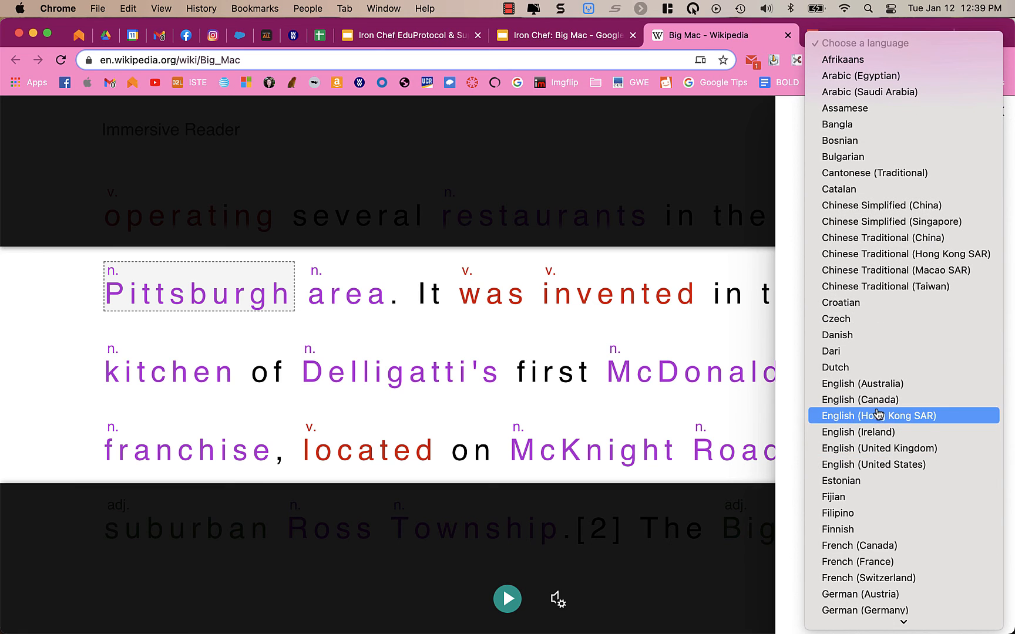
pyautogui.scroll(-3)
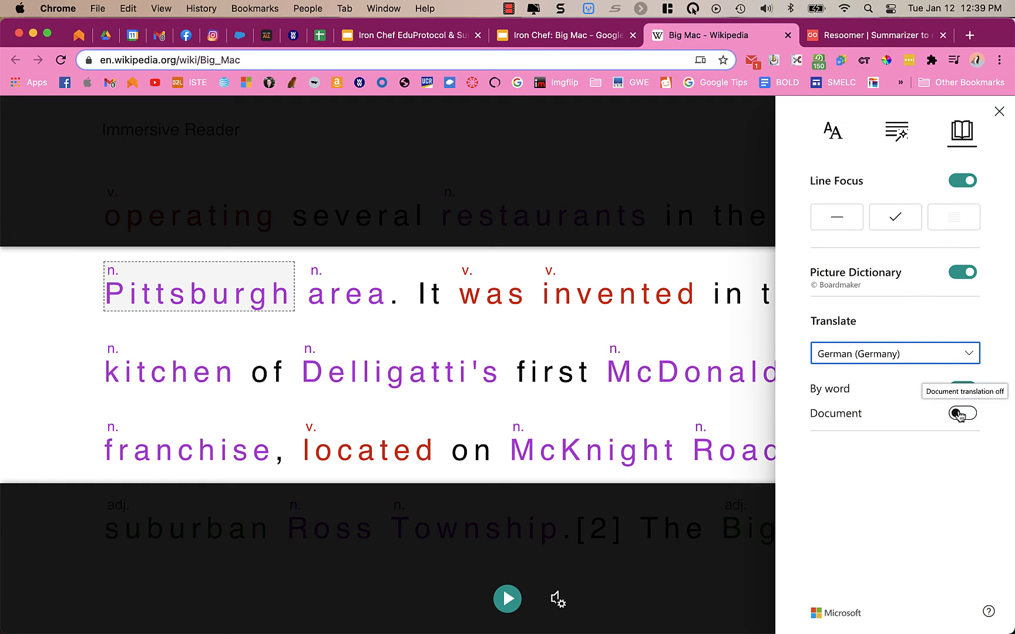
pyautogui.click(960, 413)
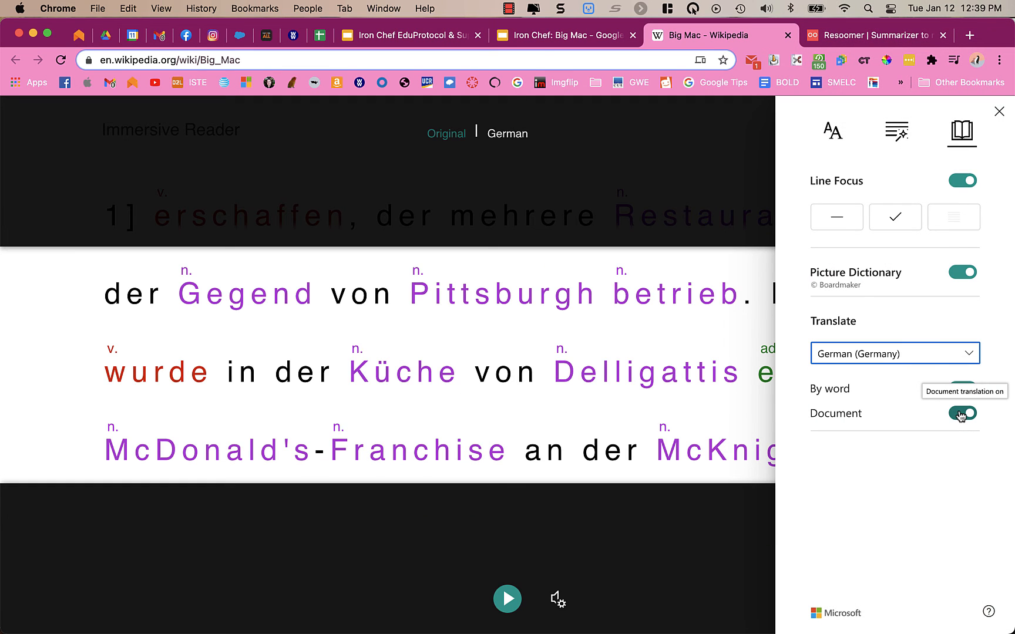
pyautogui.click(962, 388)
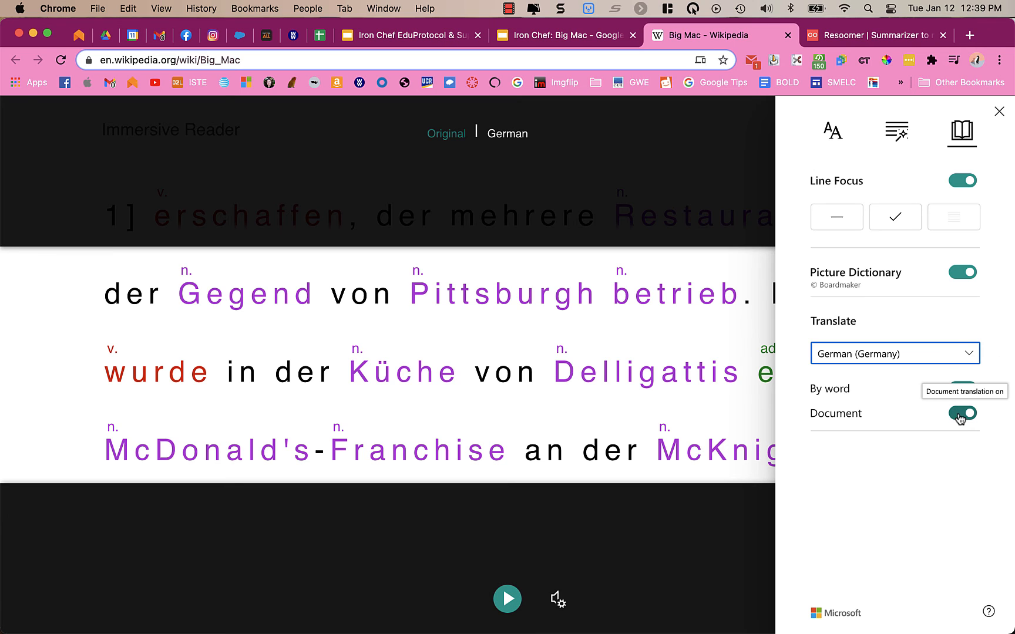
pyautogui.click(964, 413)
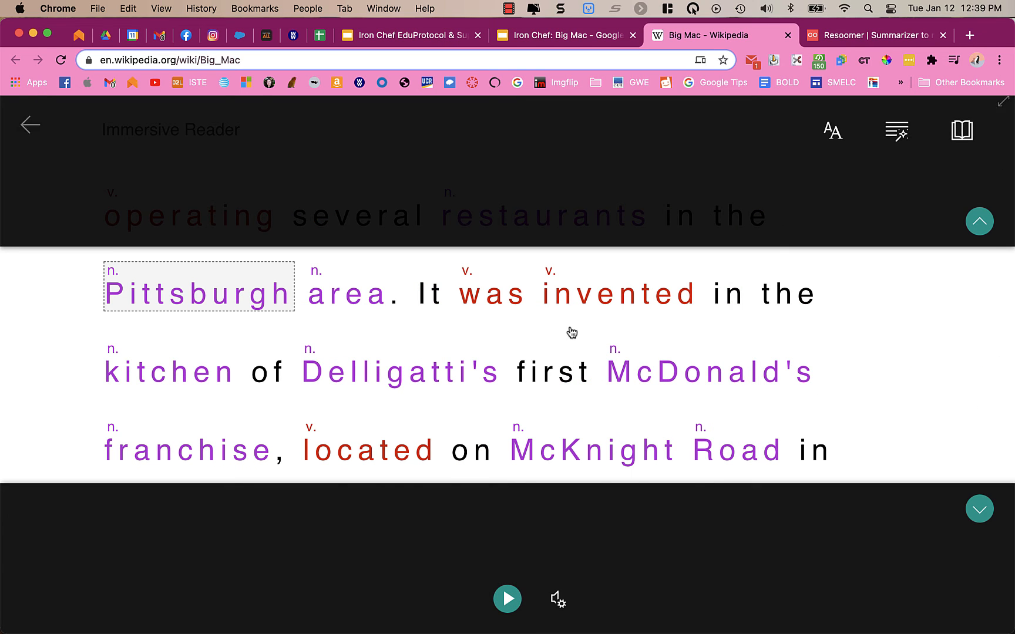
# Look up 'invented' in the Picture Dictionary for its German translation and picture.
pyautogui.click(618, 294)
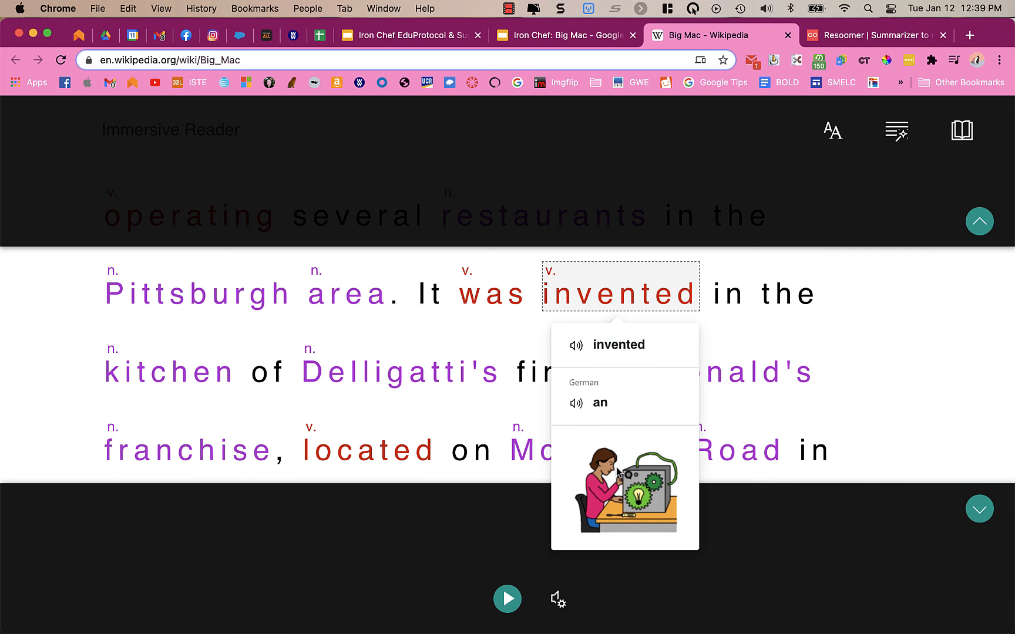
pyautogui.moveTo(601, 412)
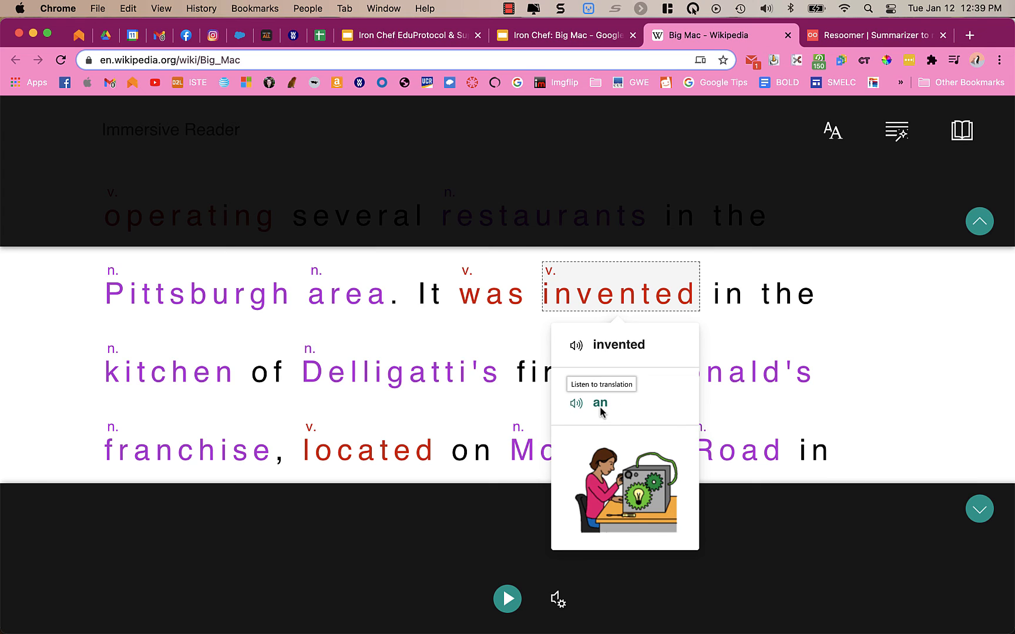
pyautogui.moveTo(577, 409)
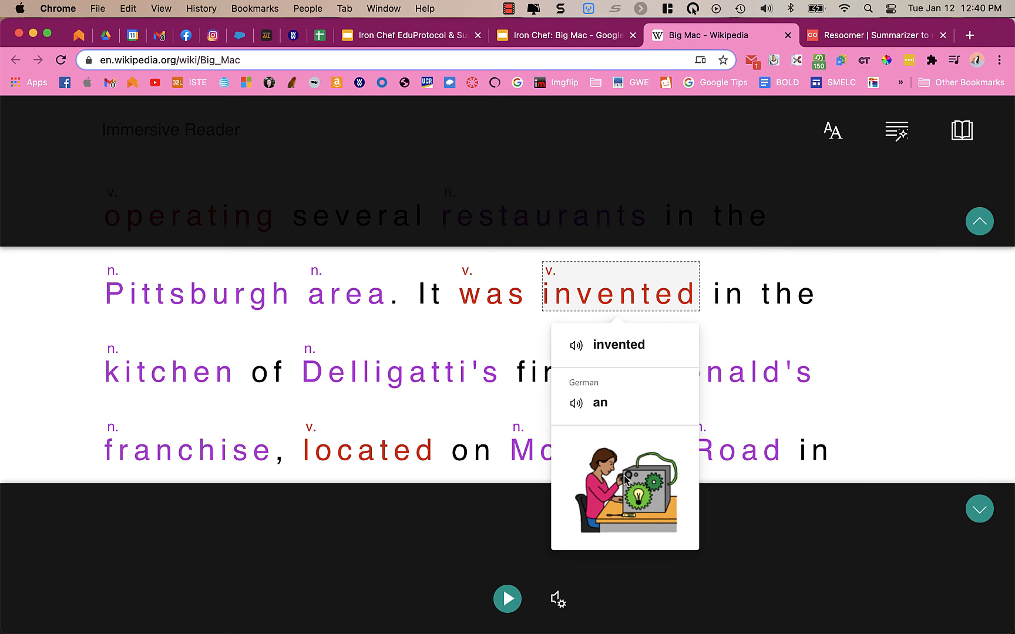
pyautogui.moveTo(494, 417)
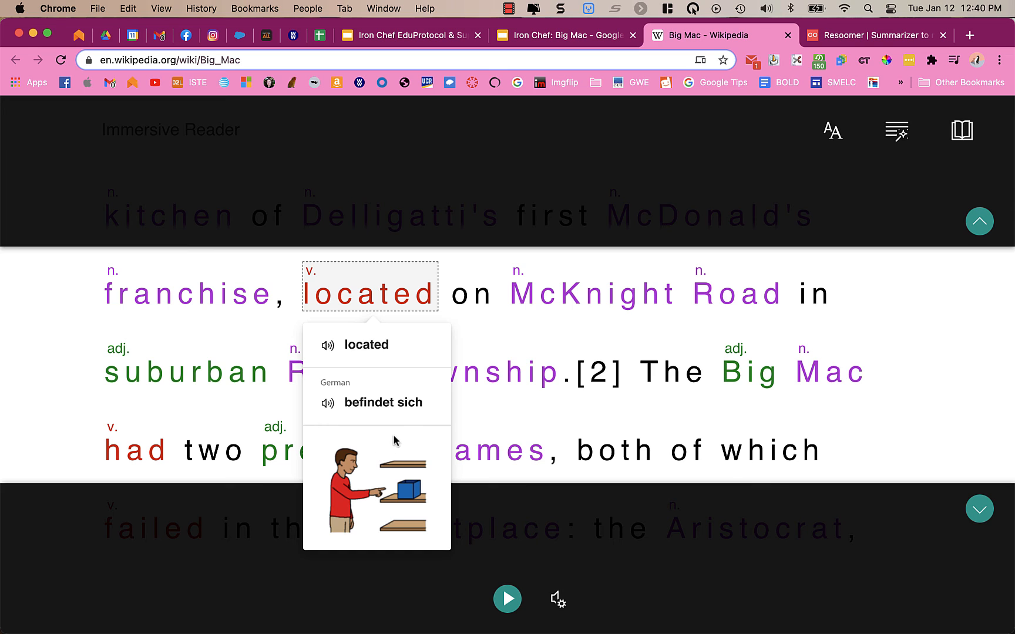
pyautogui.moveTo(572, 466)
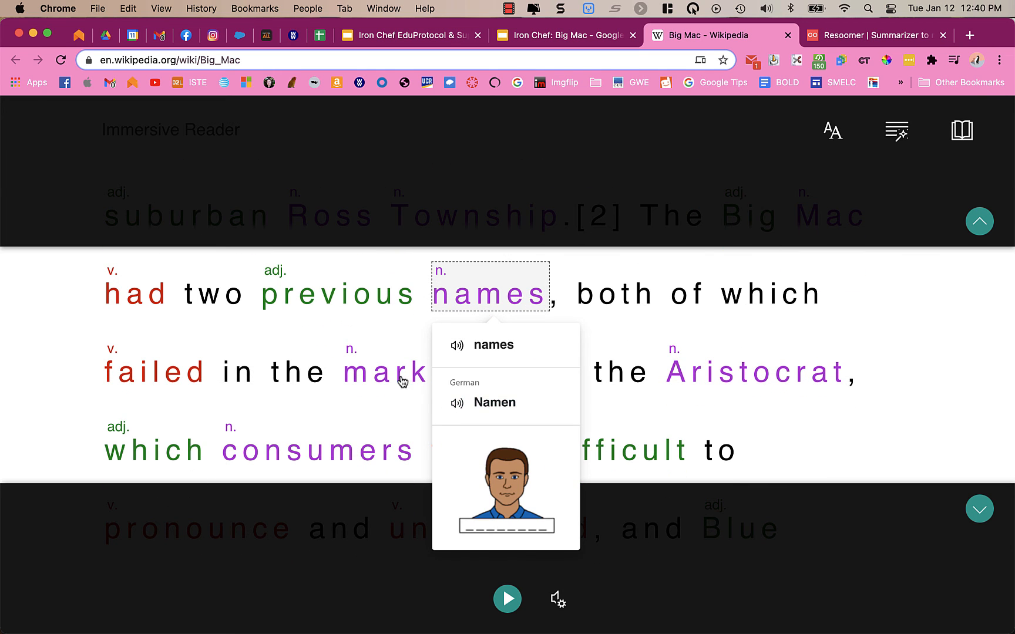
pyautogui.moveTo(731, 372)
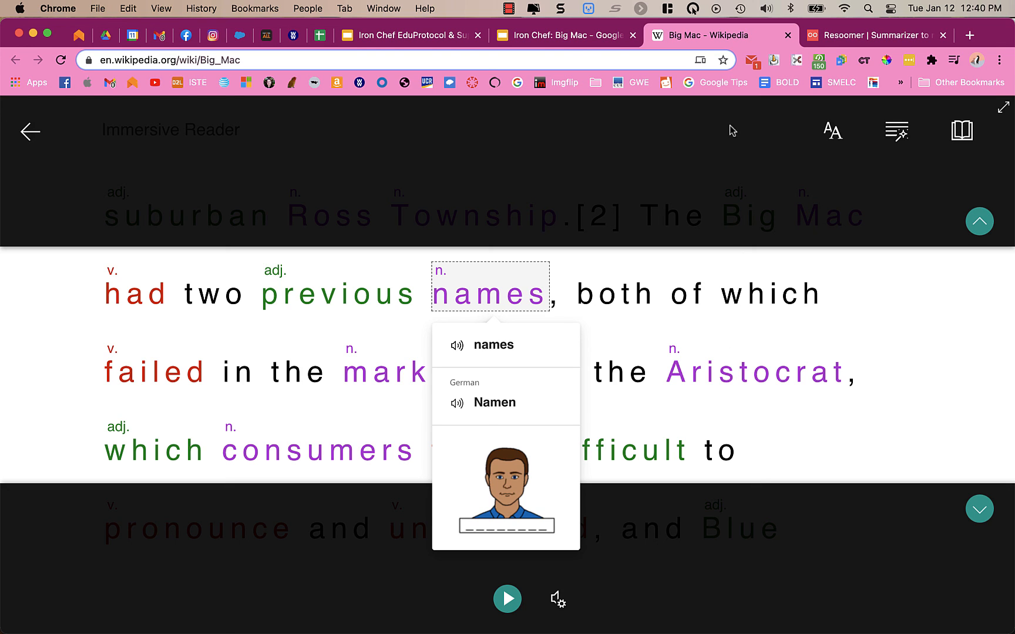
pyautogui.moveTo(29, 132)
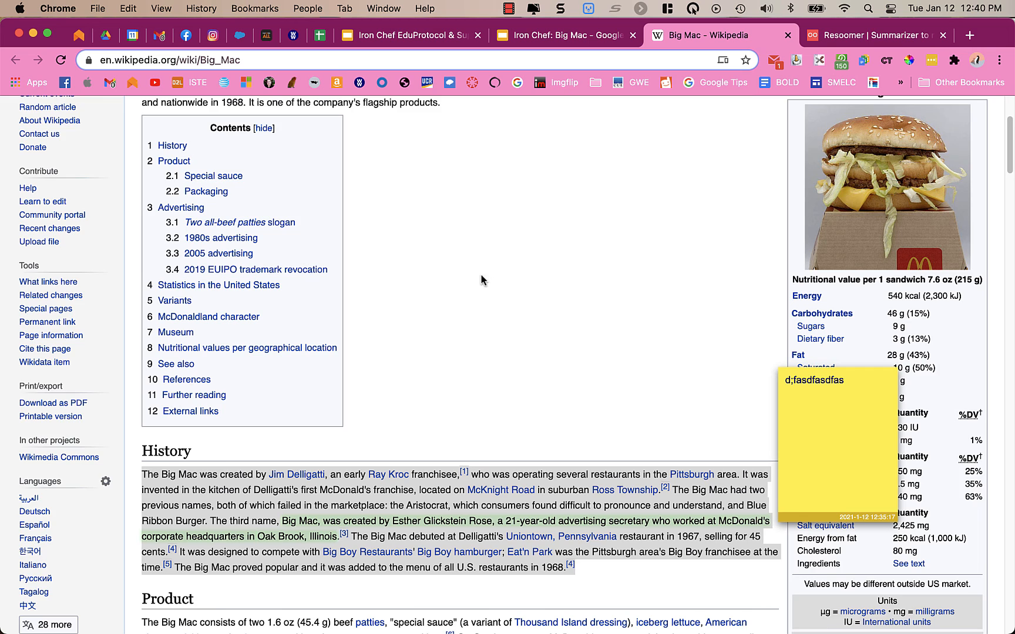
# Scroll the Big Mac Wikipedia page down toward the History section.
pyautogui.scroll(-3)
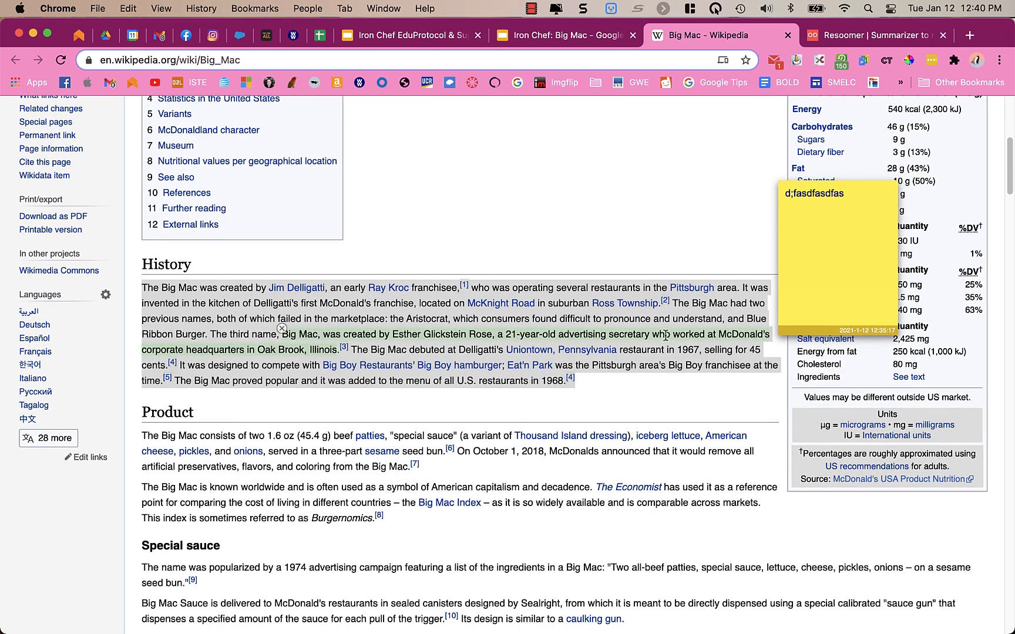